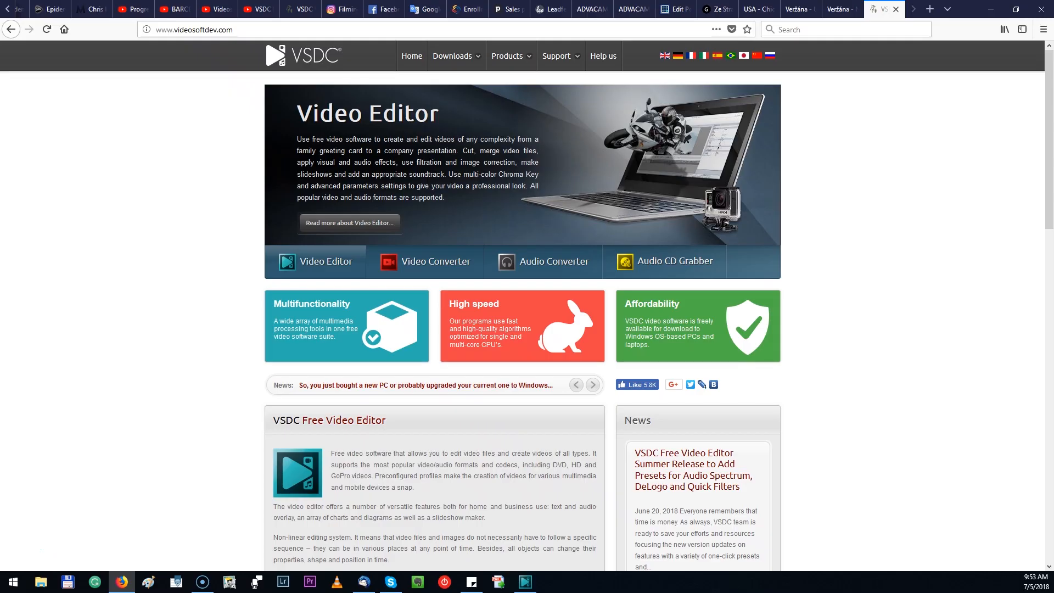
Finish with the videosoftdev.com site in Firefox and bring up the VSDC start screen
click(252, 29)
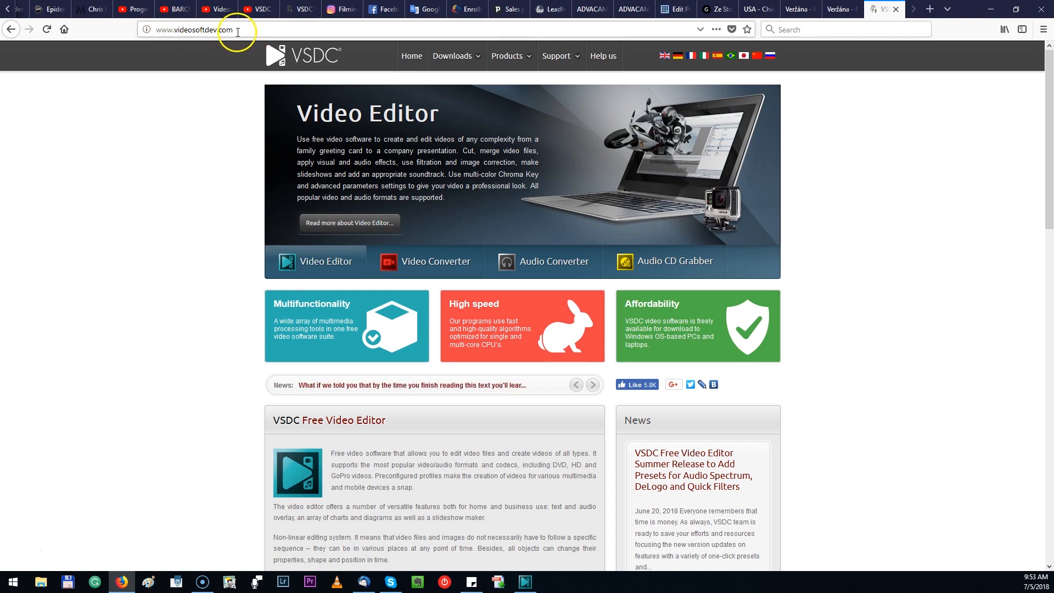
click(349, 222)
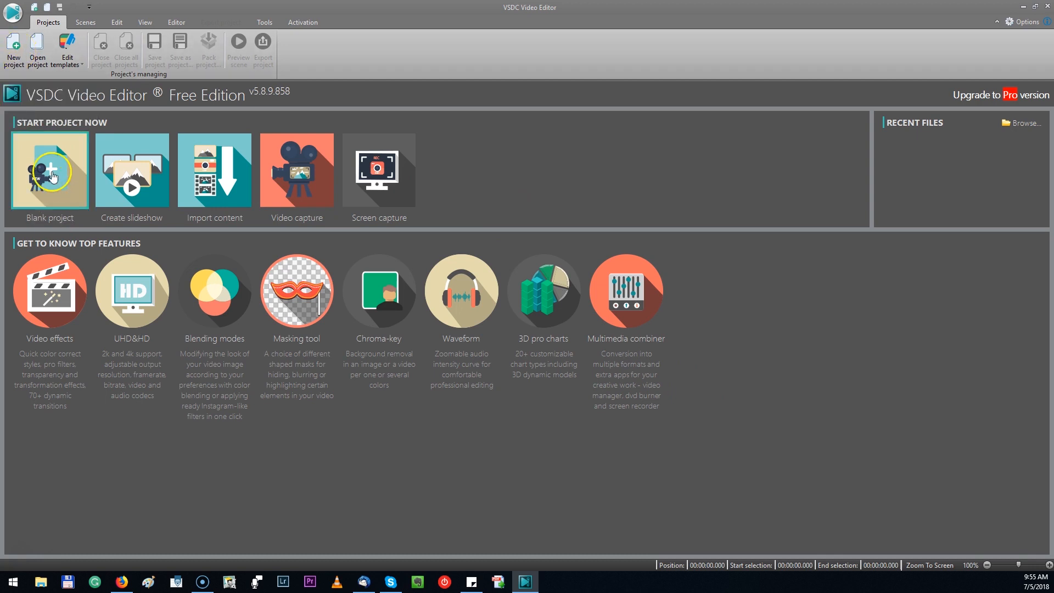
Start a blank project and title it 'my first video'
click(49, 170)
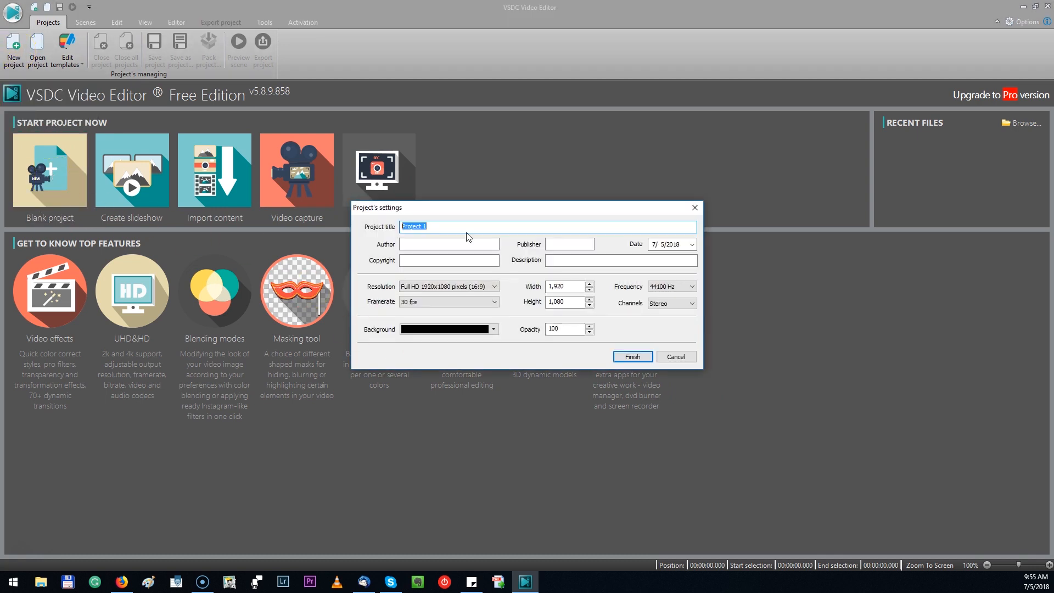
text(my first)
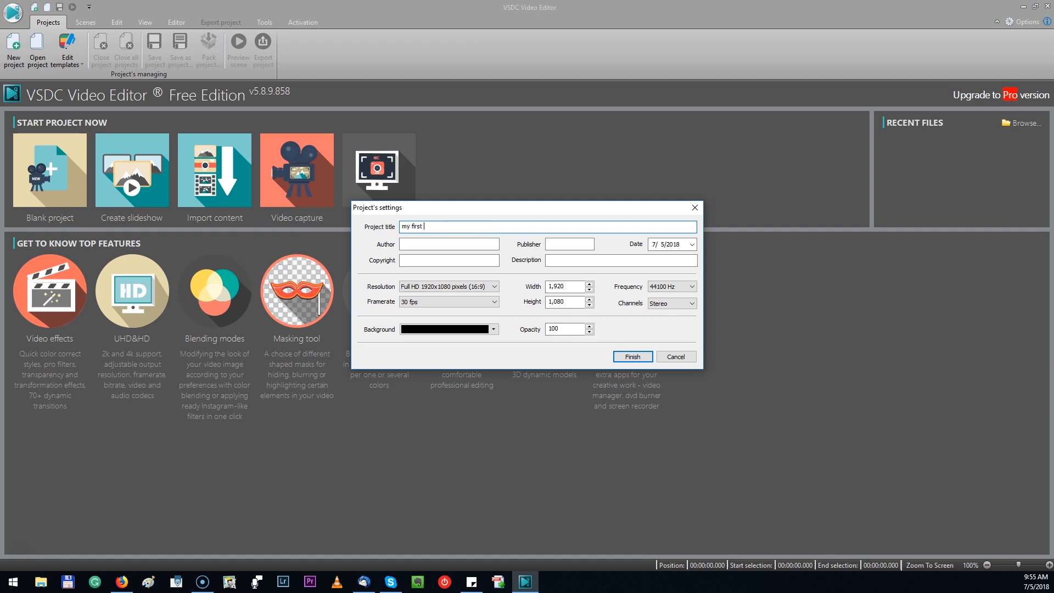
text(video)
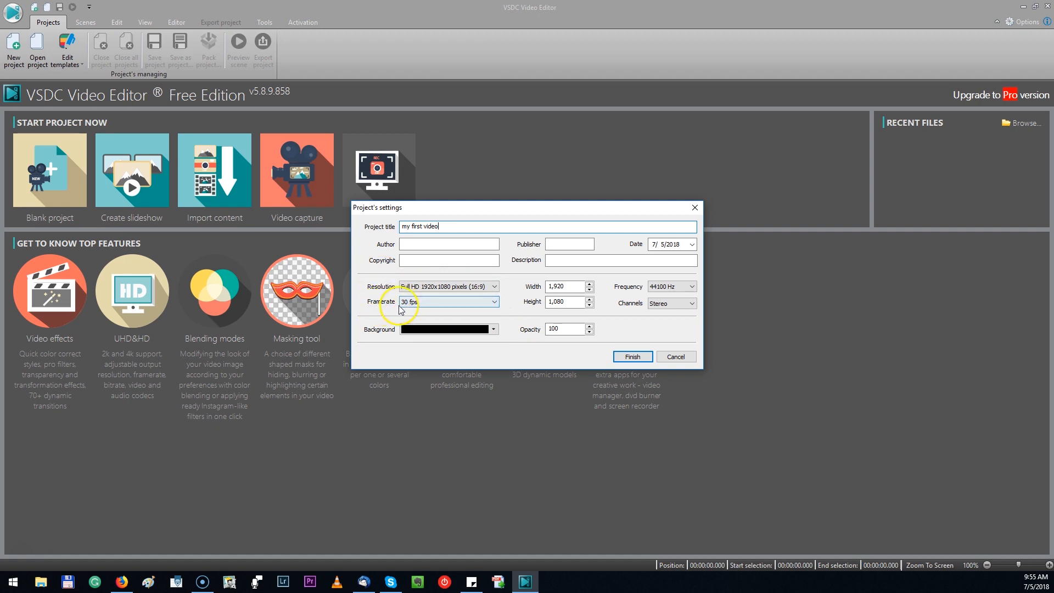
mouse_move(433, 306)
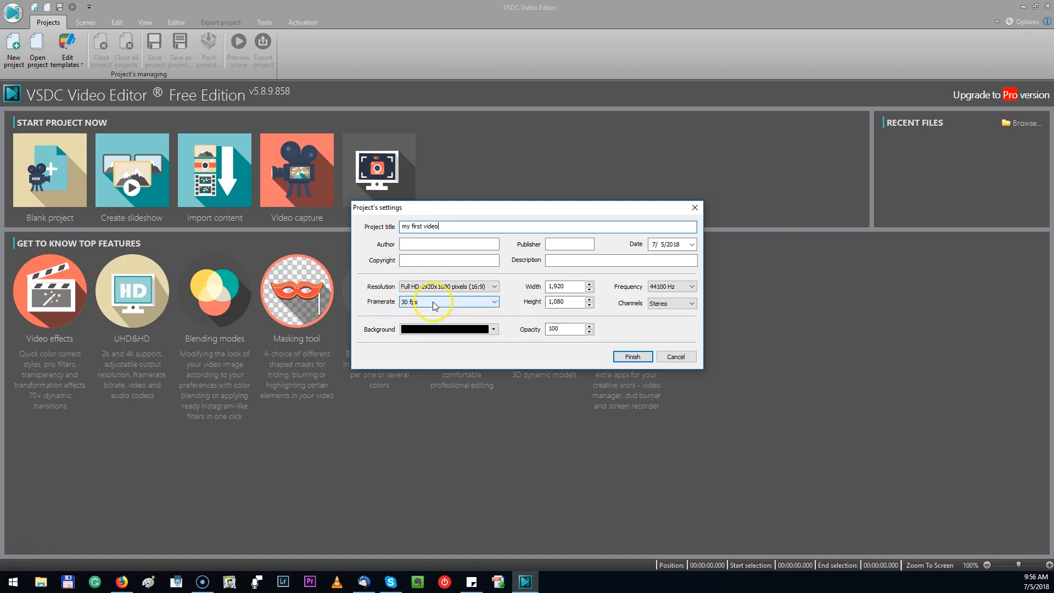
Keep Full HD 1920x1080 resolution and 30 fps, then create the project
click(493, 287)
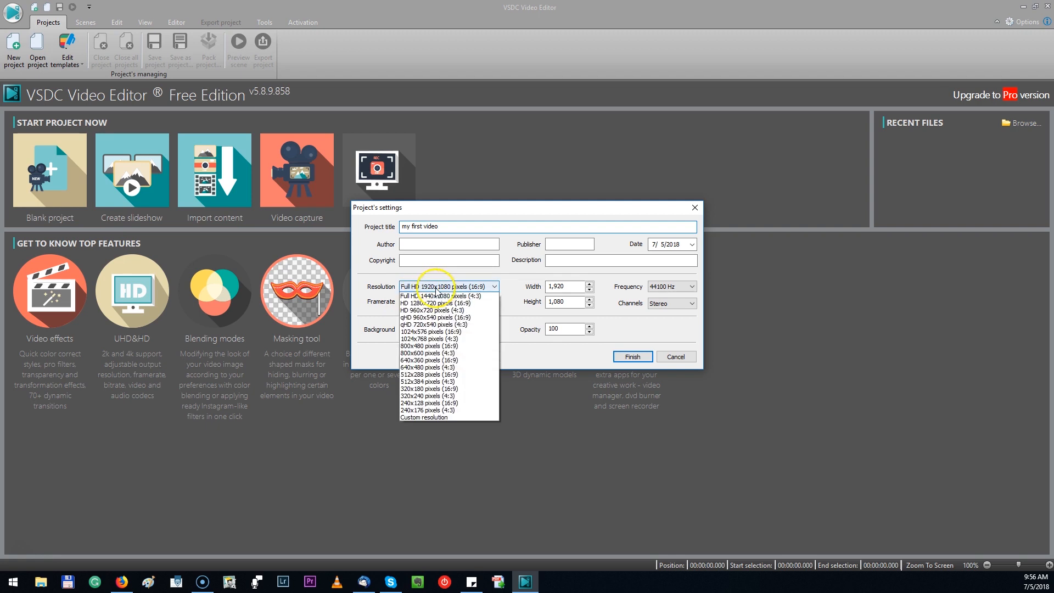
scroll(down, 3)
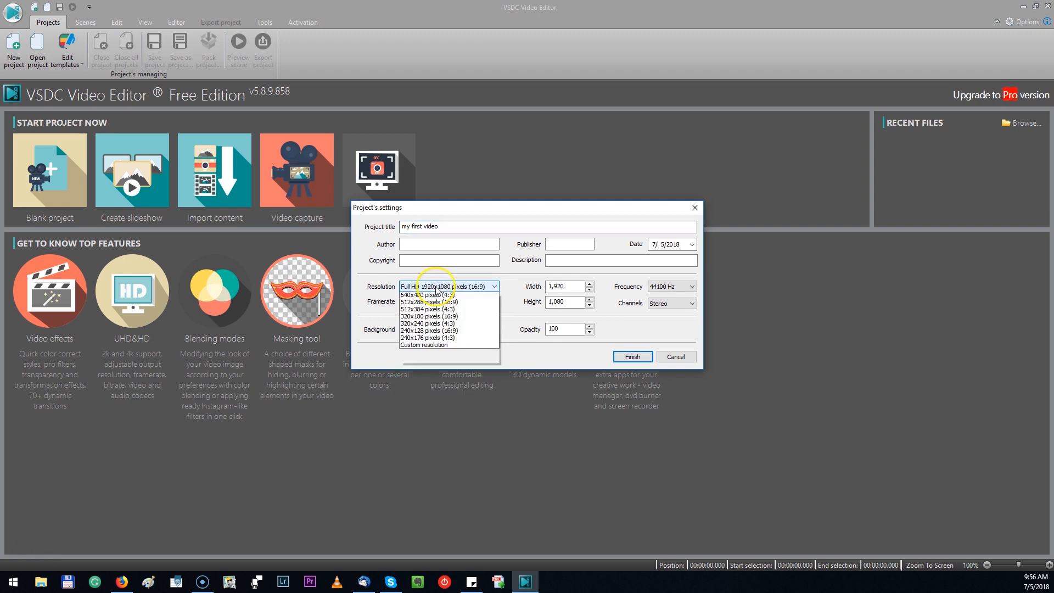
click(494, 286)
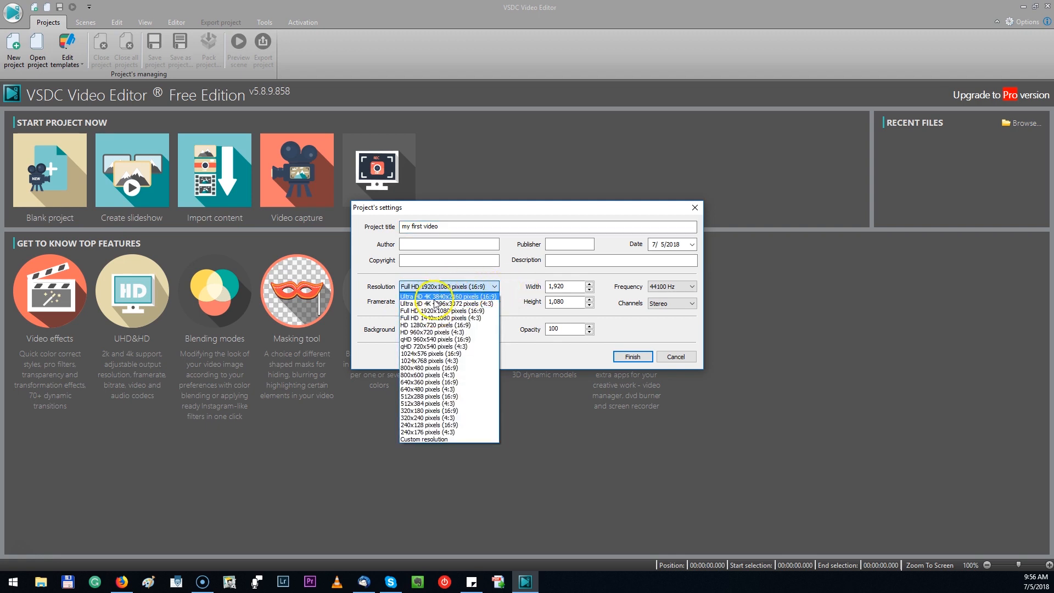
click(449, 301)
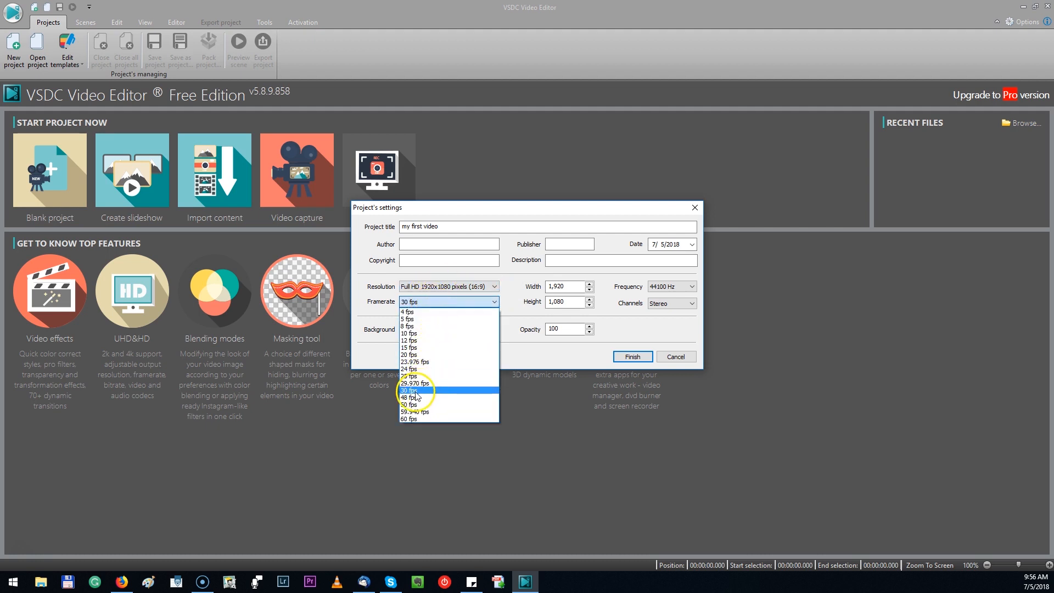
click(410, 391)
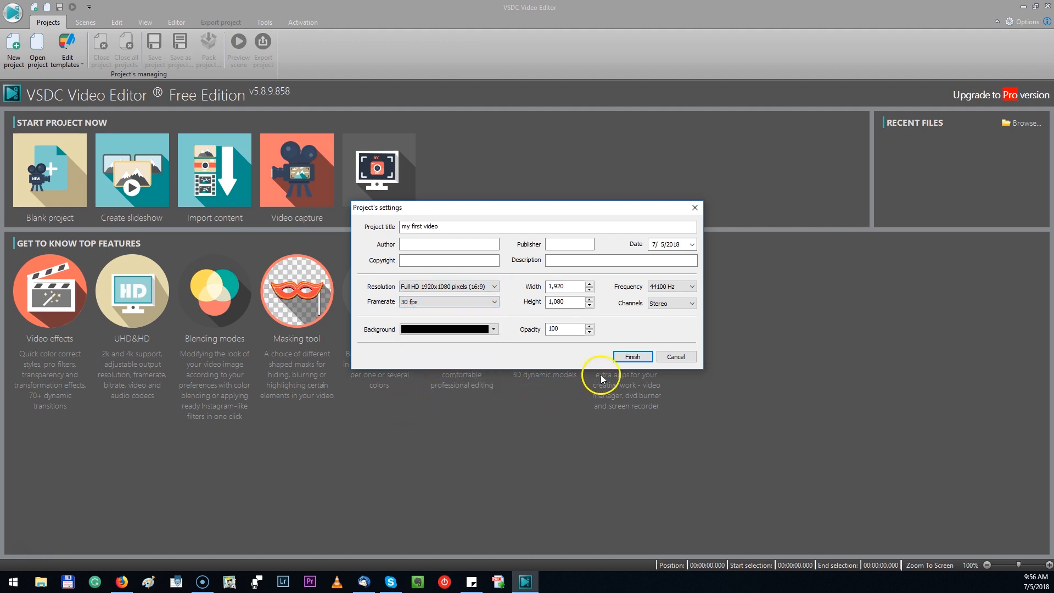
click(631, 355)
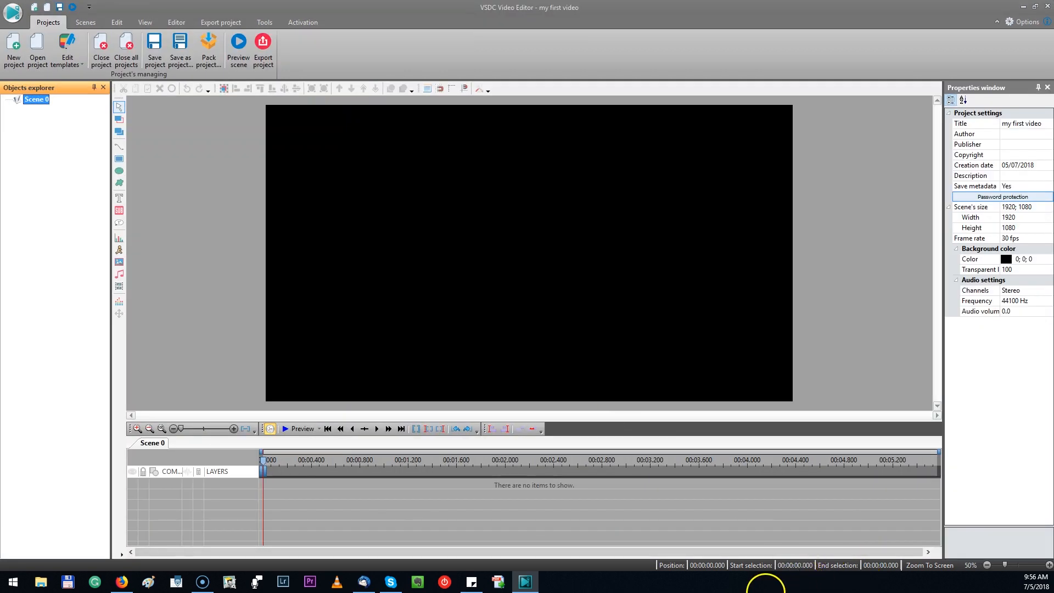
mouse_move(48, 110)
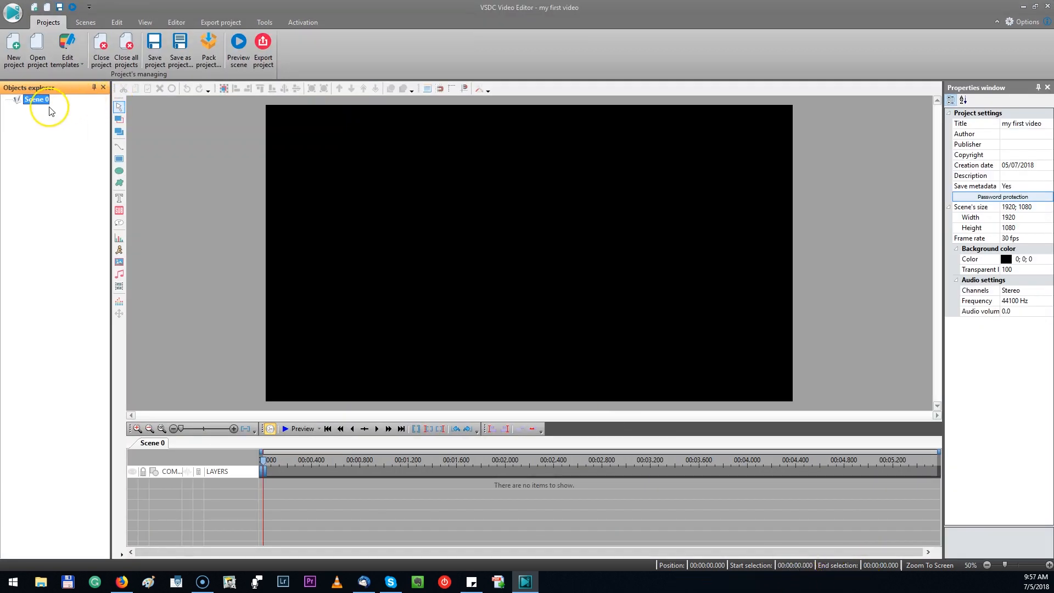
mouse_move(103, 88)
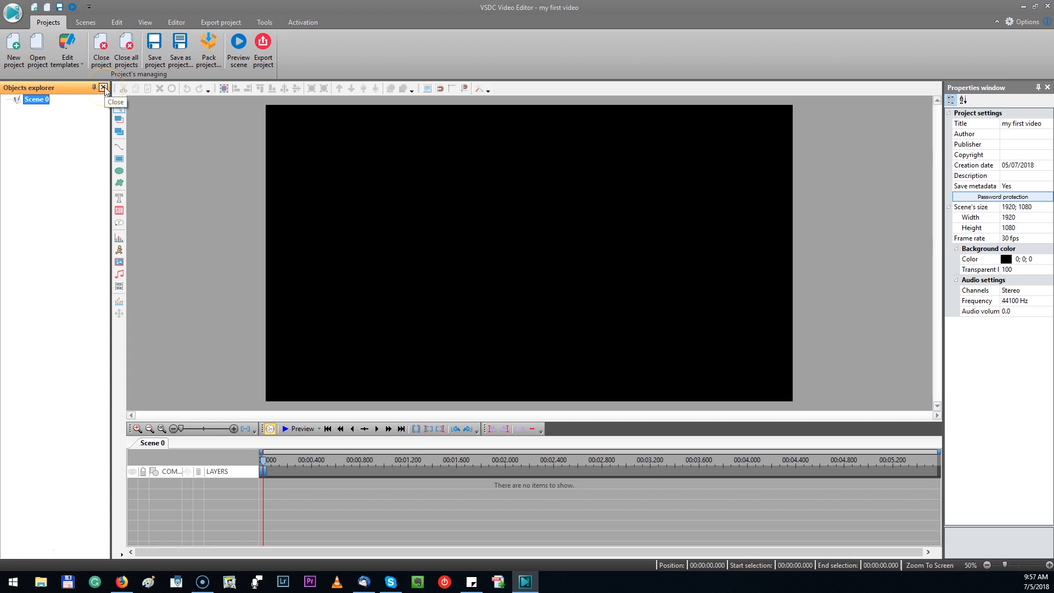
Hide the Objects explorer and Properties panels and show the View panel options
click(105, 88)
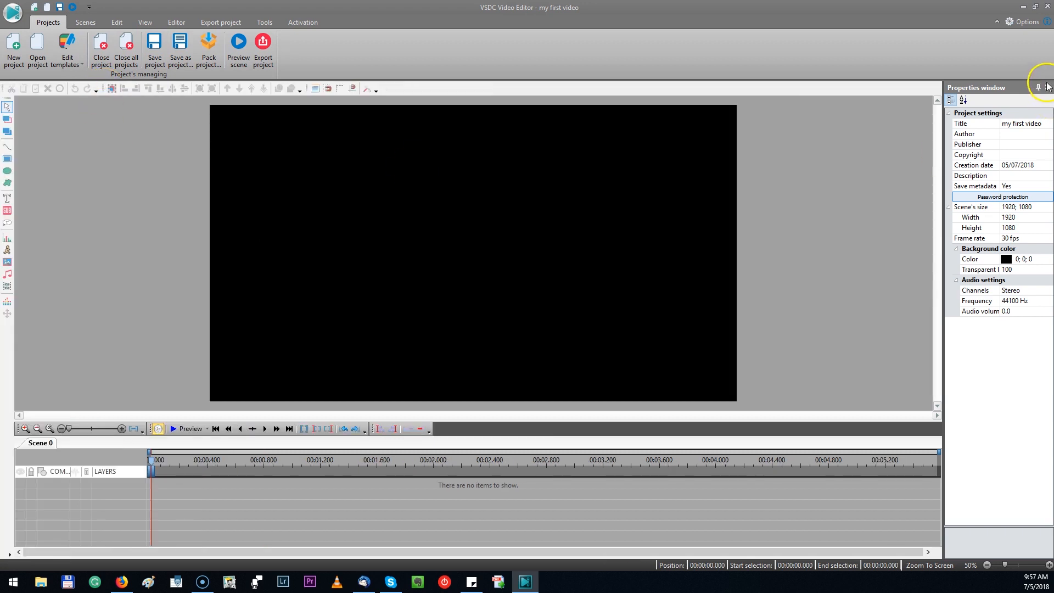
click(1046, 88)
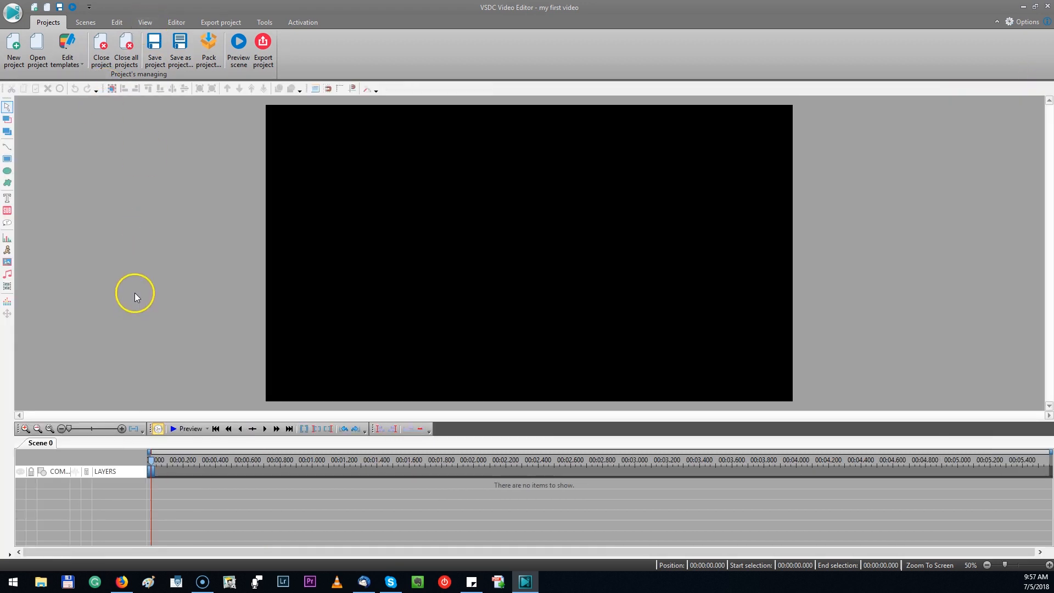
click(144, 22)
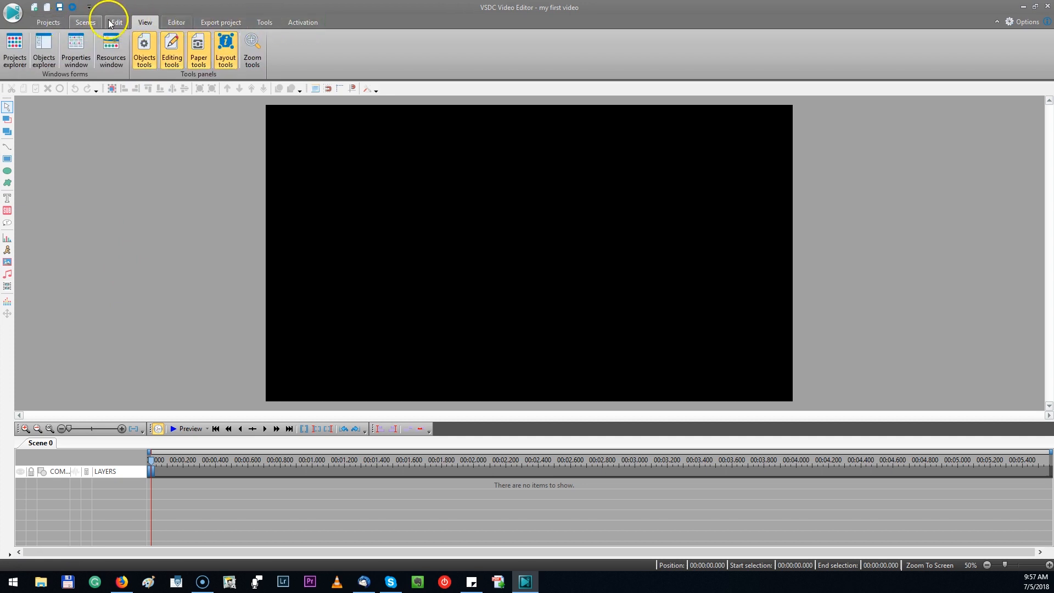
mouse_move(145, 22)
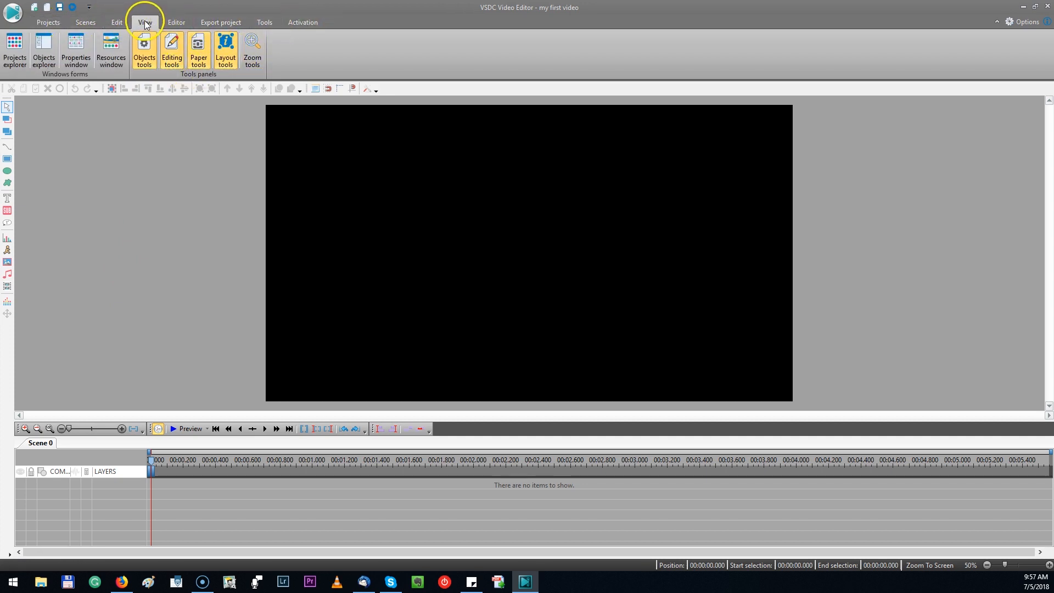
mouse_move(76, 52)
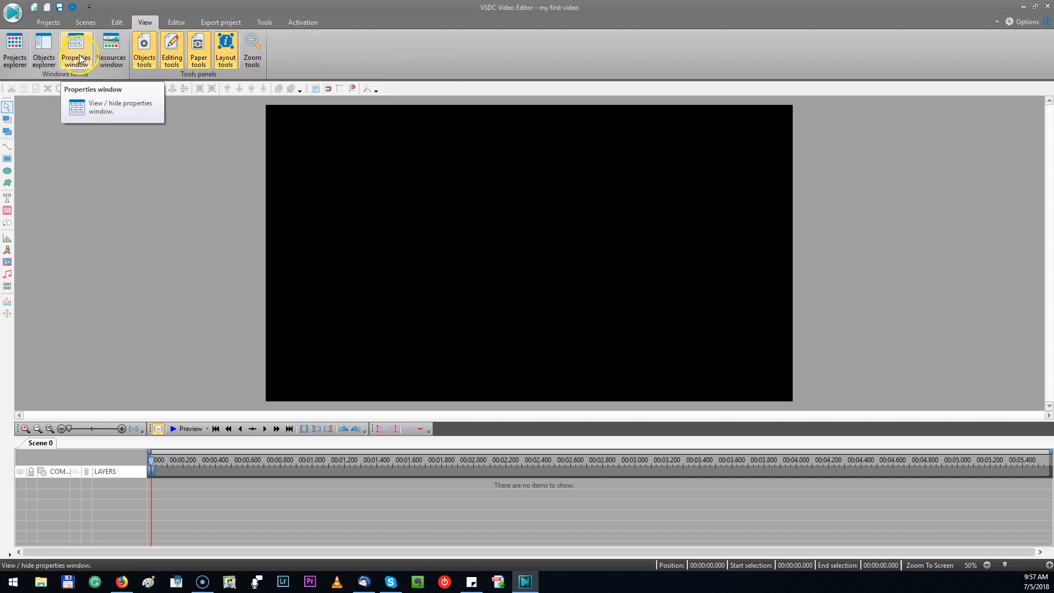
Toggle both panels back via Windows forms, then hide them again
click(75, 52)
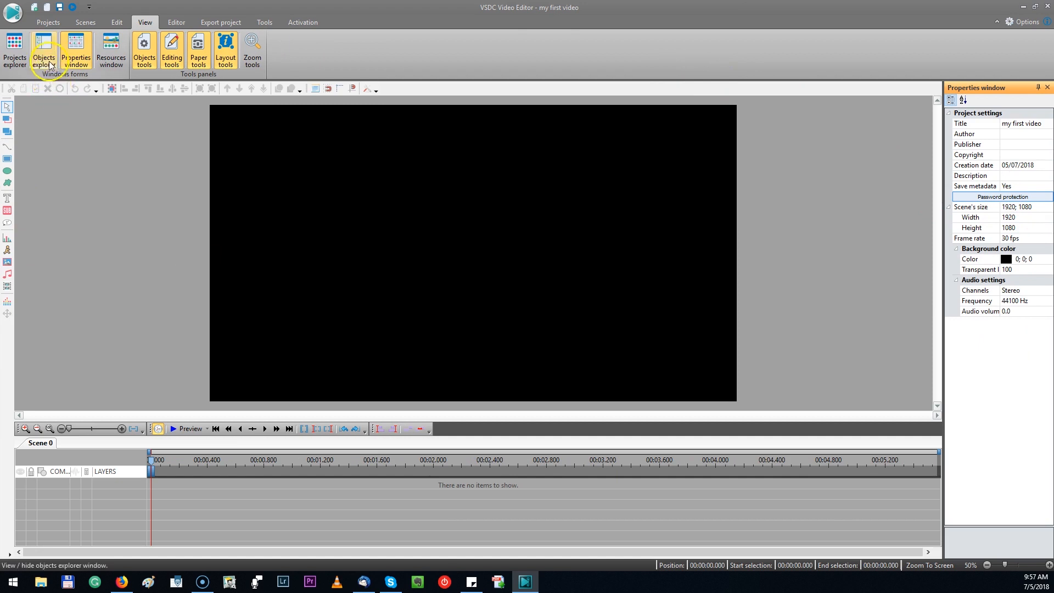
click(43, 51)
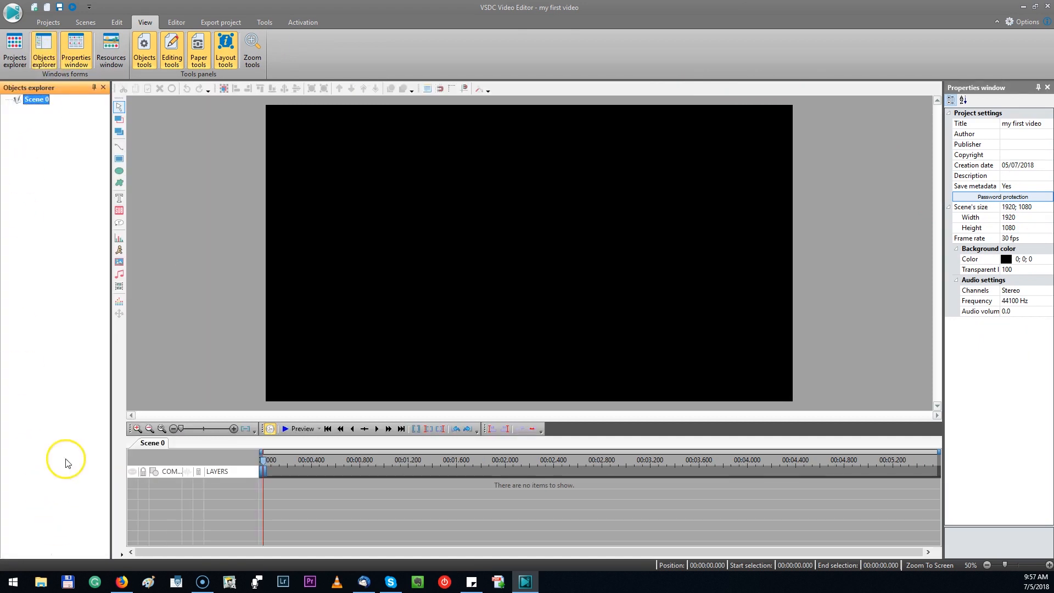
click(42, 52)
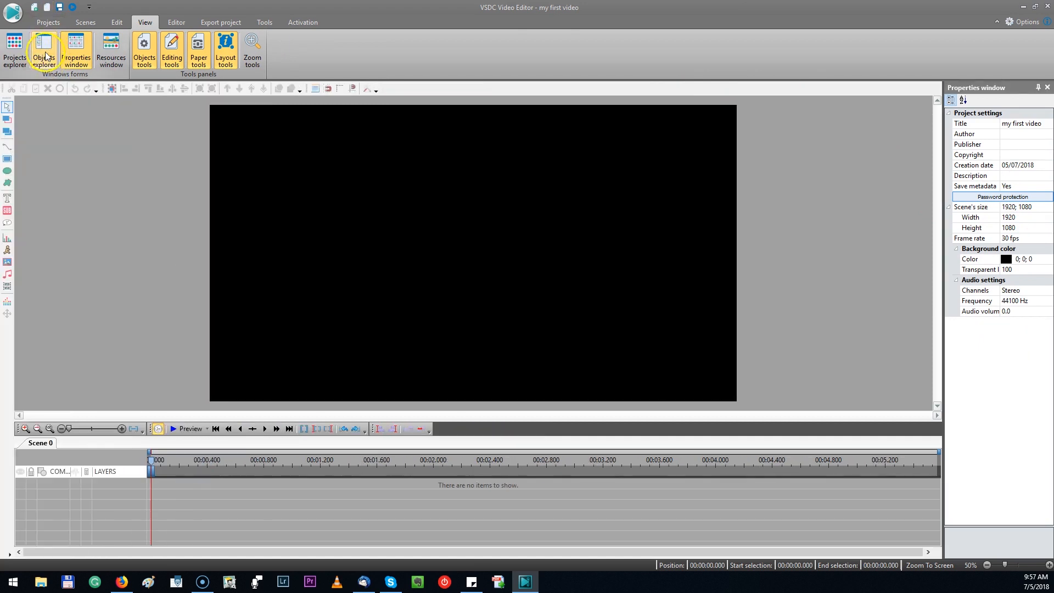
click(84, 22)
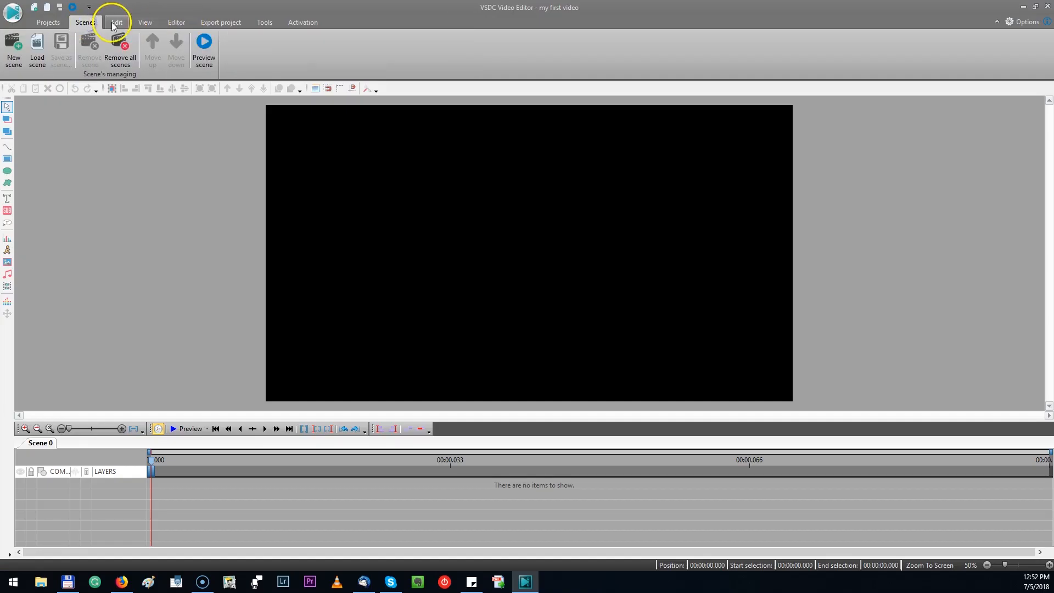
Add a video object and choose DSC_1046.MOV from the test-footage folder
click(176, 22)
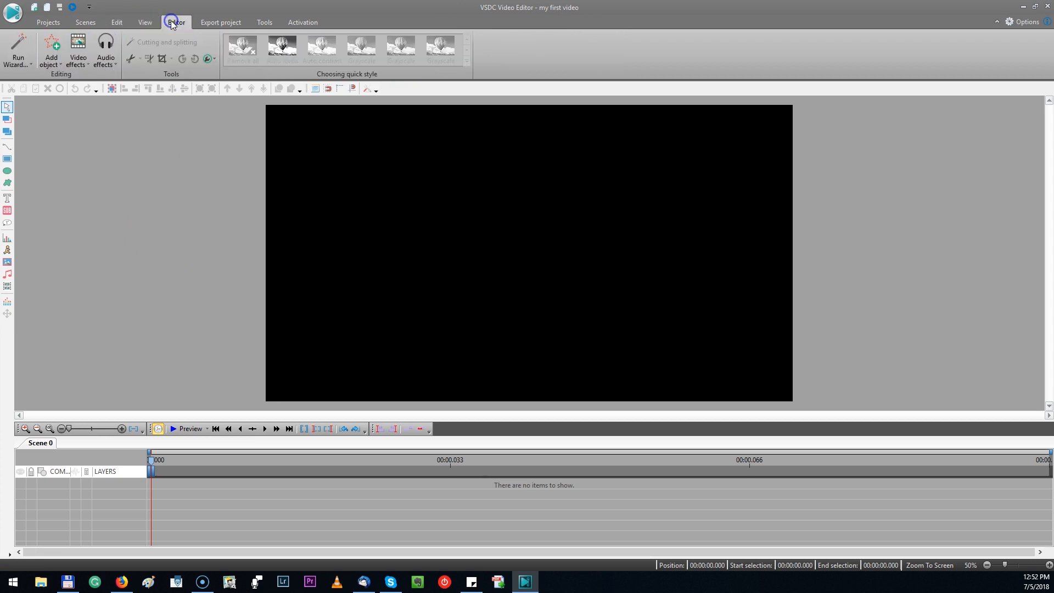
mouse_move(50, 53)
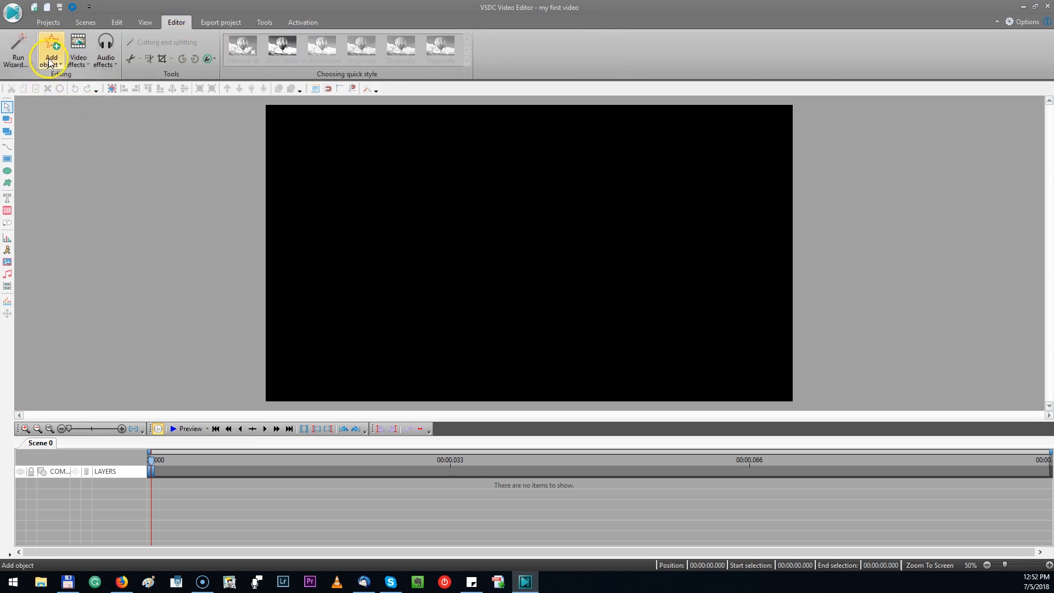
click(52, 51)
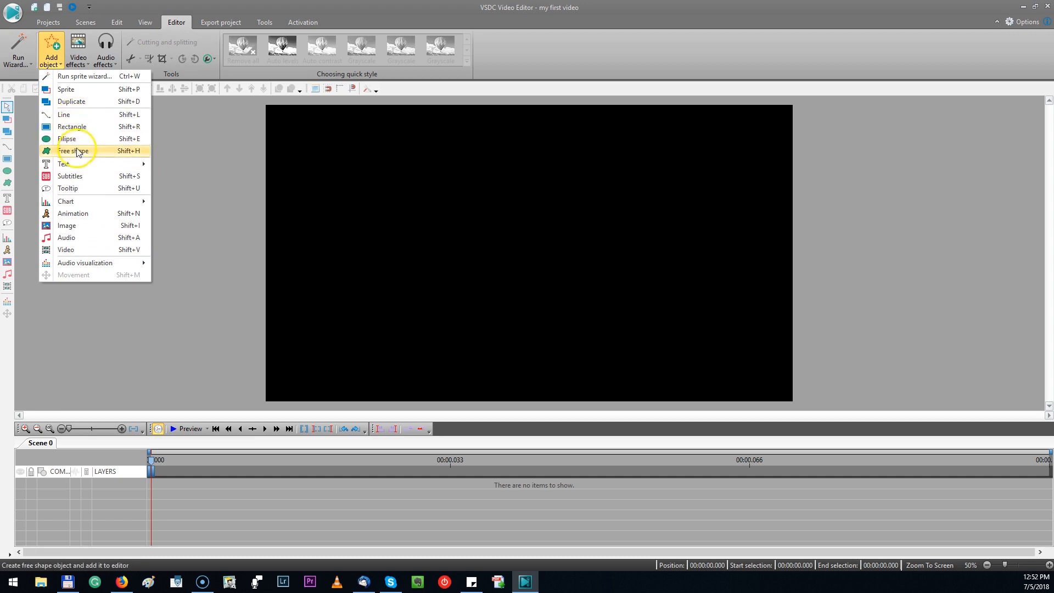
mouse_move(88, 214)
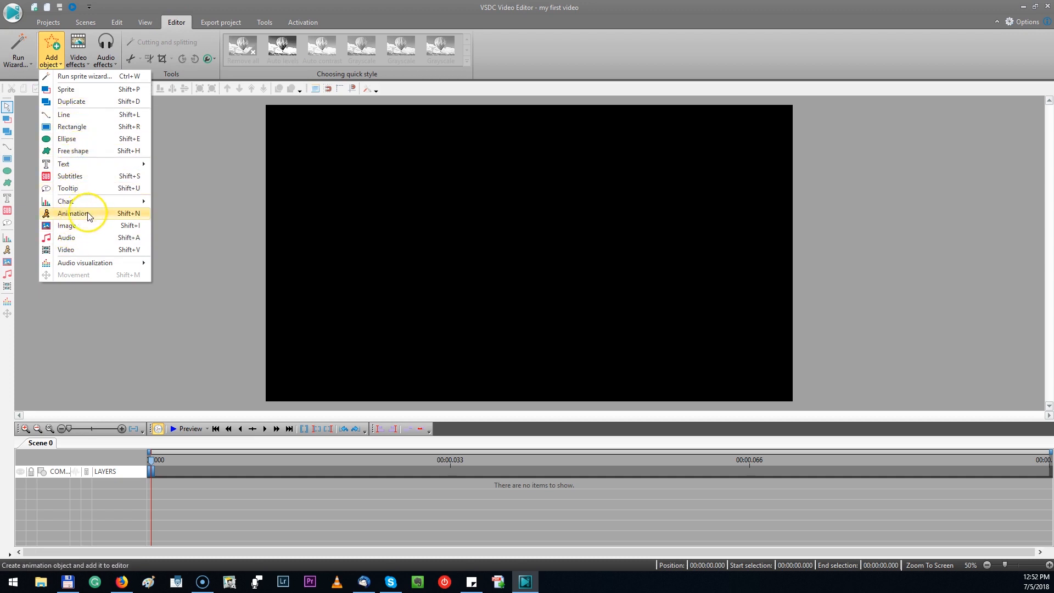
mouse_move(75, 237)
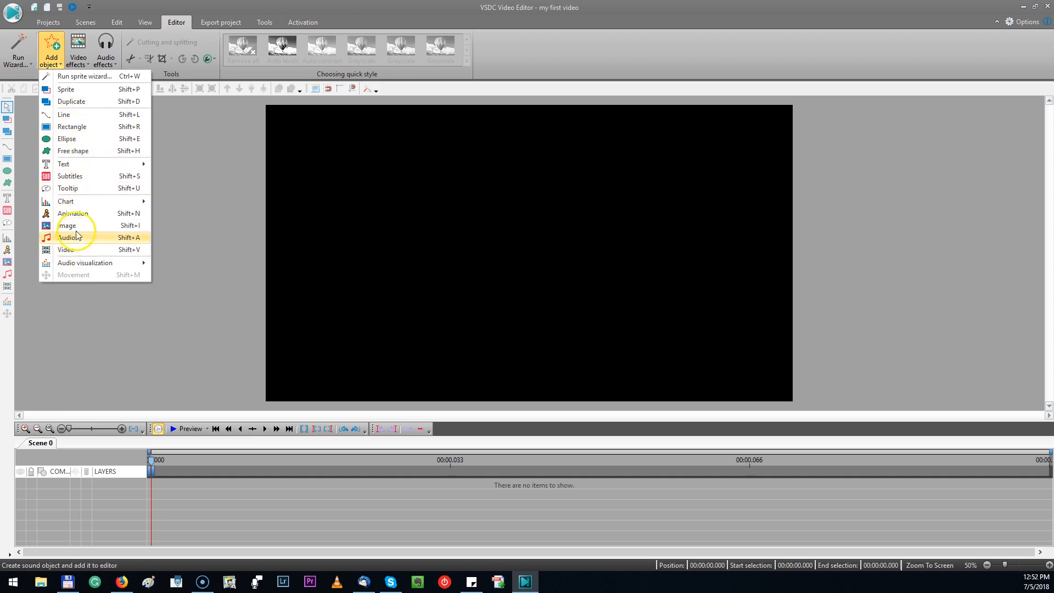
mouse_move(63, 163)
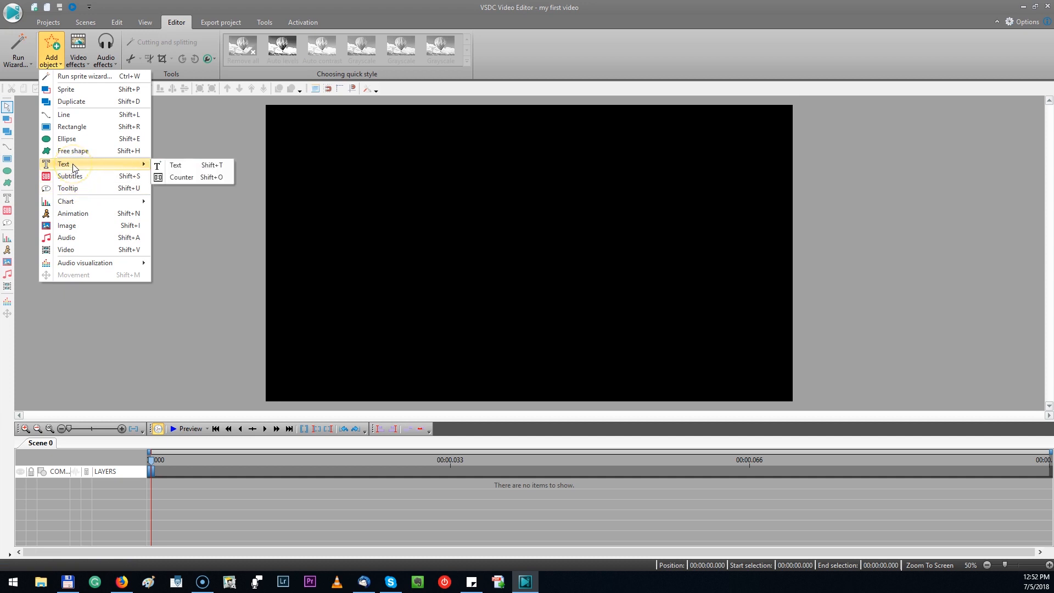
mouse_move(66, 249)
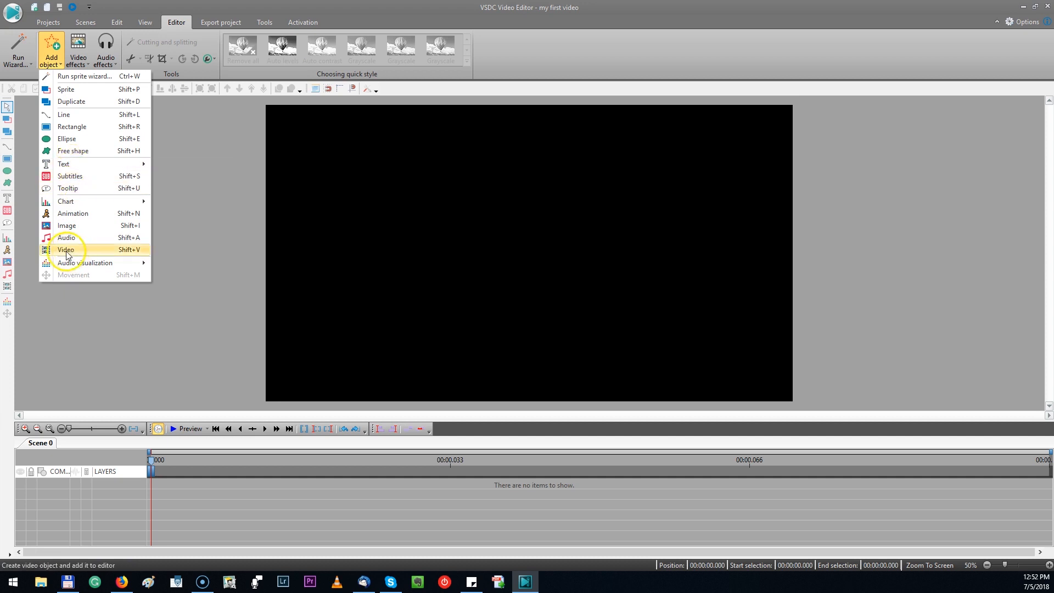
click(66, 249)
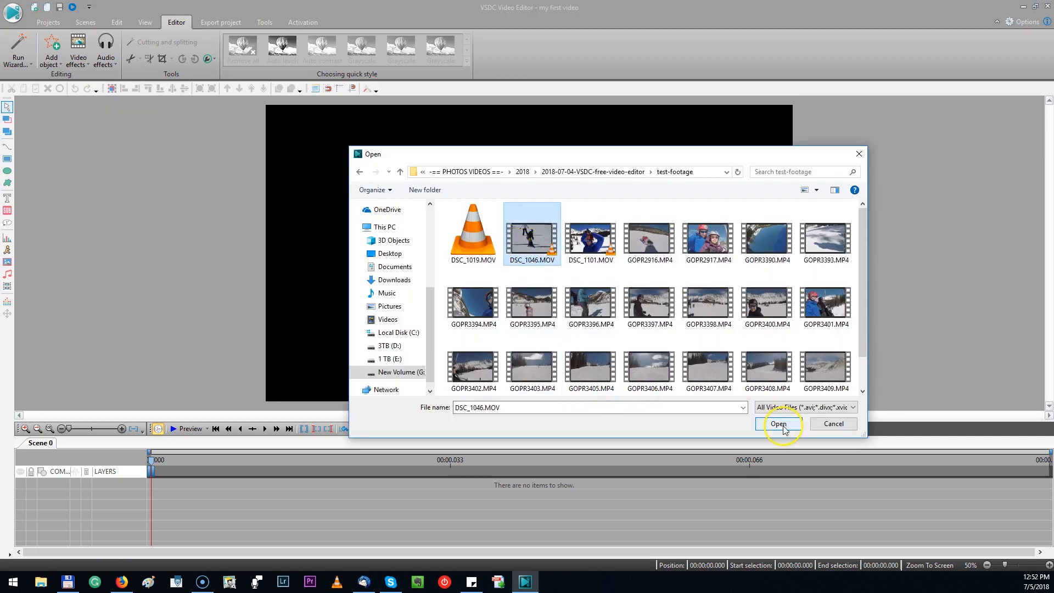
click(777, 423)
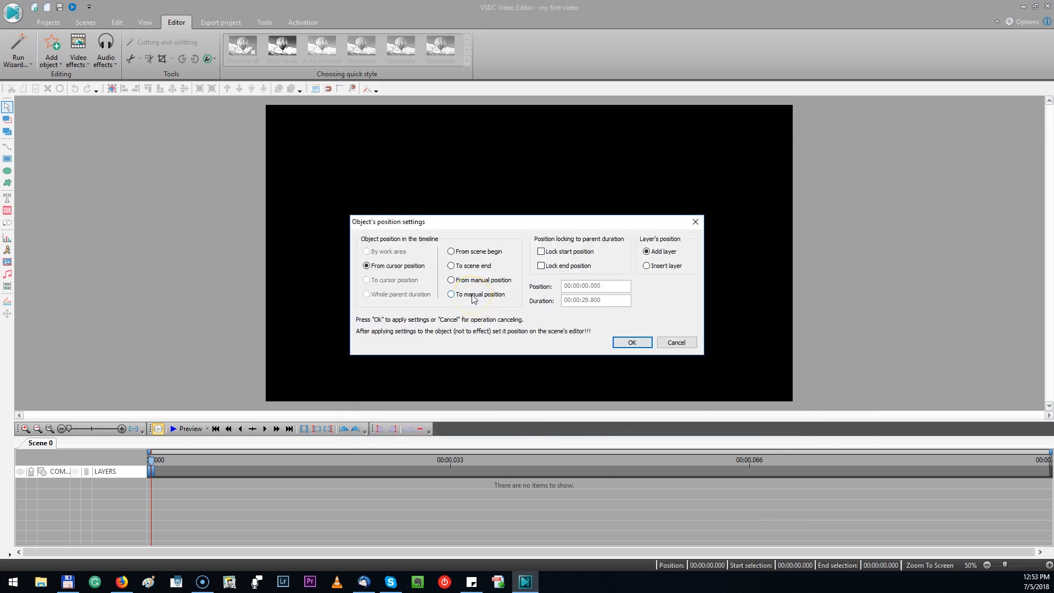
Try the clip placement options, ending with placement at the playhead position
click(450, 251)
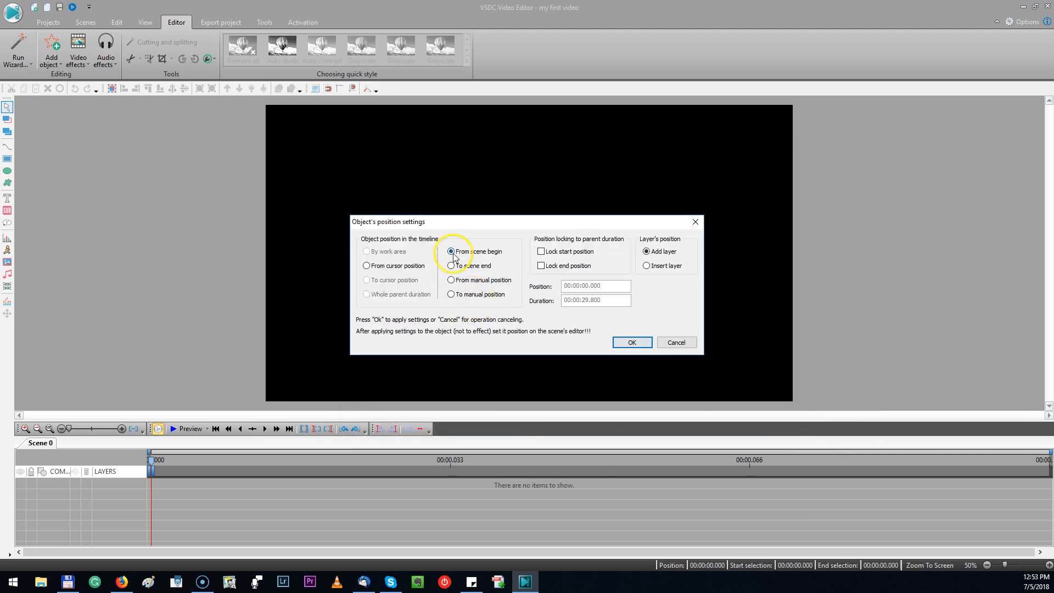
mouse_move(455, 272)
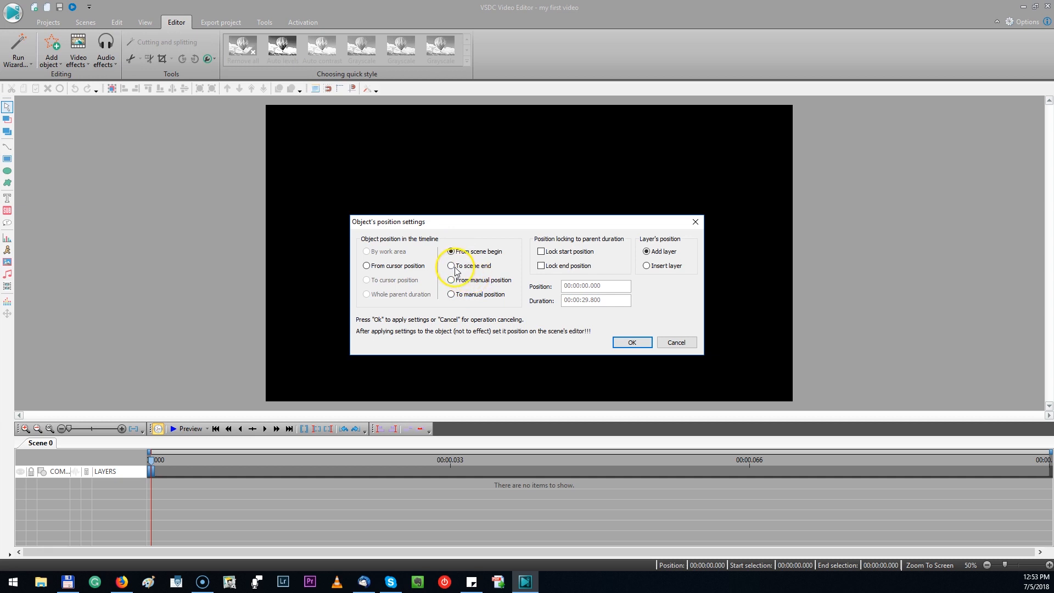
click(367, 265)
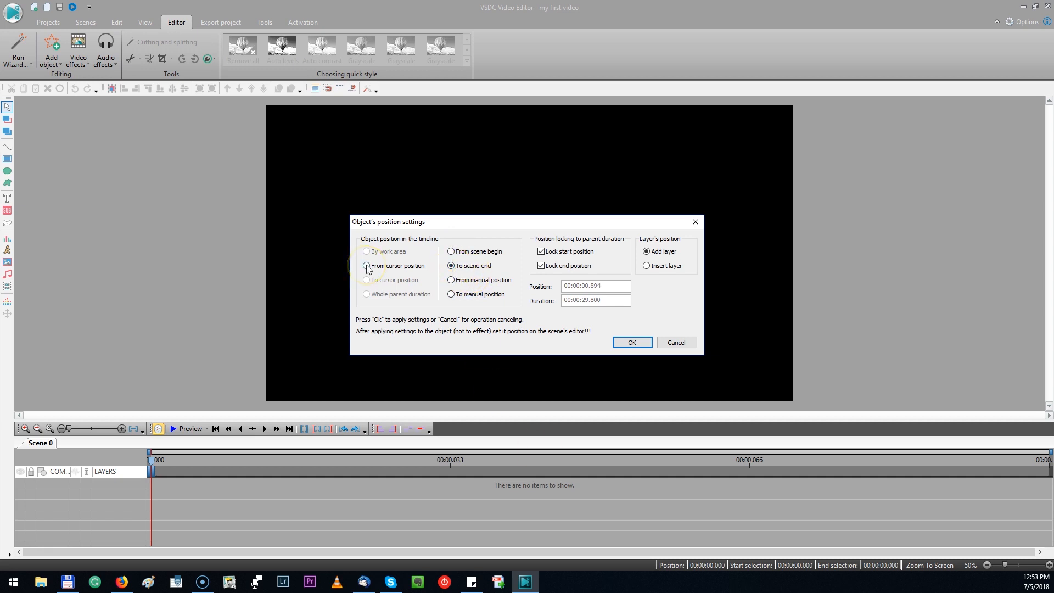
click(366, 266)
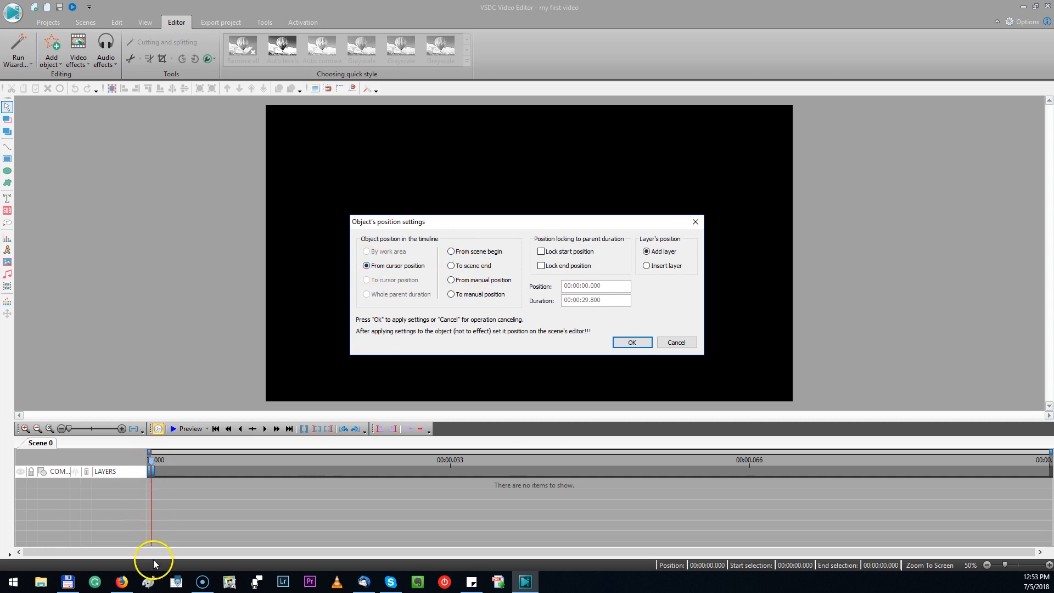
Confirm the position settings so DSC_1046.MOV lands on the timeline
click(630, 342)
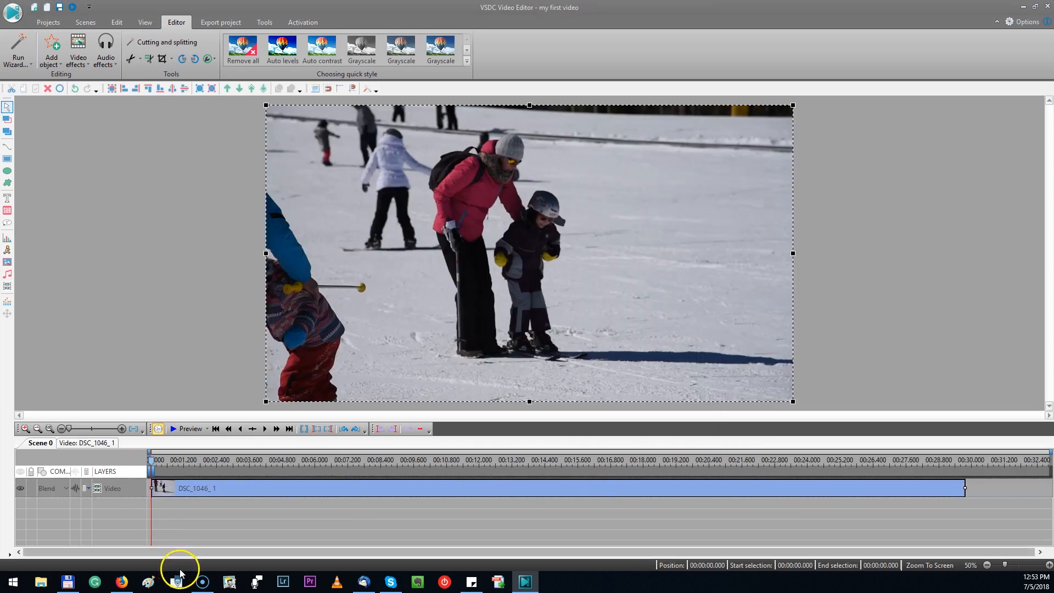
mouse_move(496, 489)
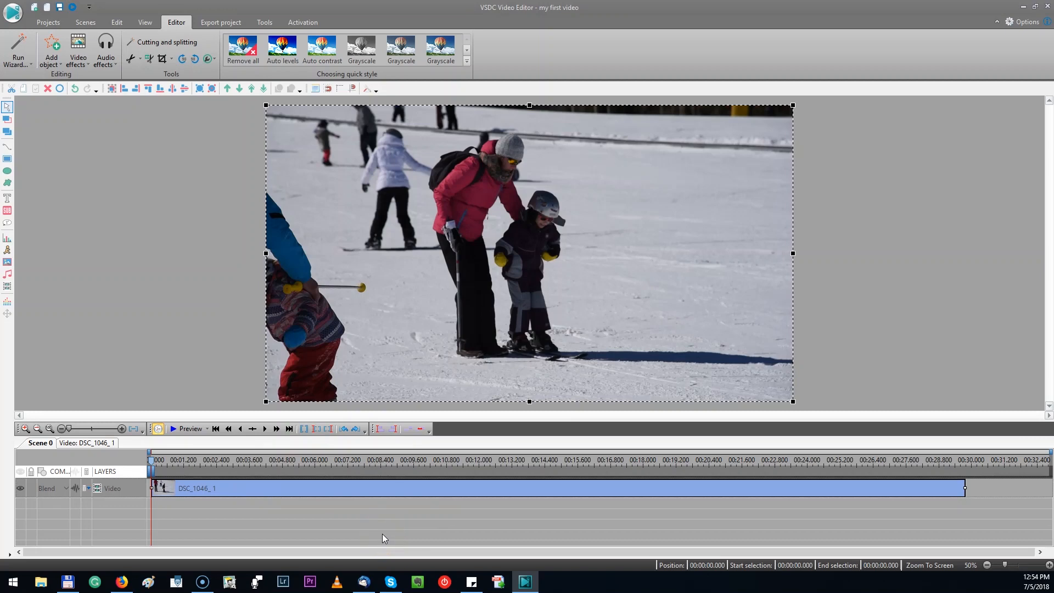
mouse_move(437, 563)
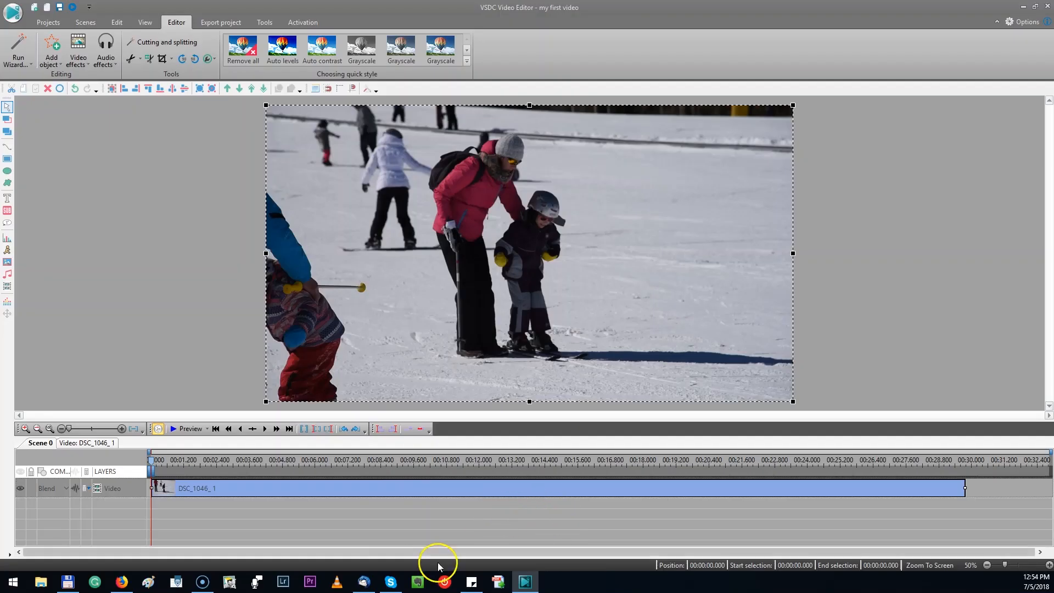
mouse_move(386, 502)
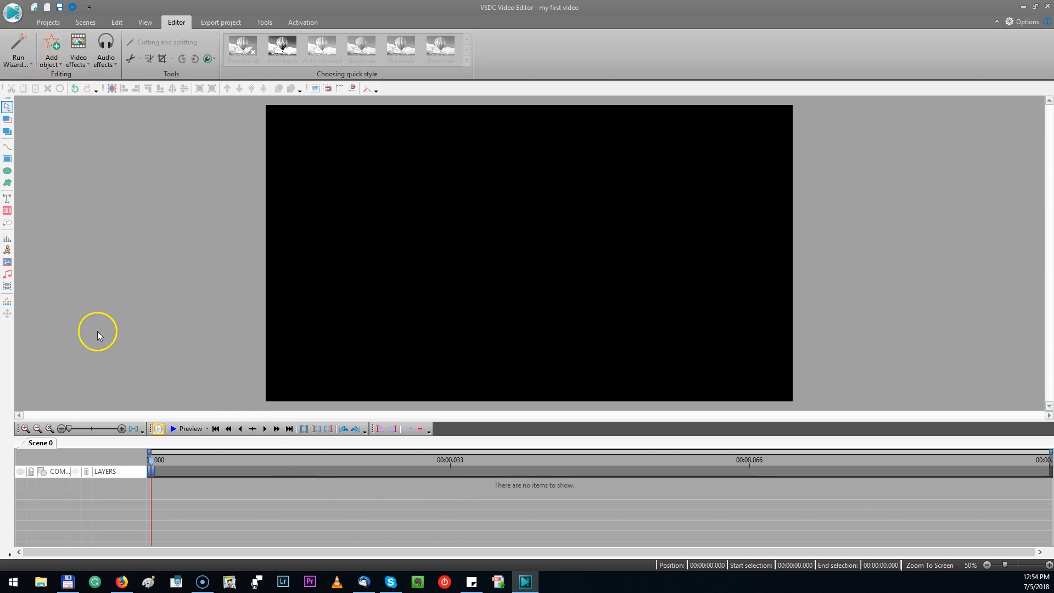
Add video again, selecting all test-footage clips for the Files sequence wizard
click(50, 51)
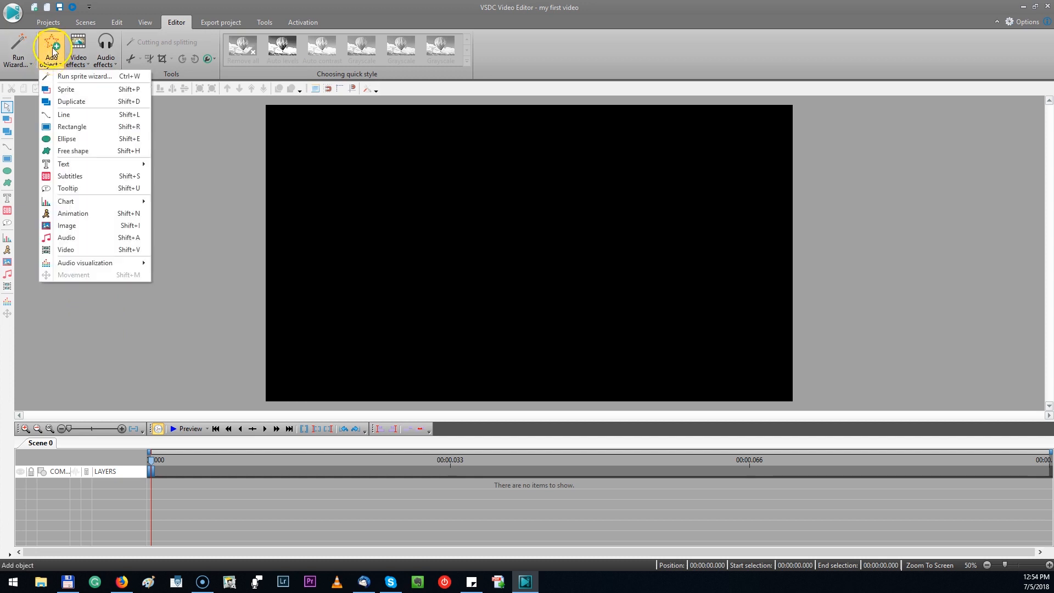
mouse_move(67, 138)
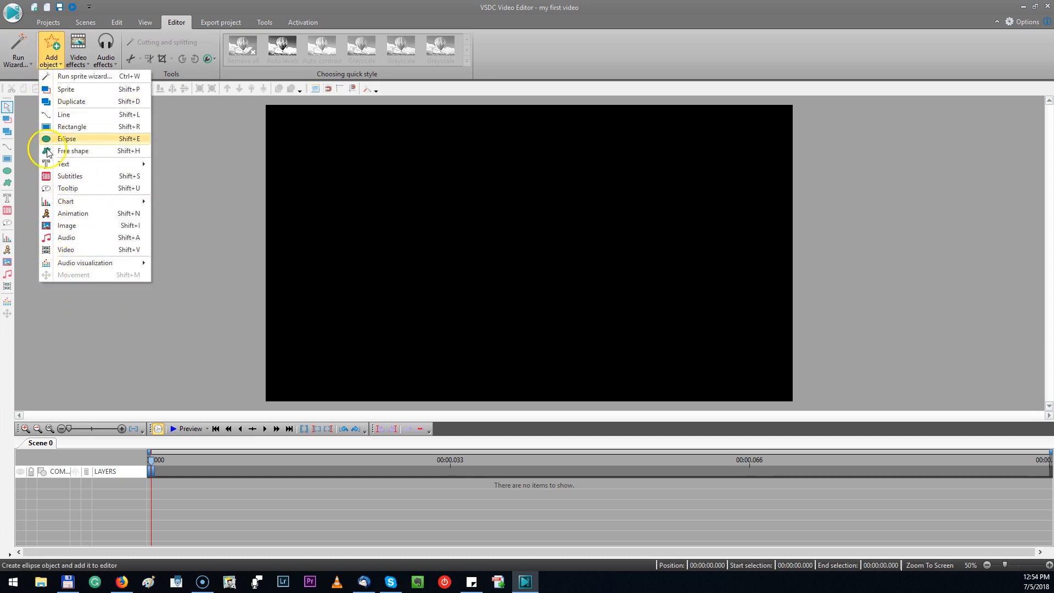
mouse_move(8, 209)
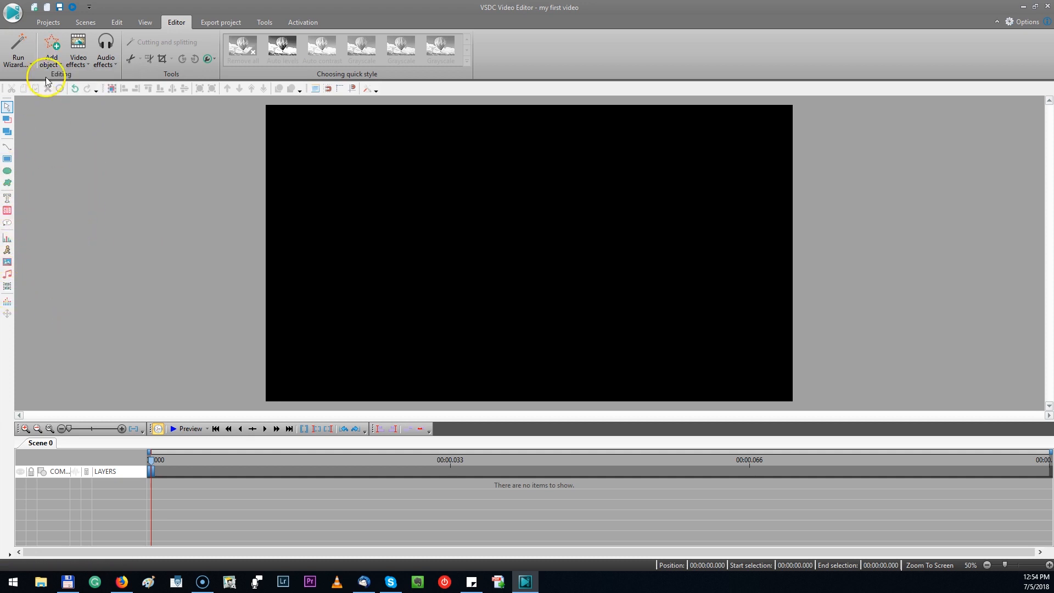
mouse_move(73, 295)
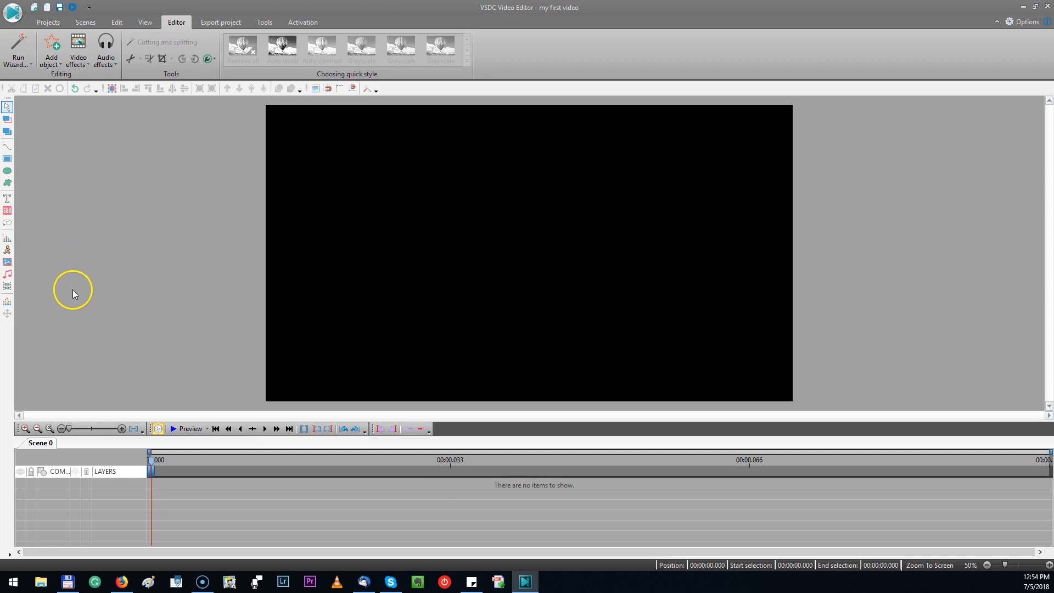
mouse_move(8, 285)
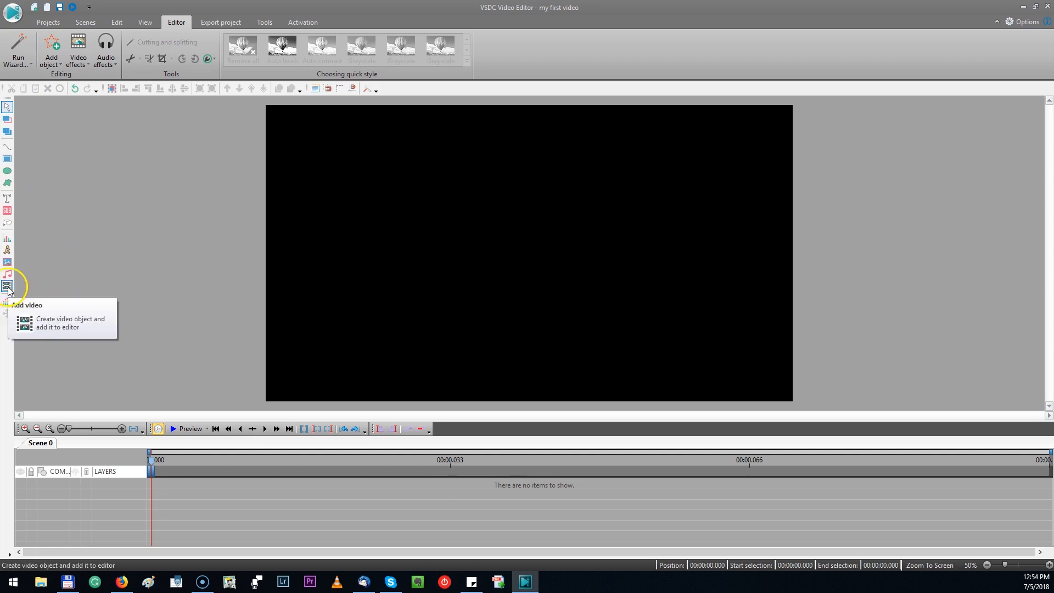
click(8, 289)
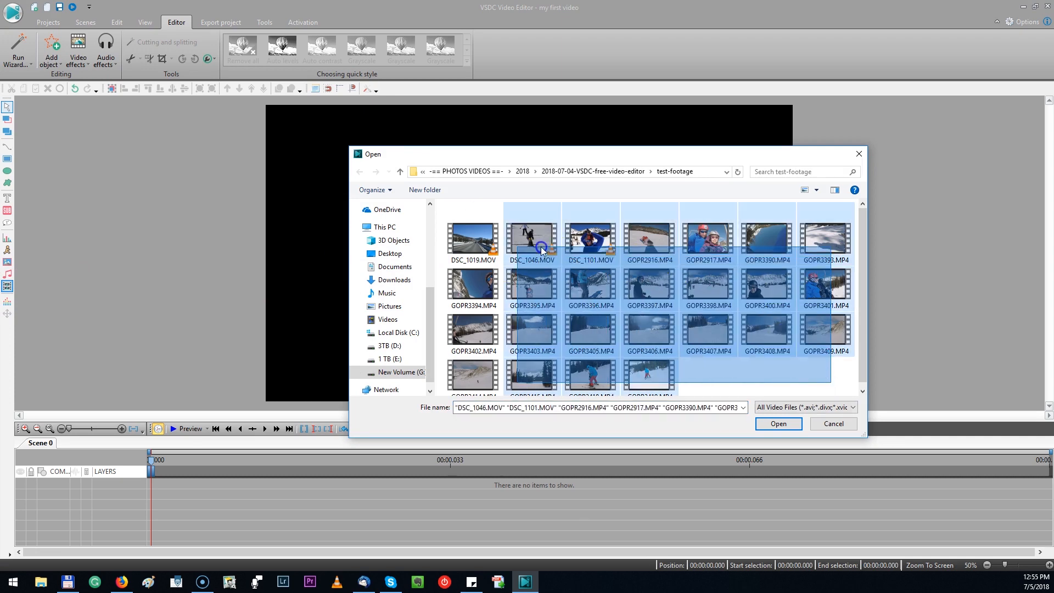
click(472, 239)
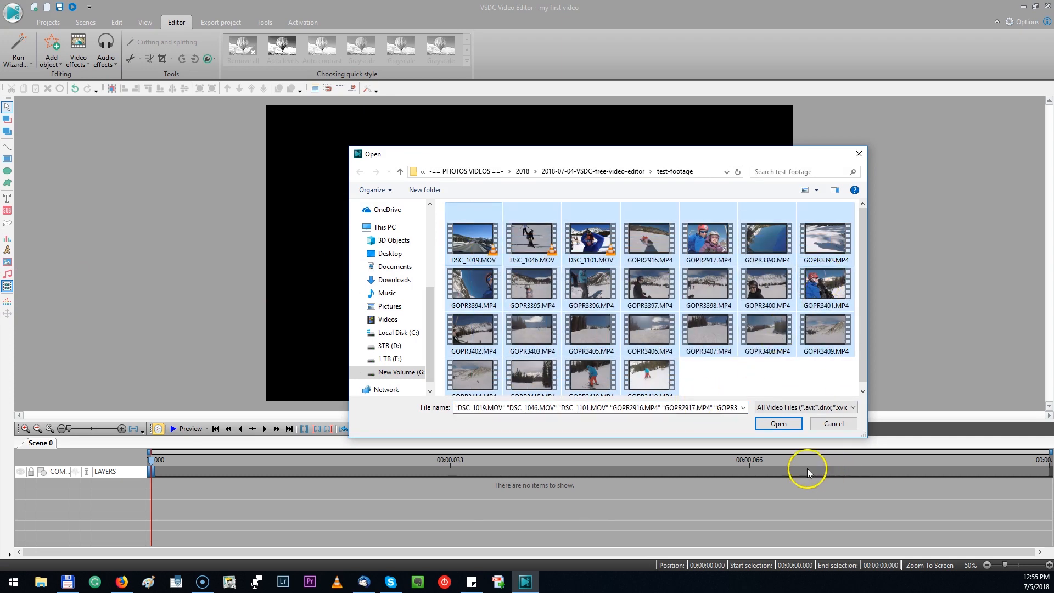
click(777, 424)
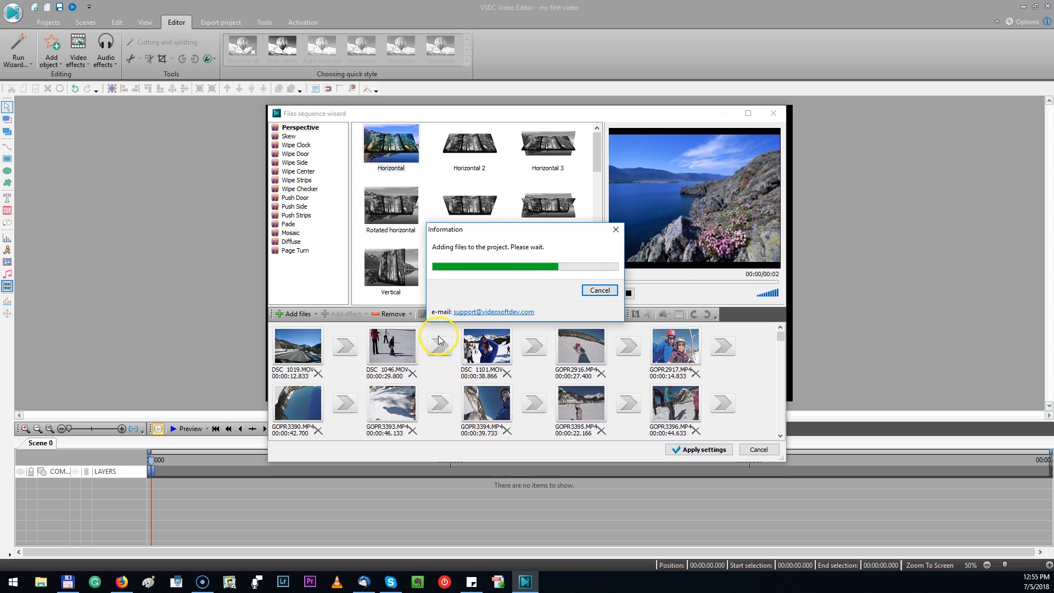
mouse_move(459, 384)
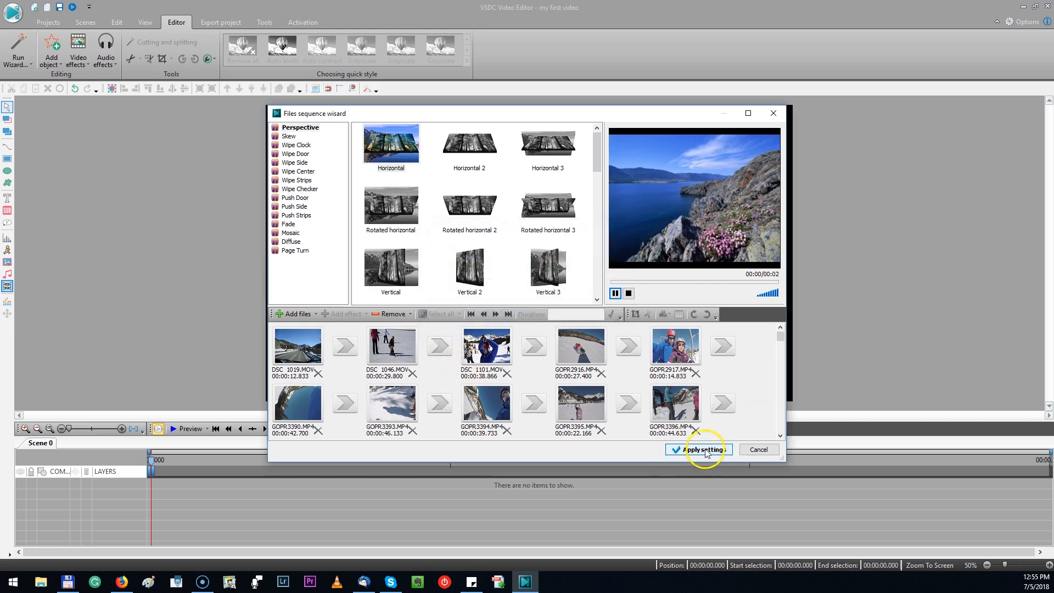
Apply the wizard settings and open Sprite 1 to view its staggered clips at full scale
click(702, 449)
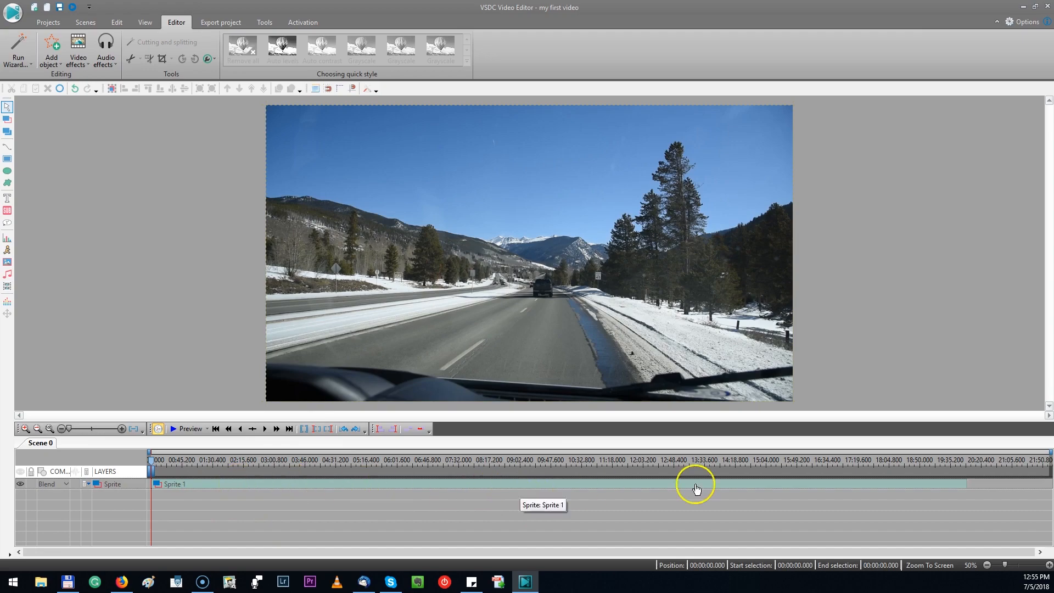
mouse_move(247, 503)
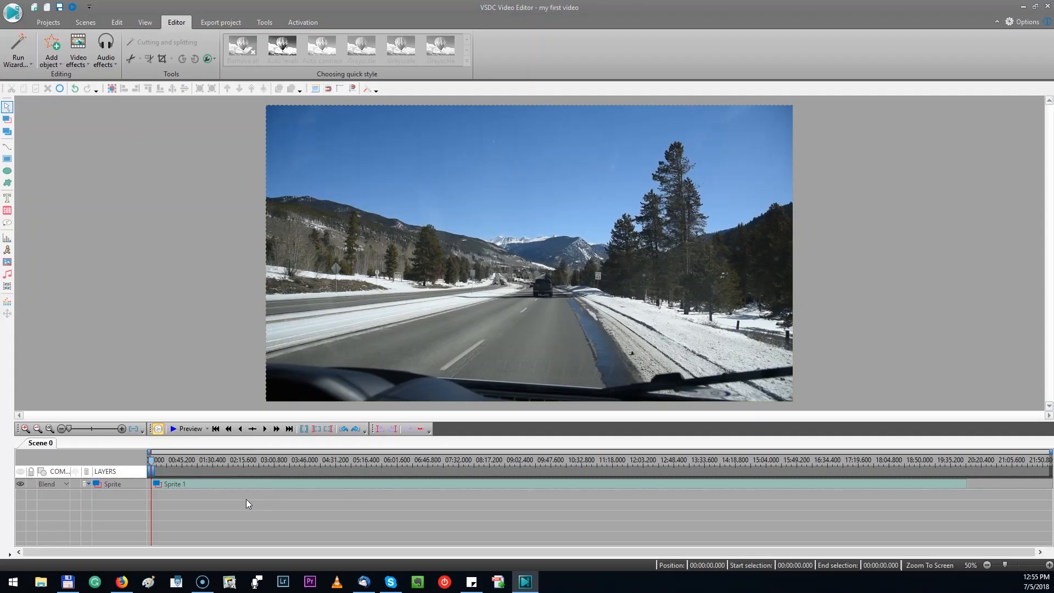
mouse_move(219, 486)
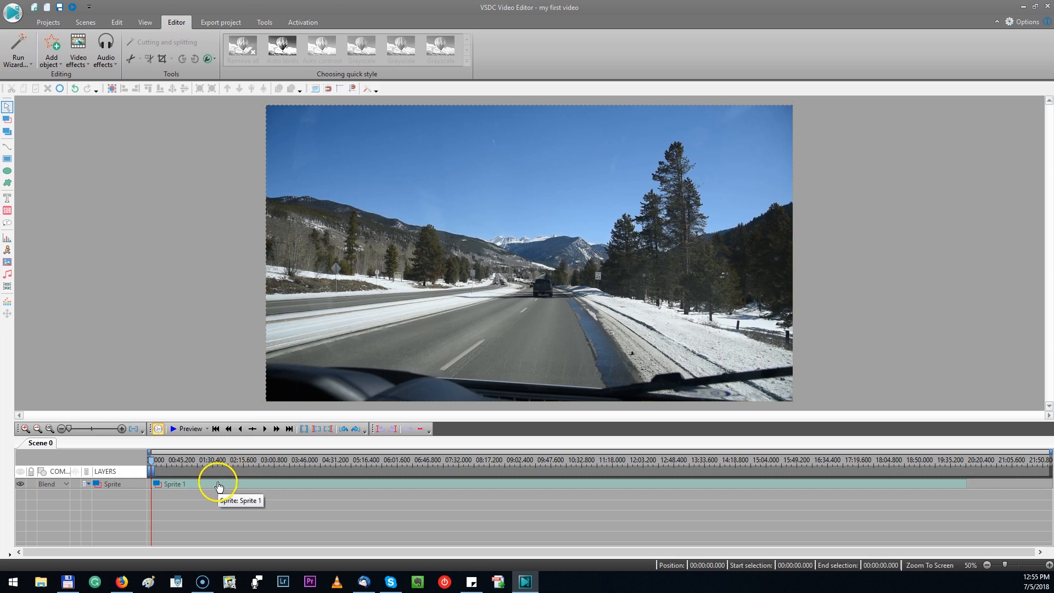
double_click(175, 484)
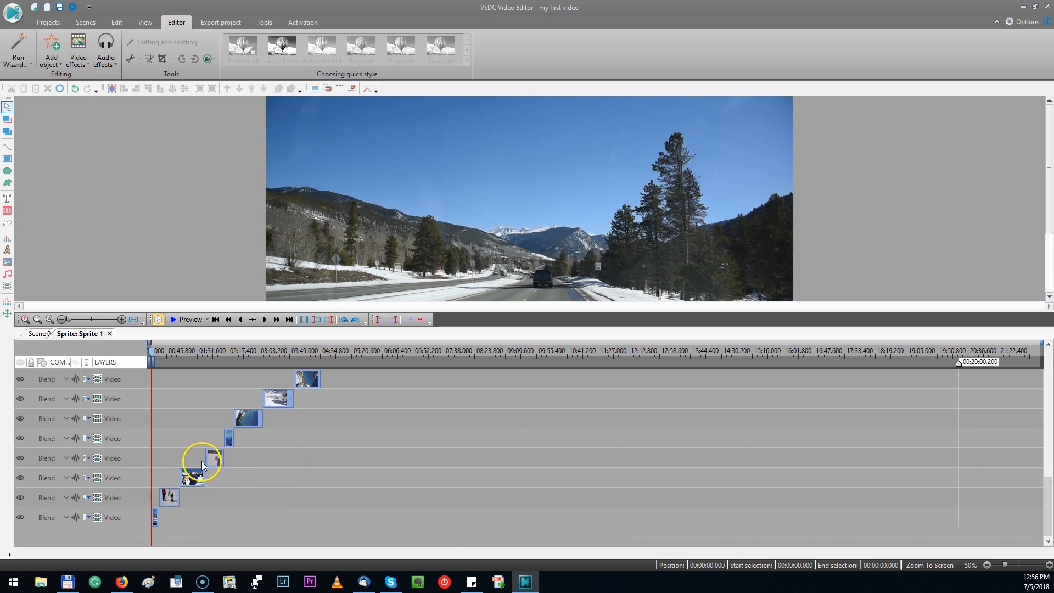
click(61, 319)
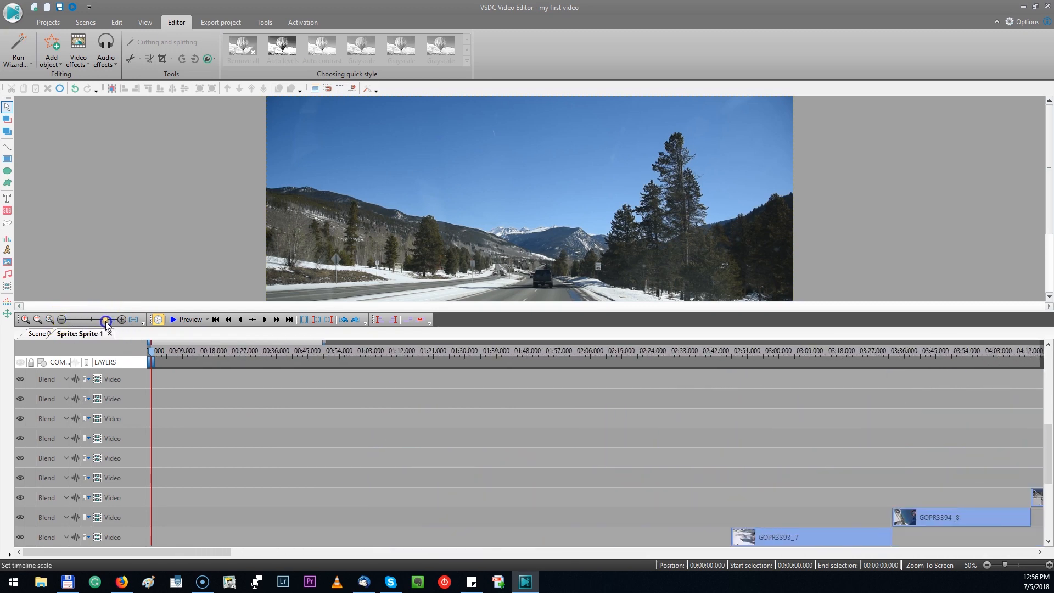
click(105, 322)
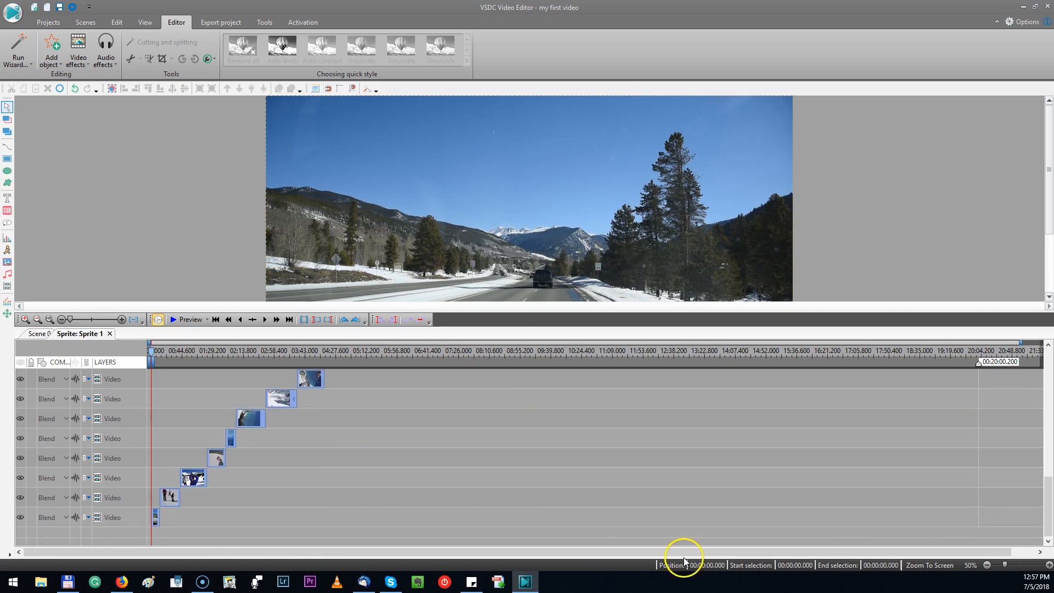
mouse_move(394, 488)
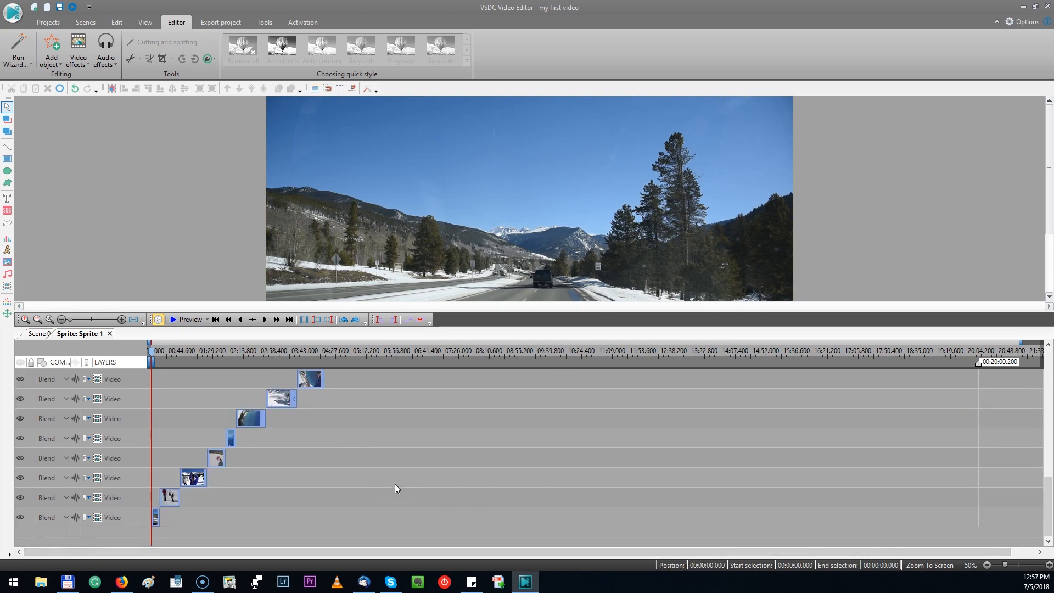
click(151, 354)
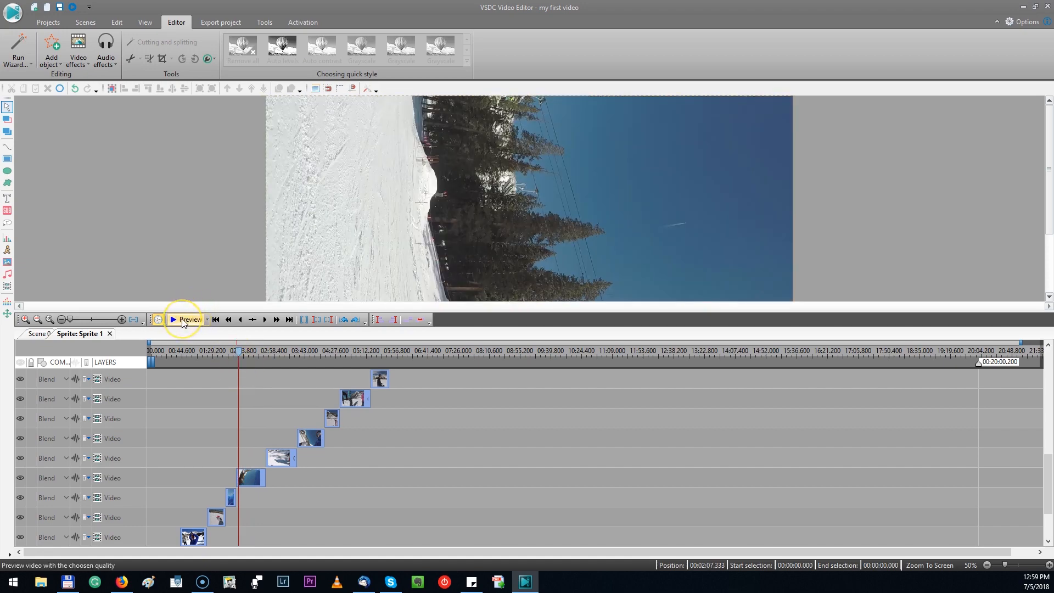
click(190, 319)
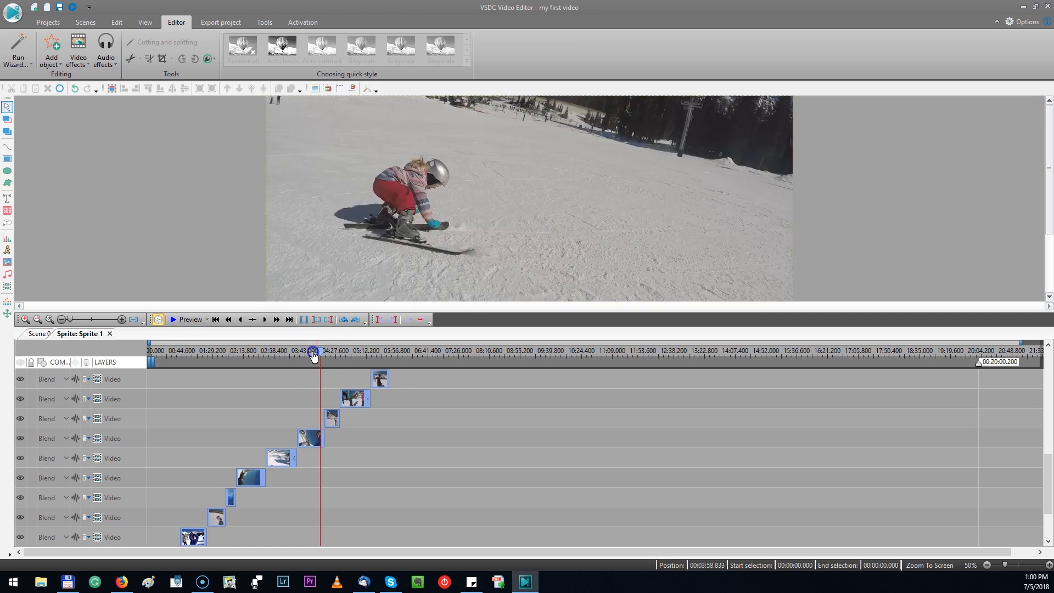
click(310, 438)
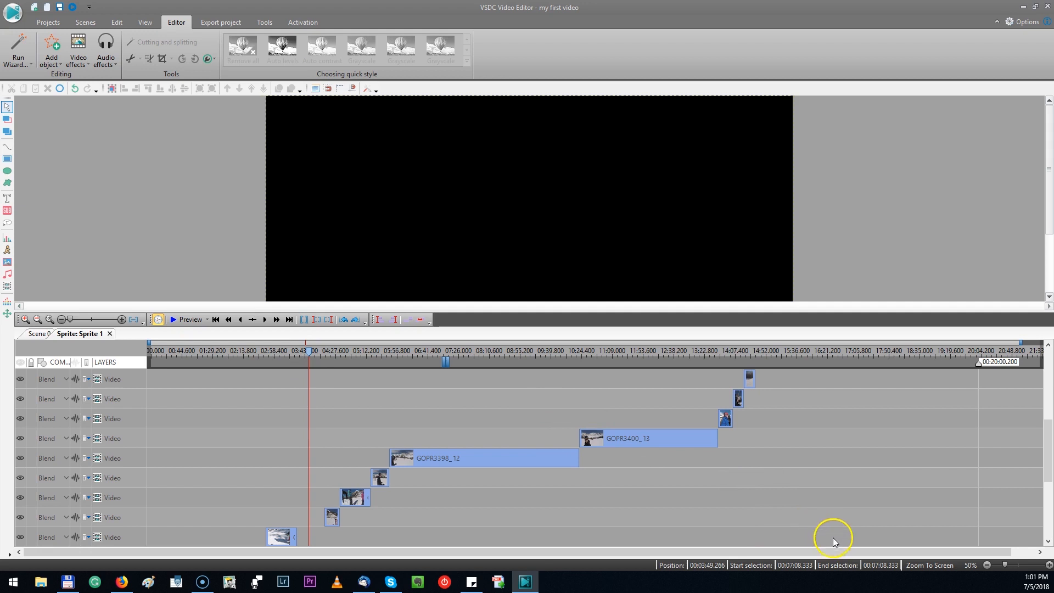
Zoom the timeline and set the playhead near its start
click(645, 438)
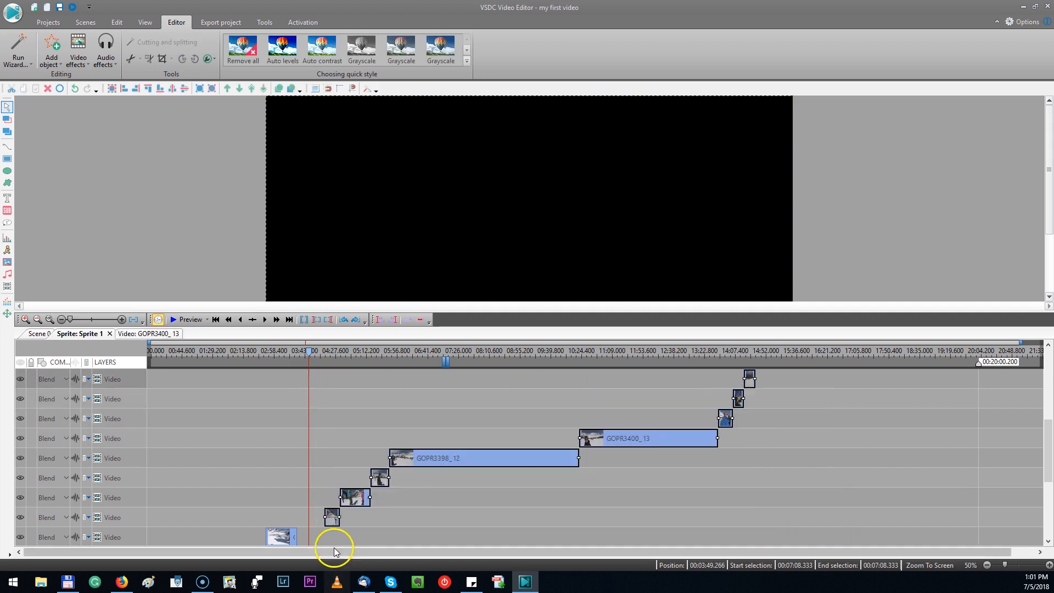
click(325, 517)
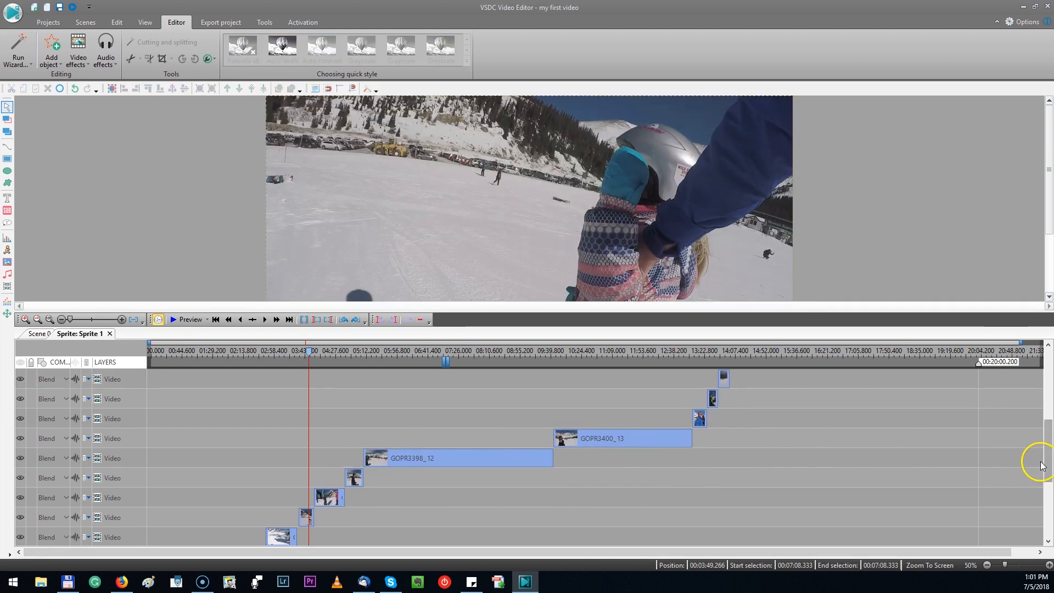
scroll(down, 3)
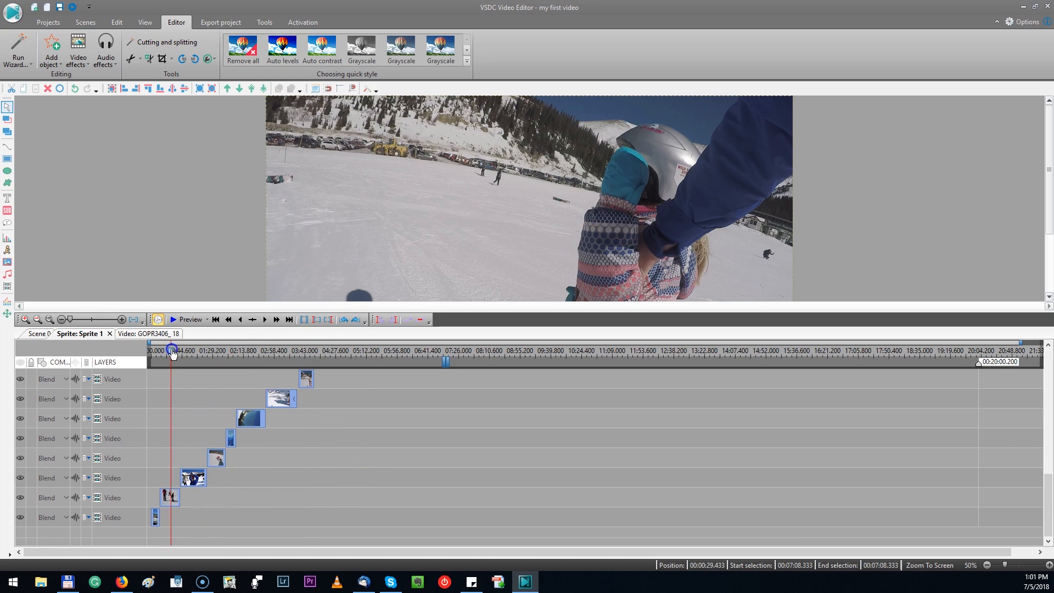
click(169, 497)
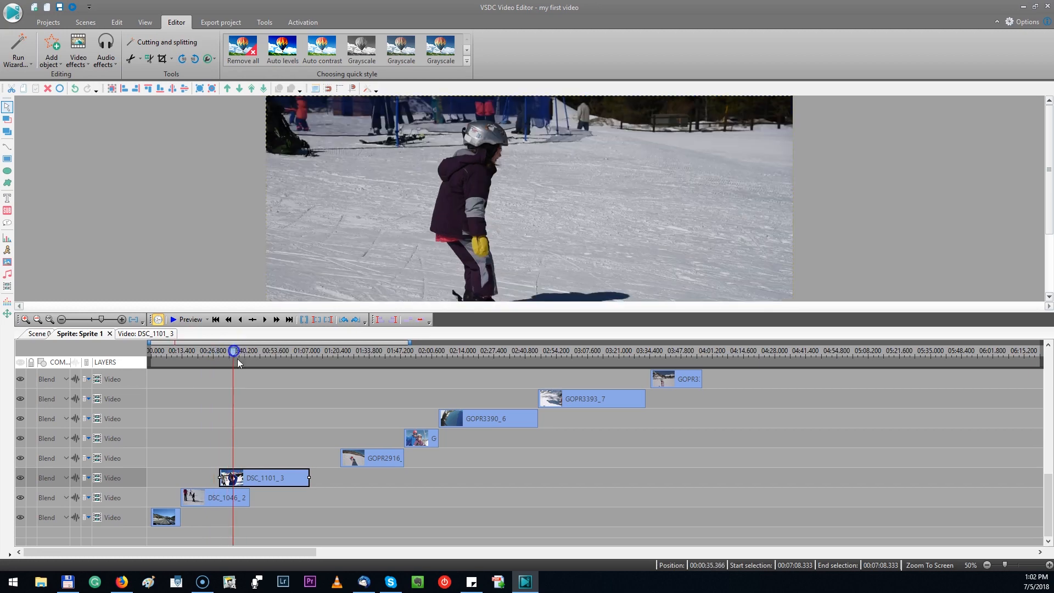
mouse_move(256, 484)
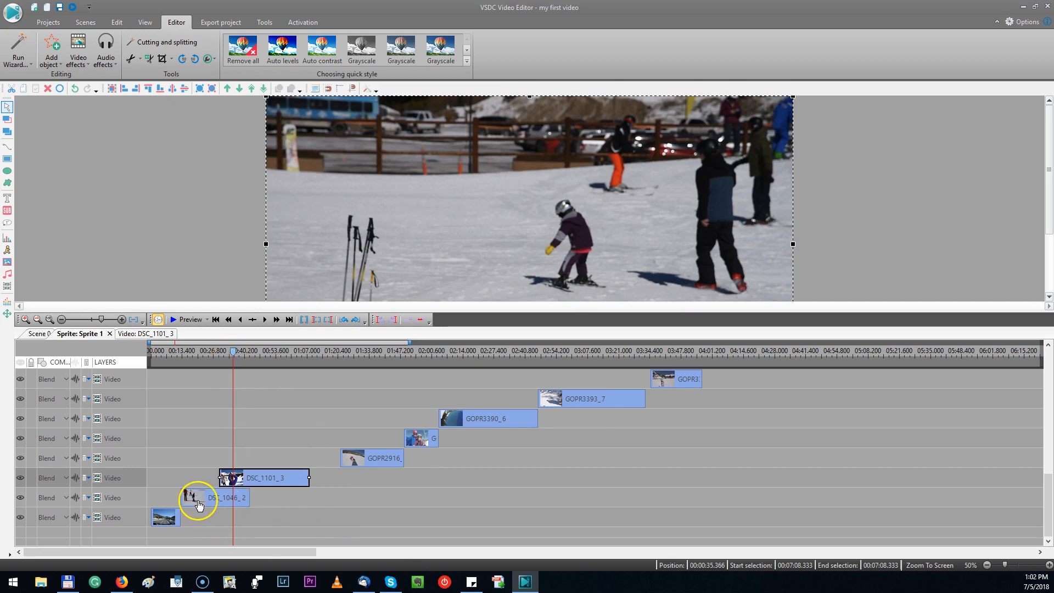
mouse_move(219, 500)
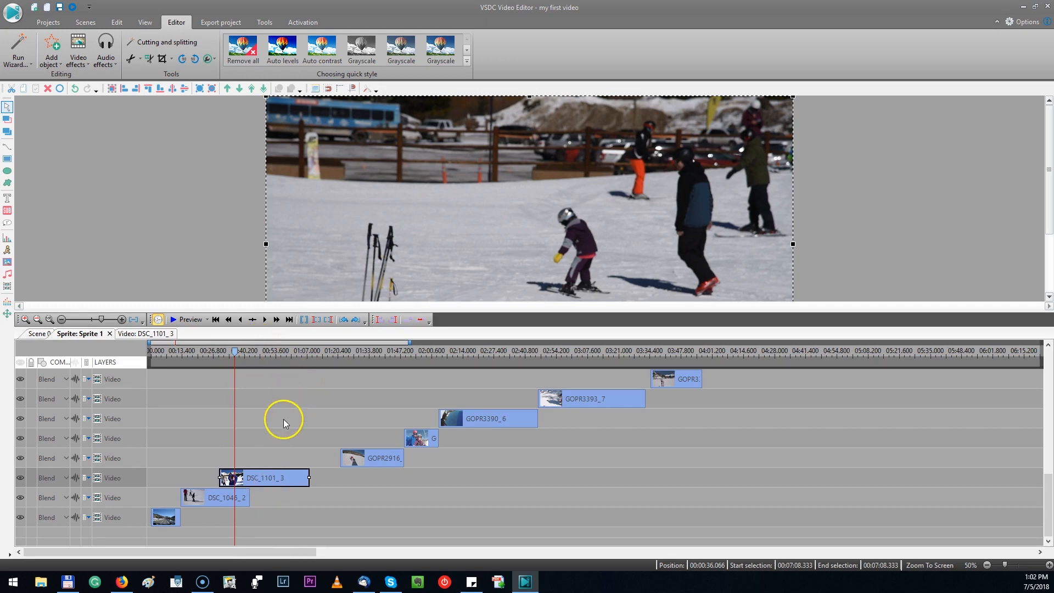
mouse_move(199, 488)
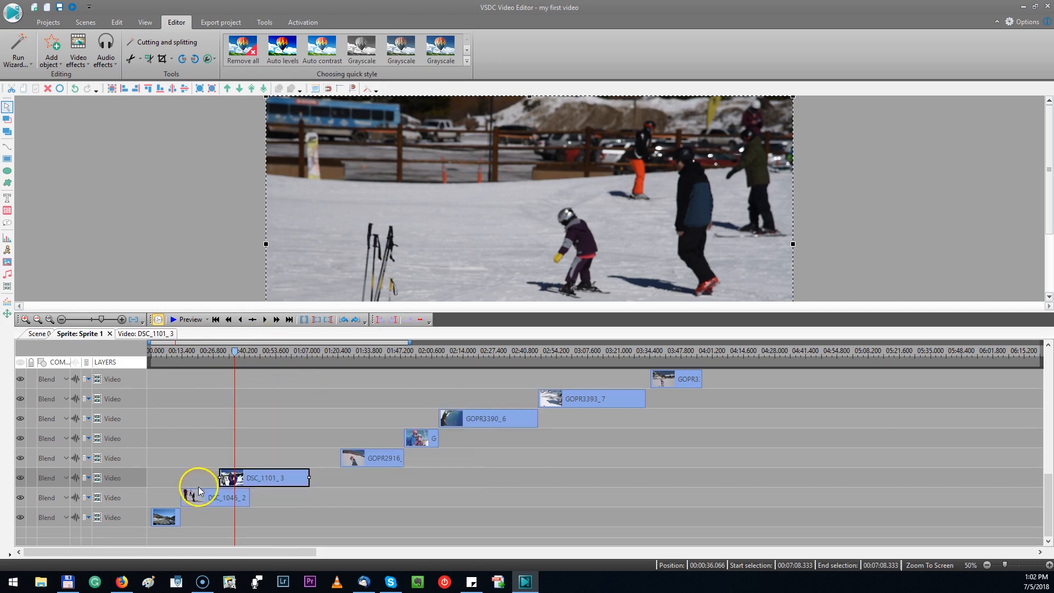
Select DSC_1046_2 and reorder layers so DSC_1101_3 sits beneath it
click(215, 497)
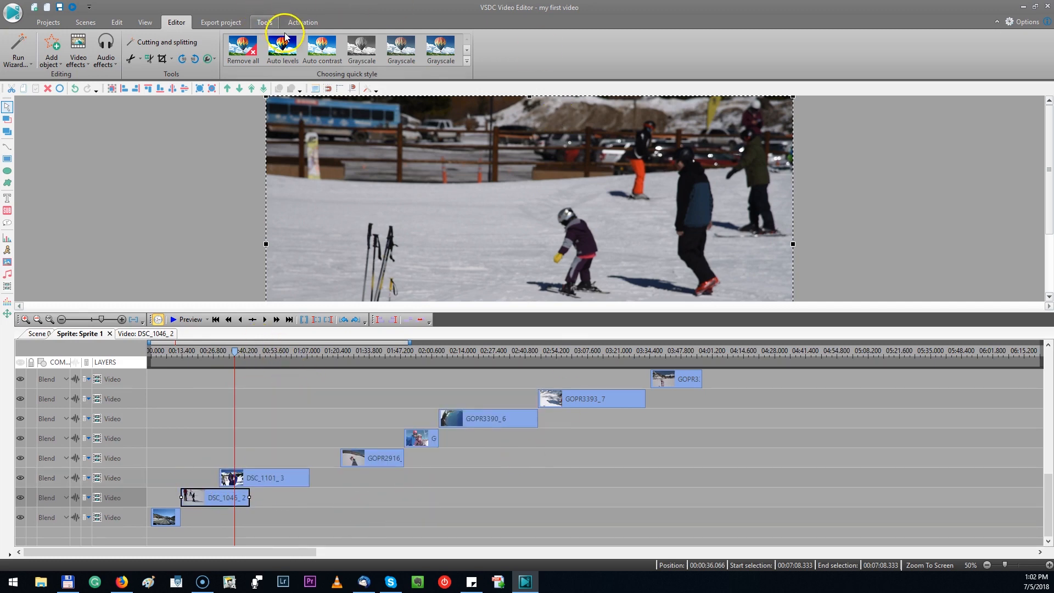
click(117, 22)
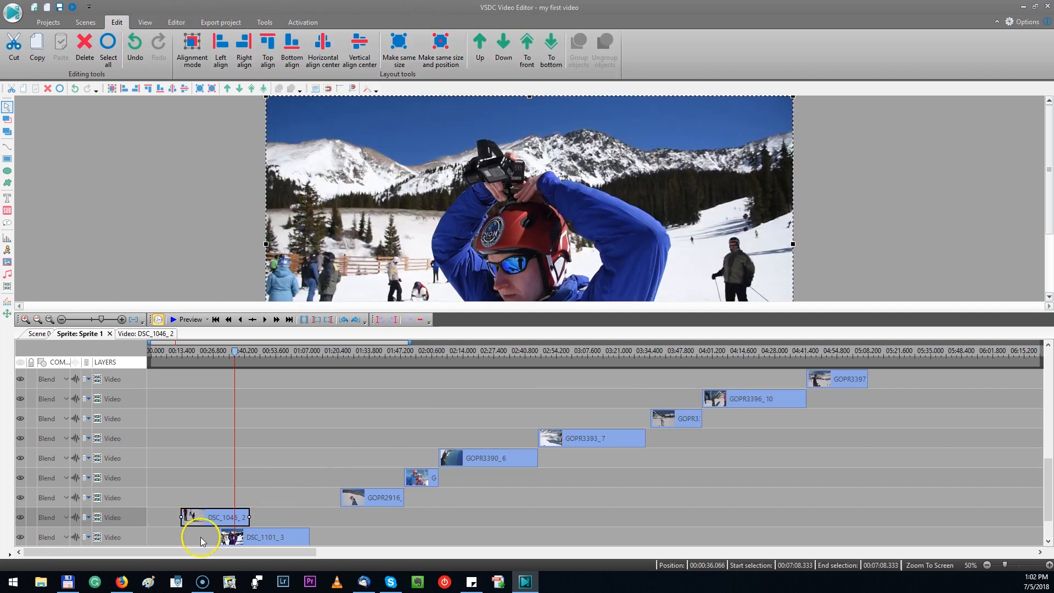
click(502, 47)
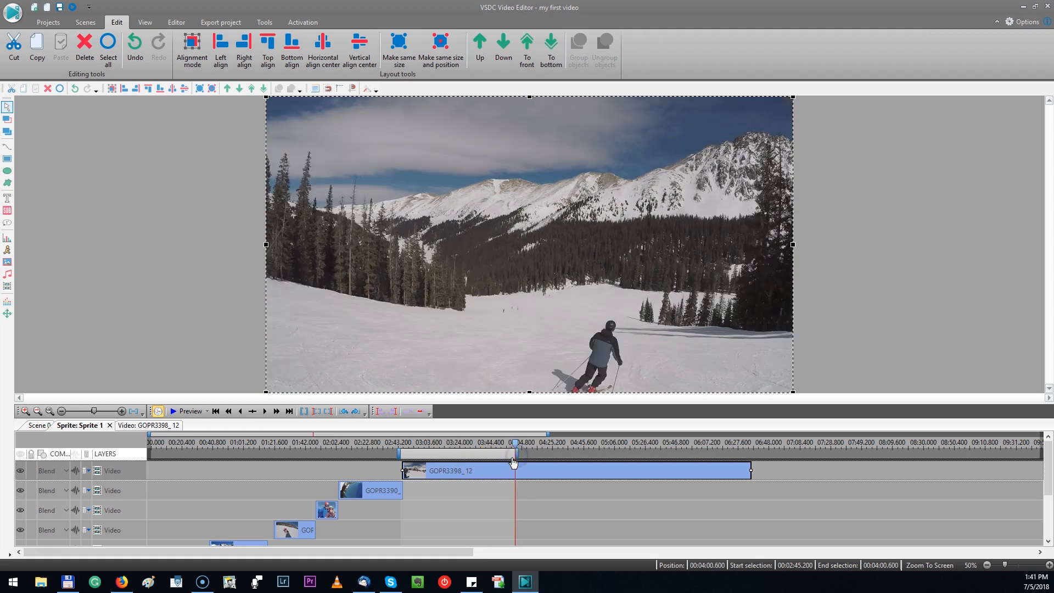
mouse_move(471, 496)
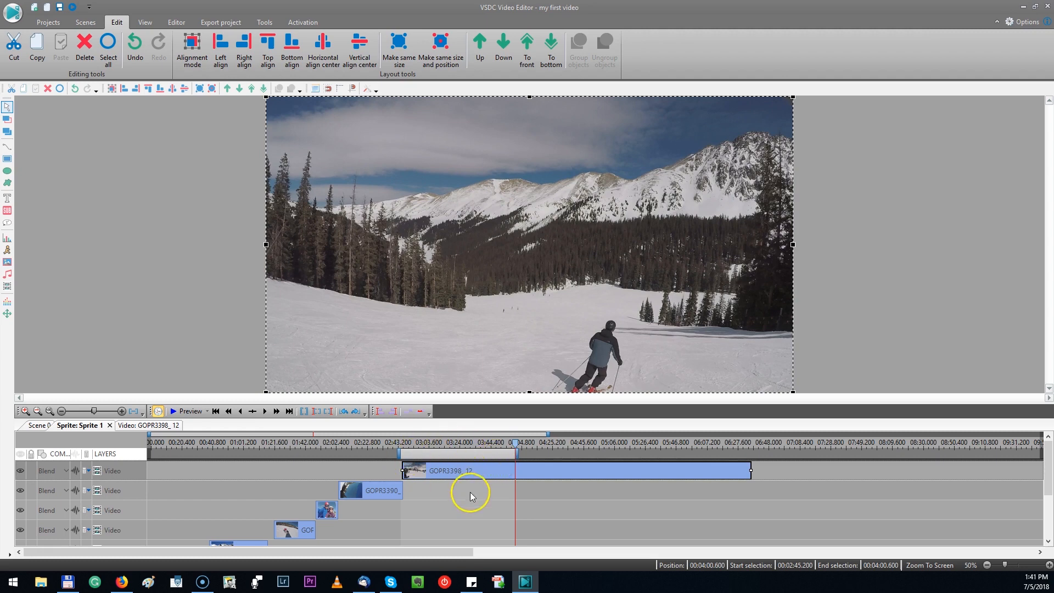
mouse_move(647, 529)
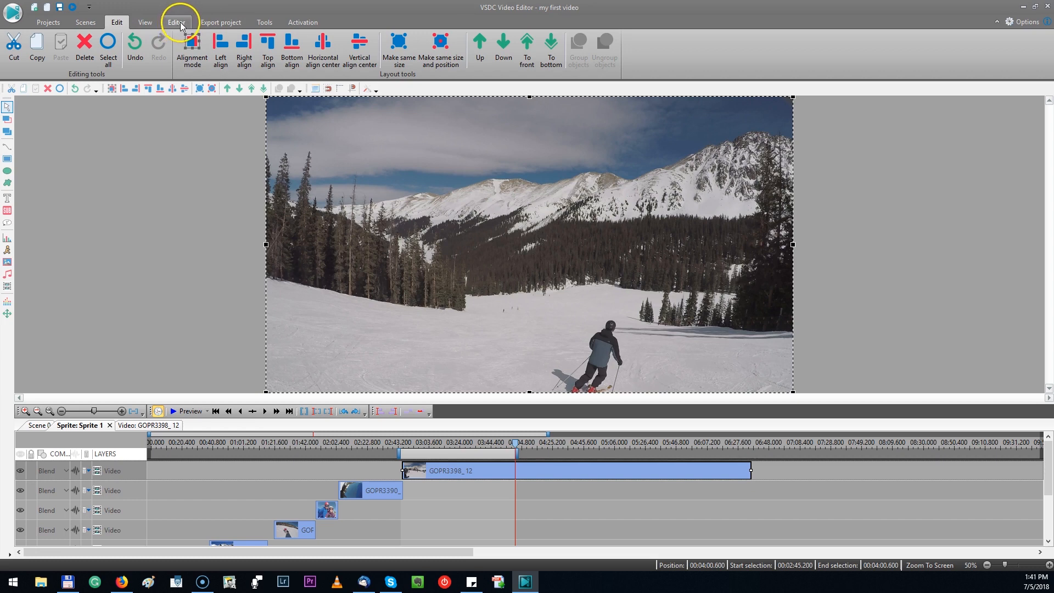
Cut the 02:45–04:00 stretch from GOPR3398_12, undoing once to compare before reapplying
click(175, 22)
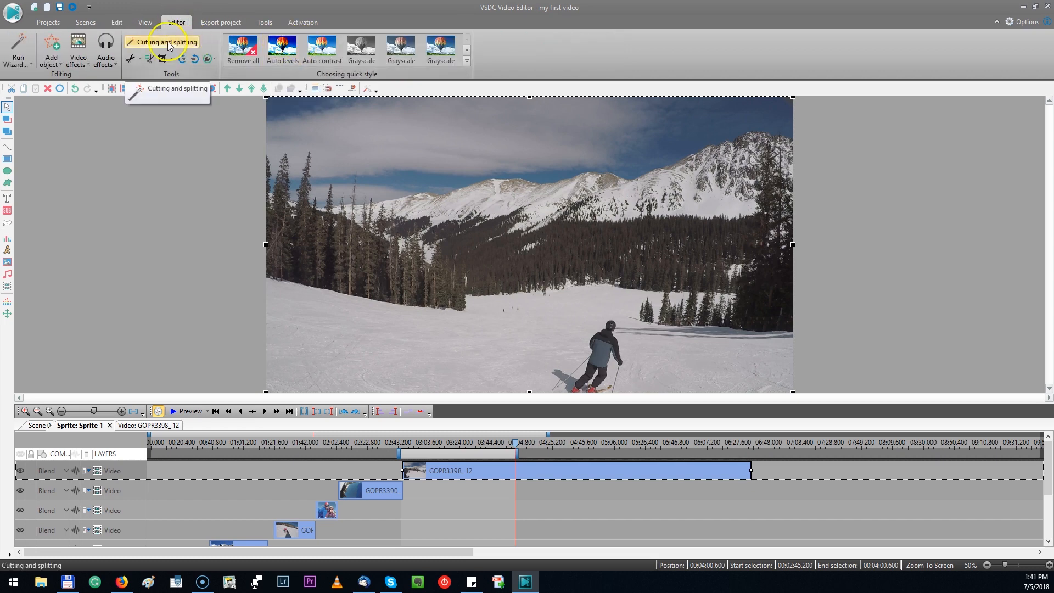
mouse_move(132, 59)
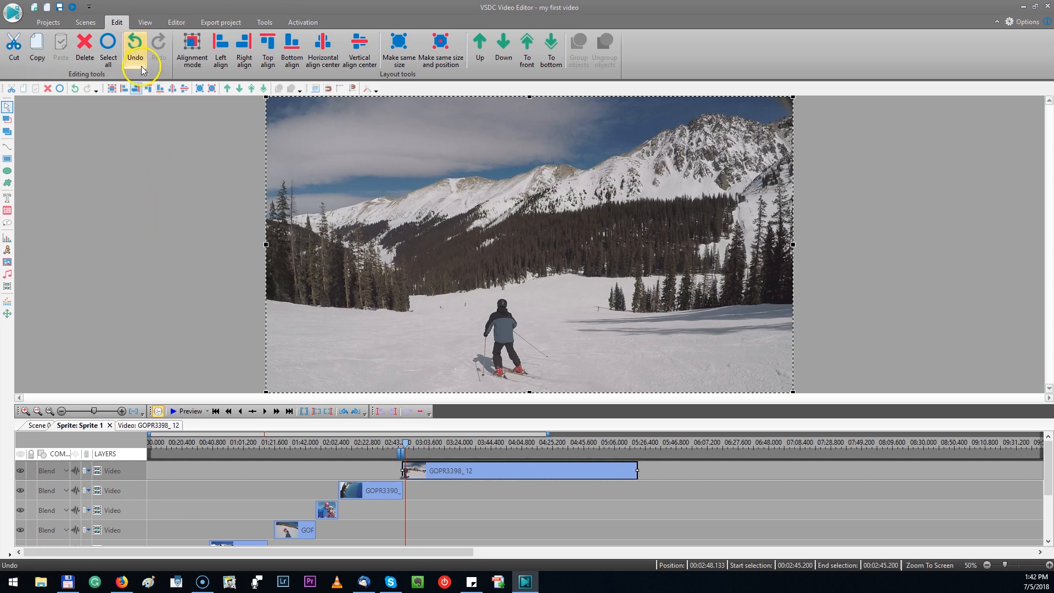
click(134, 51)
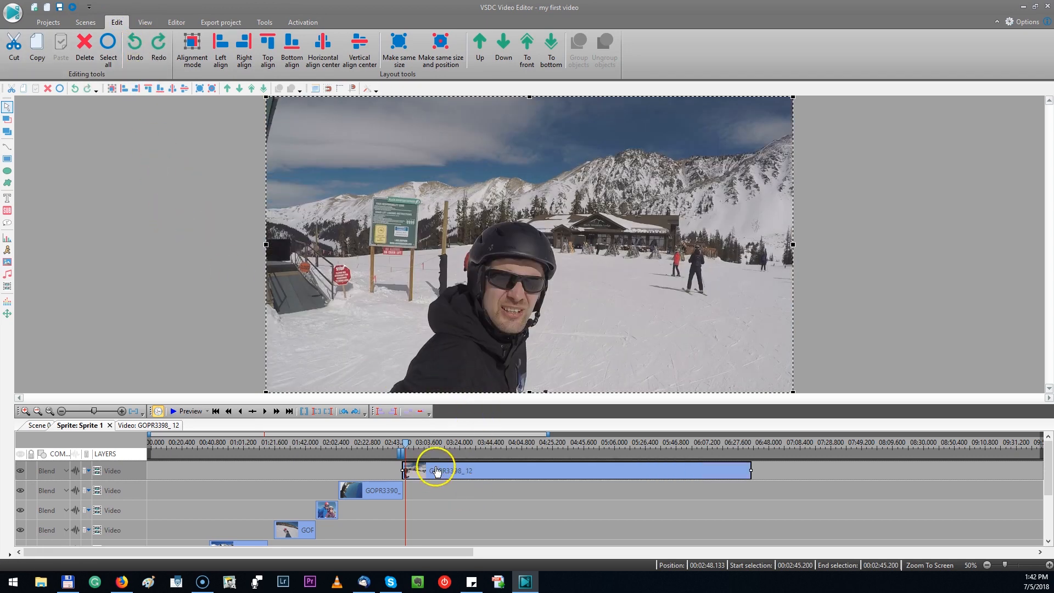
click(516, 453)
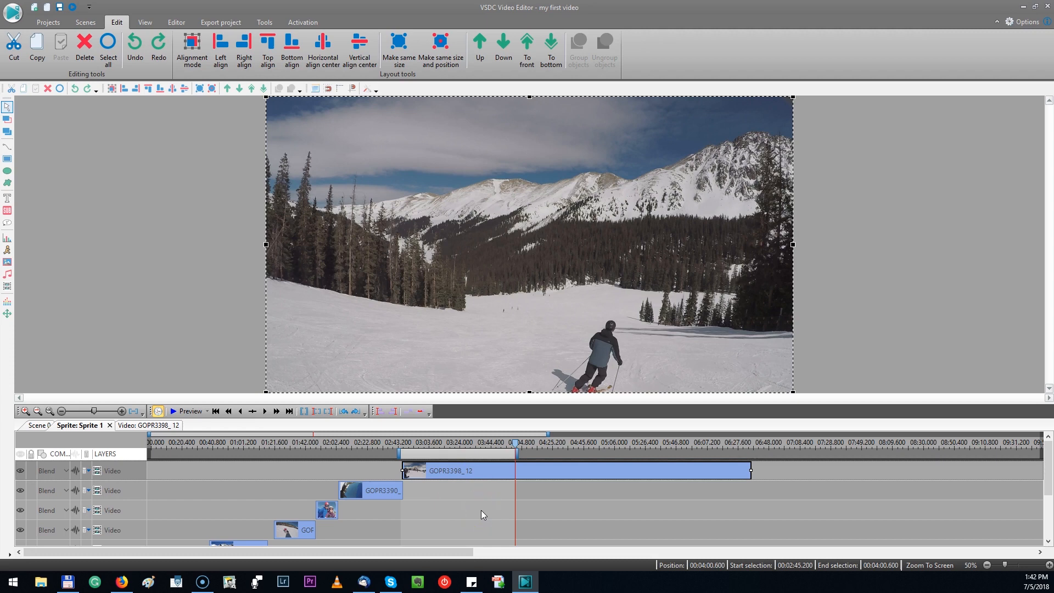
click(399, 446)
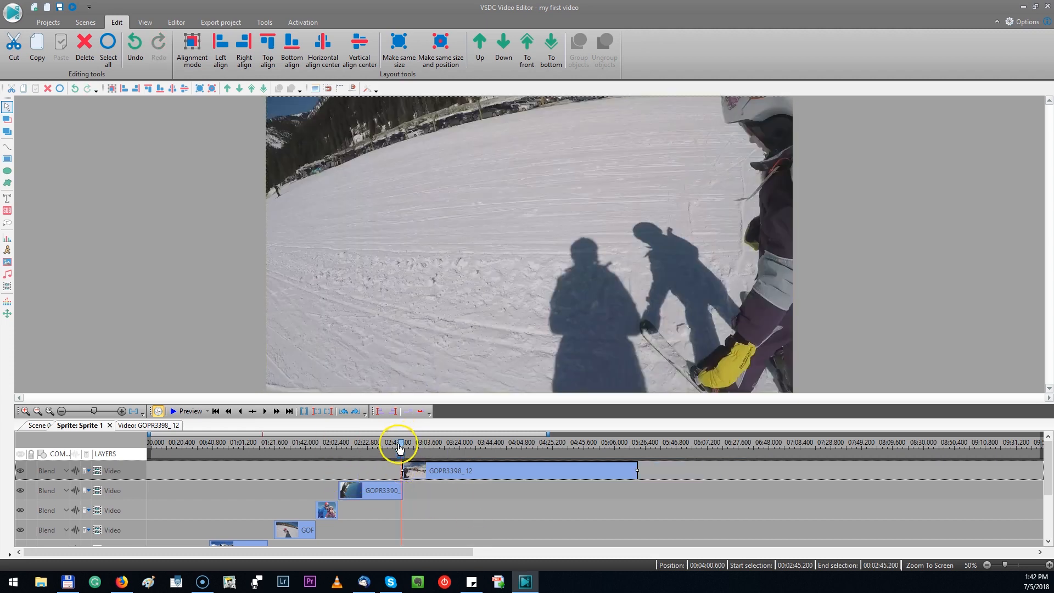
Split GOPR3398_12 into two parts at the playhead around 03:07
click(414, 442)
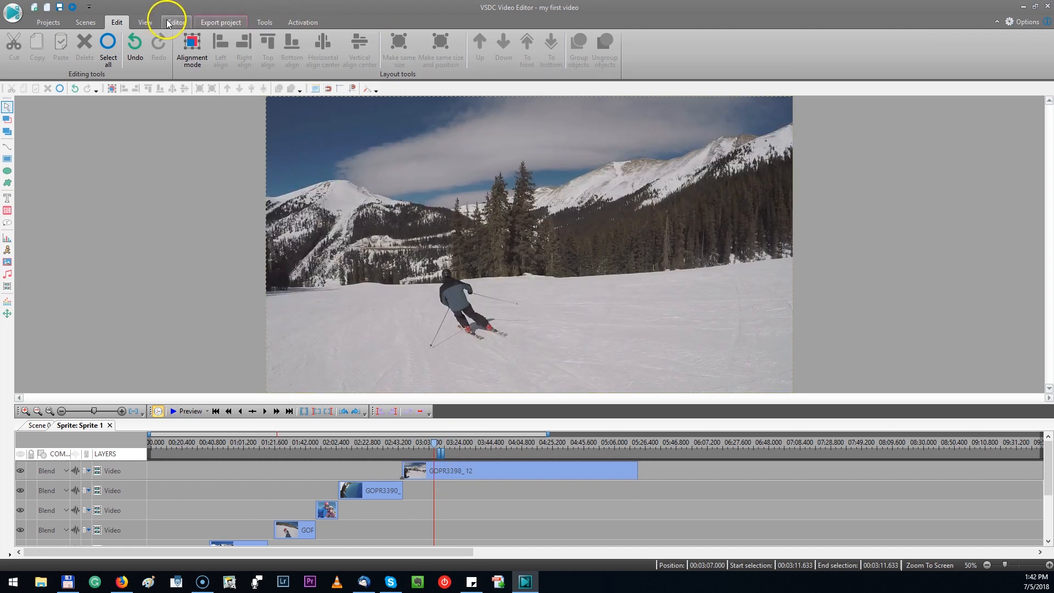
click(175, 22)
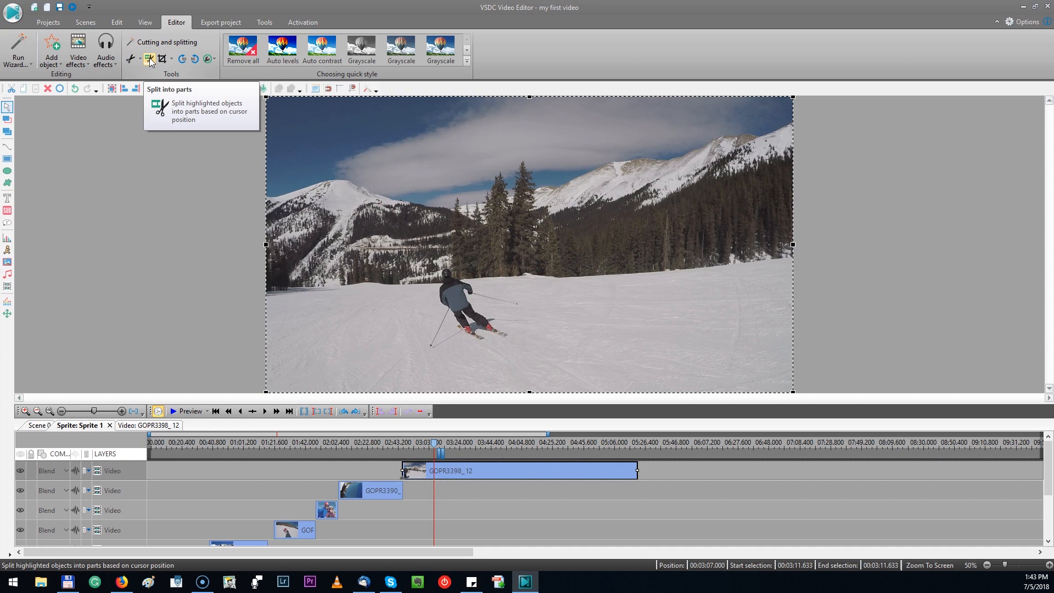
click(150, 58)
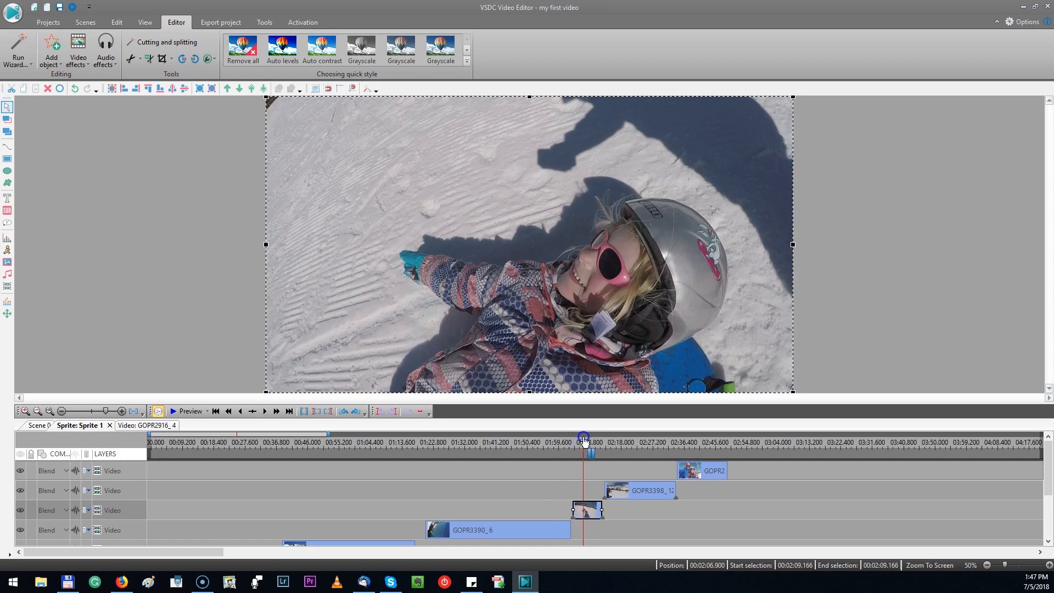
Set GOPR2916_4's Speed (%) to 50 in the Properties window so it plays at half speed
click(585, 508)
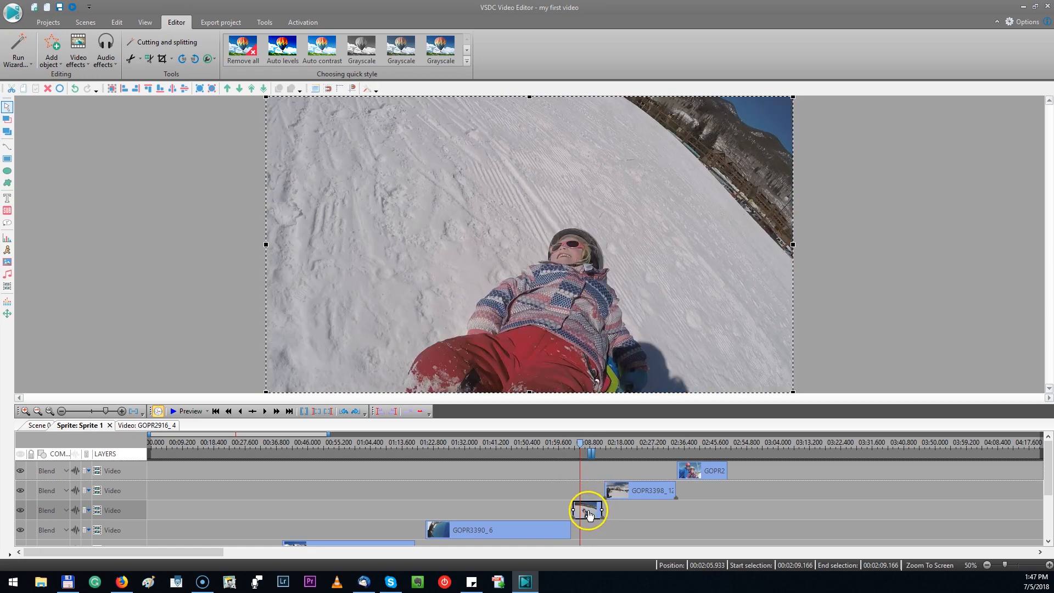
mouse_move(586, 236)
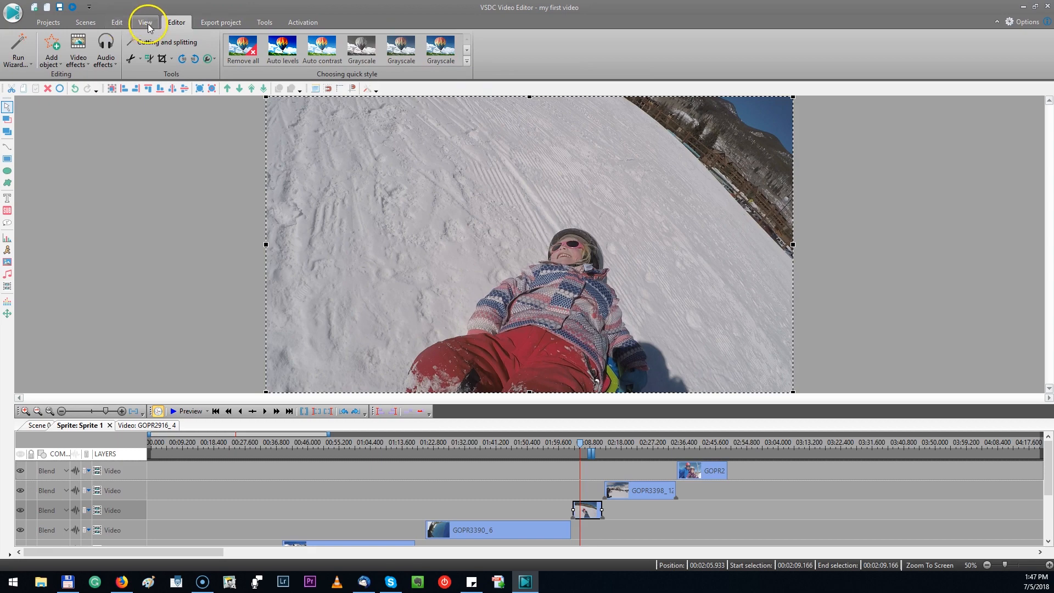
click(145, 22)
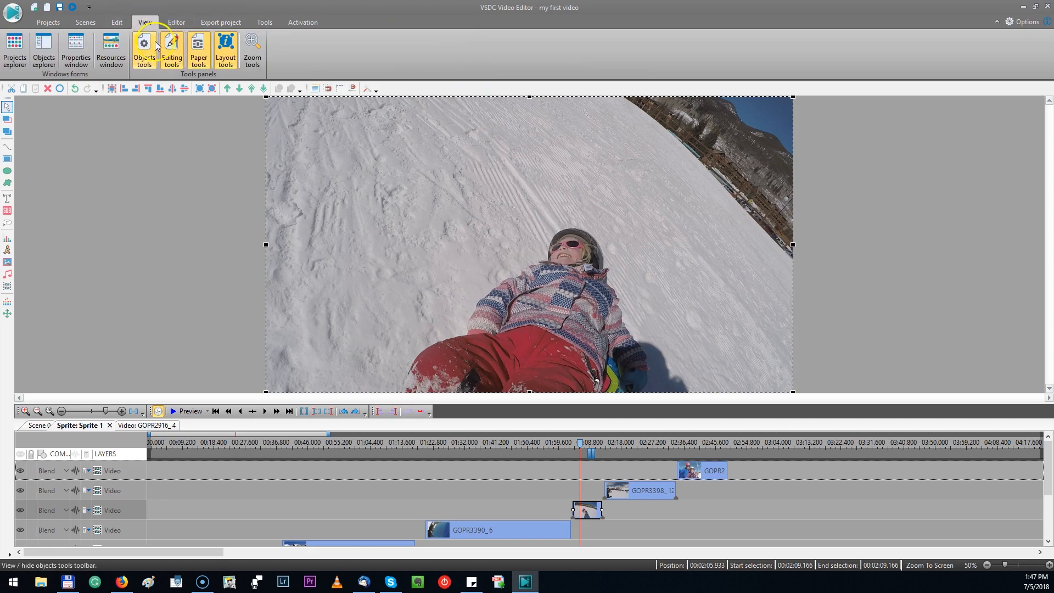
click(76, 52)
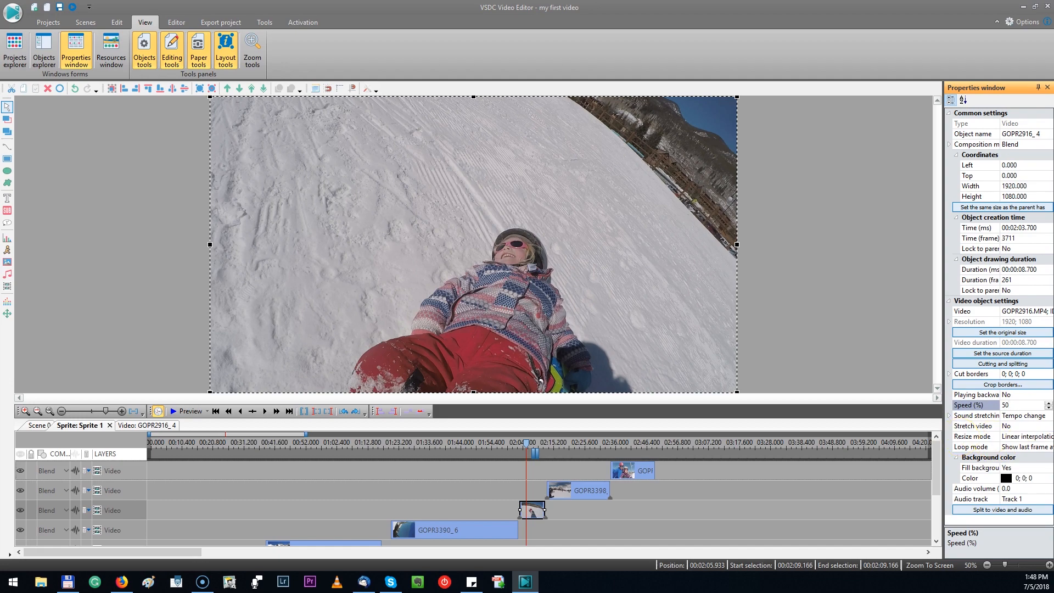
click(551, 508)
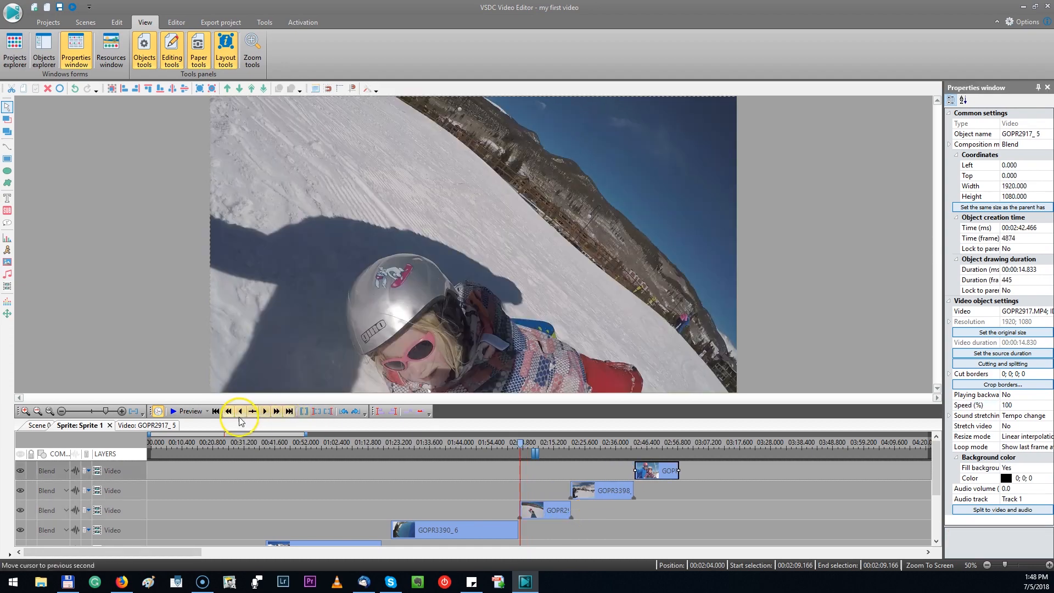
click(172, 411)
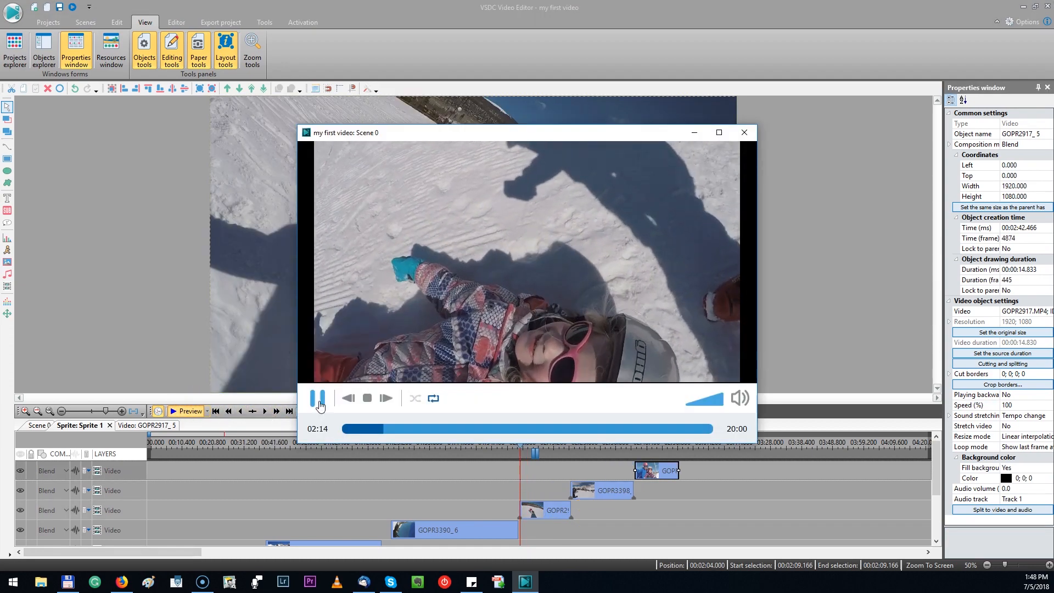
click(319, 397)
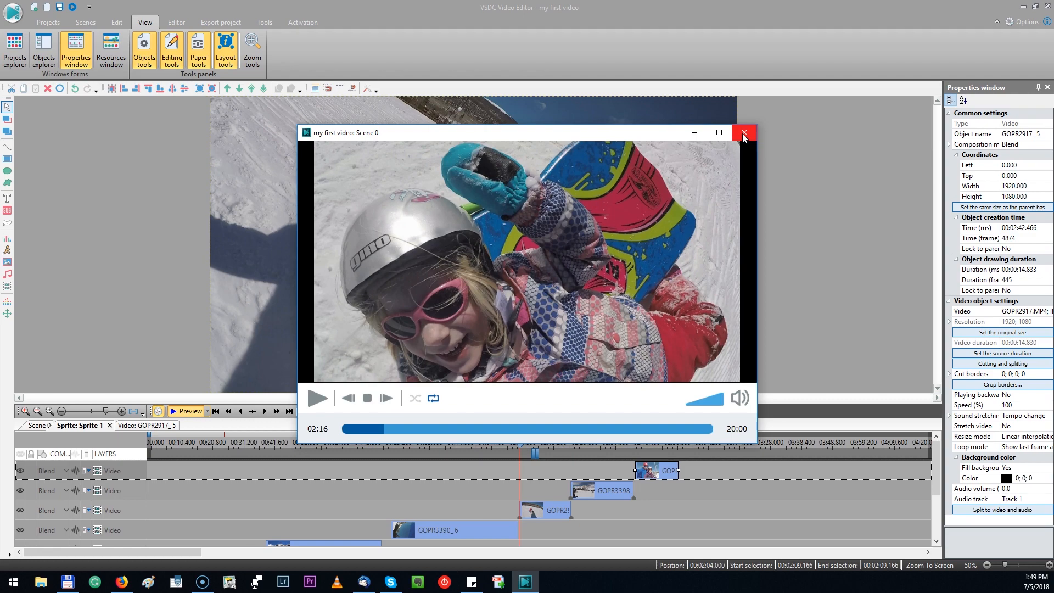
click(743, 133)
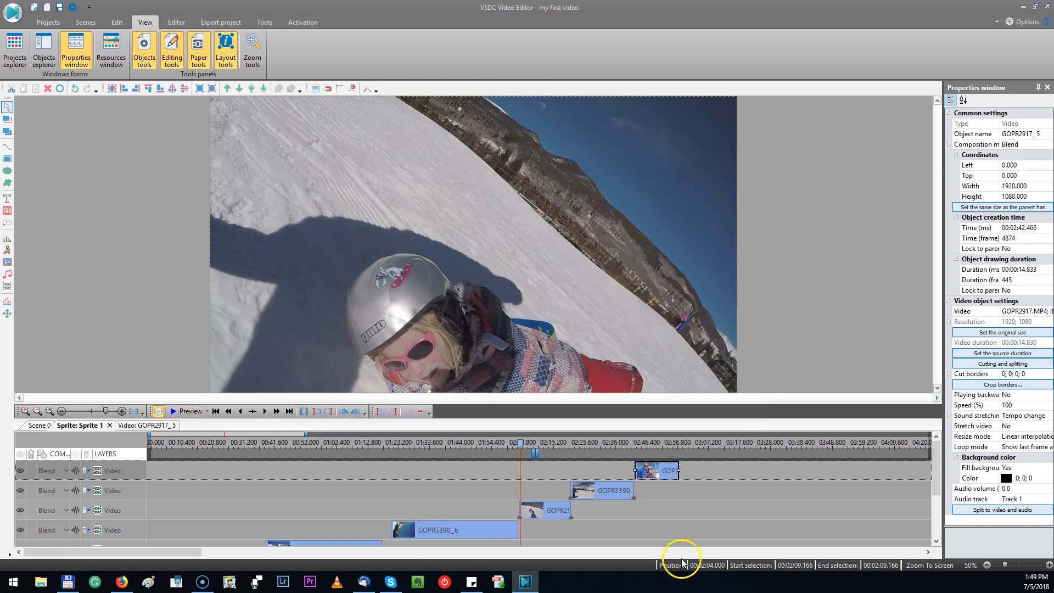
click(548, 510)
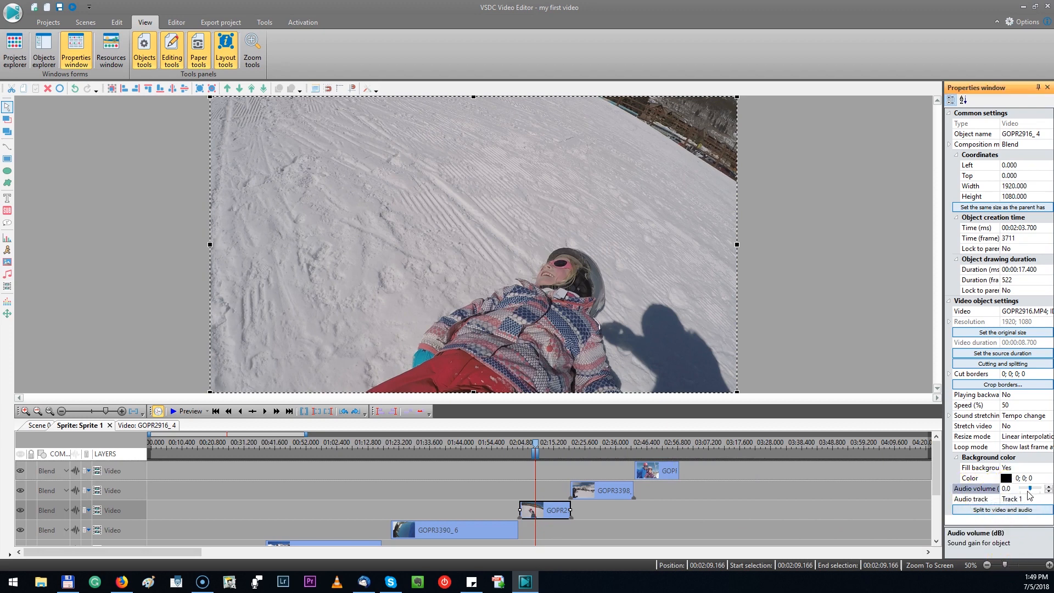
Reduce GOPR2916_4's Audio volume to about -39 dB with the Properties spinner
click(1027, 487)
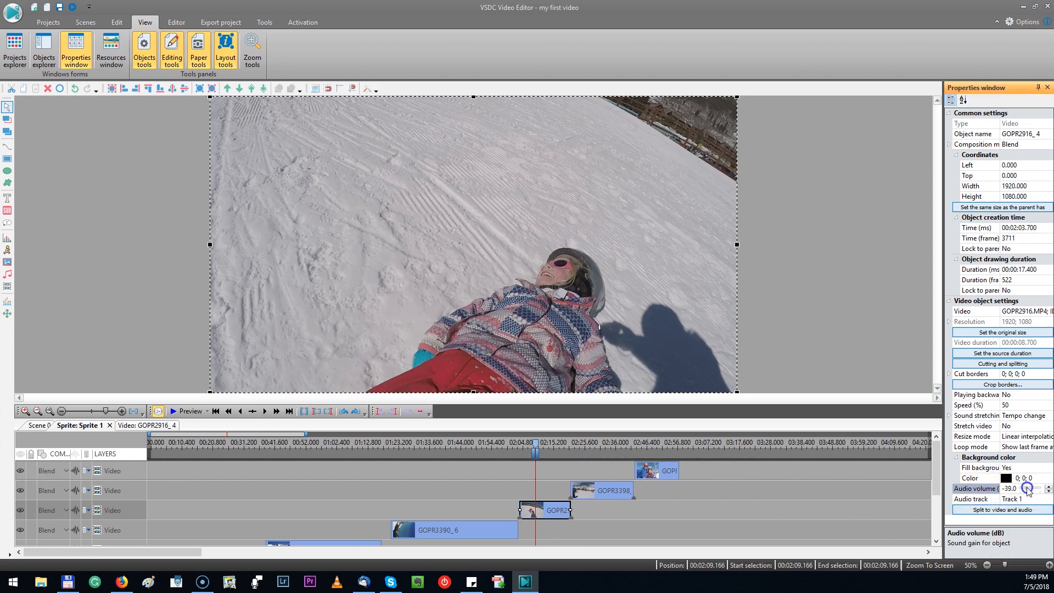
click(655, 469)
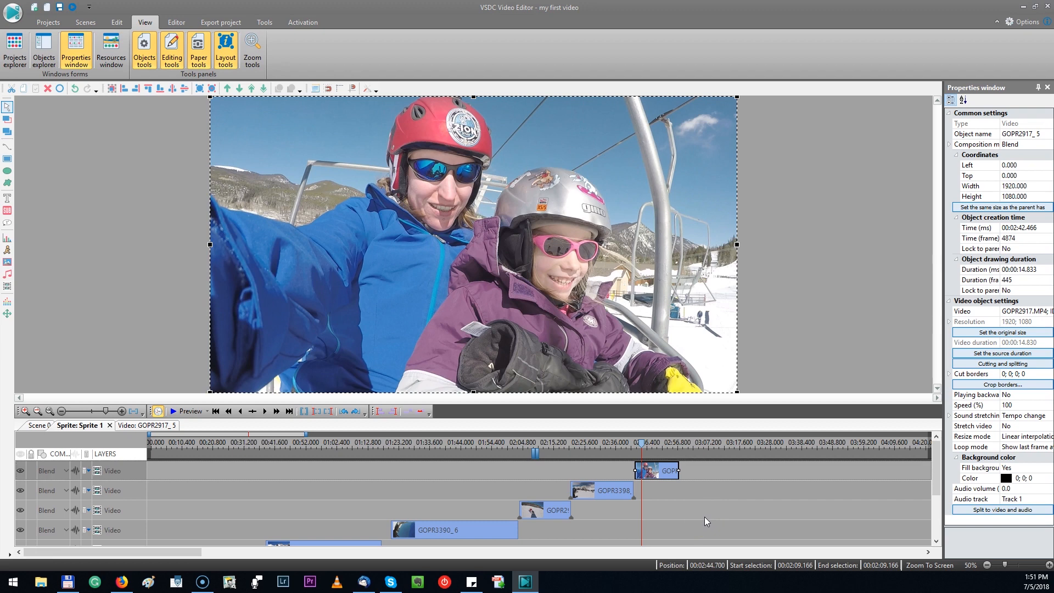
mouse_move(950, 552)
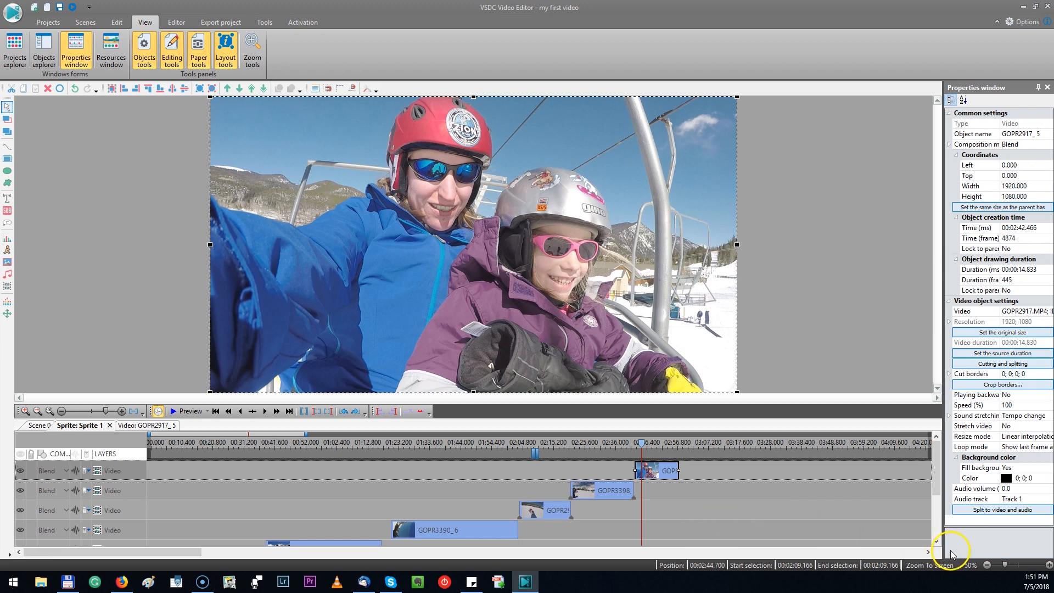
mouse_move(986, 510)
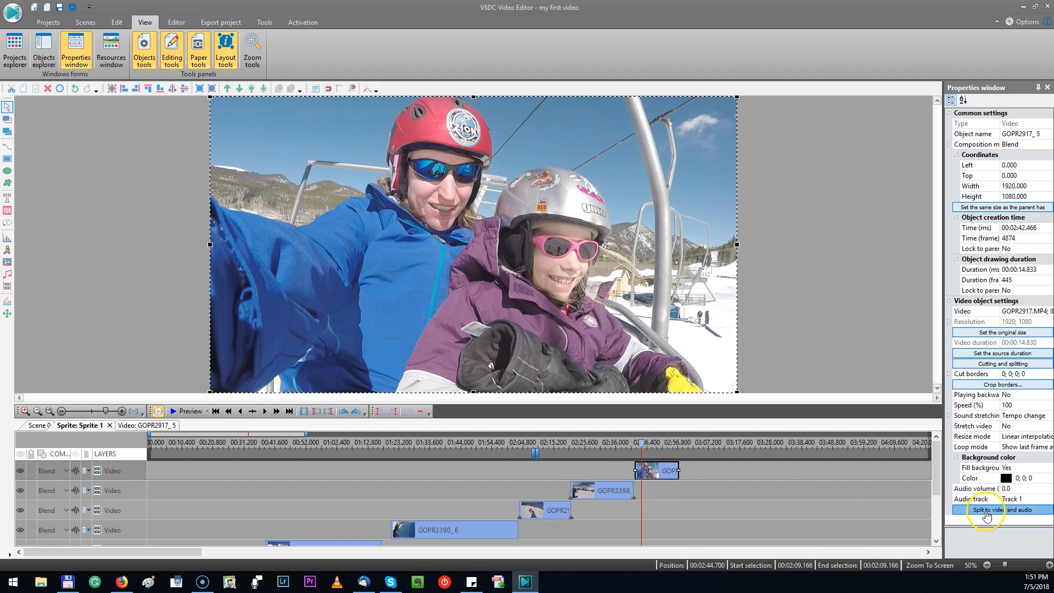
mouse_move(1035, 513)
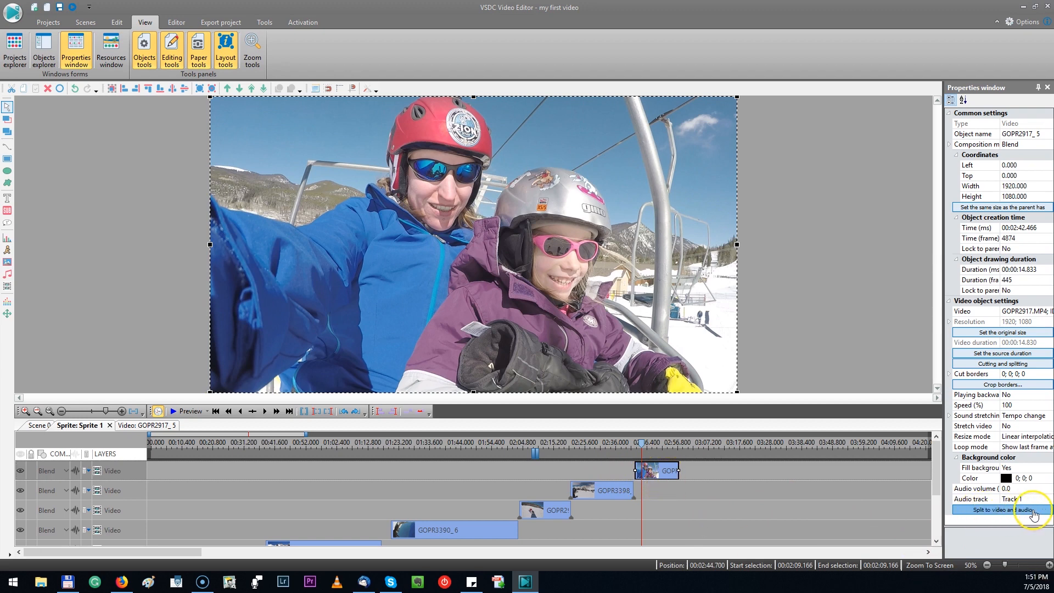
Split GOPR2917_5 into separate video and audio layers and shorten the clip
click(1001, 509)
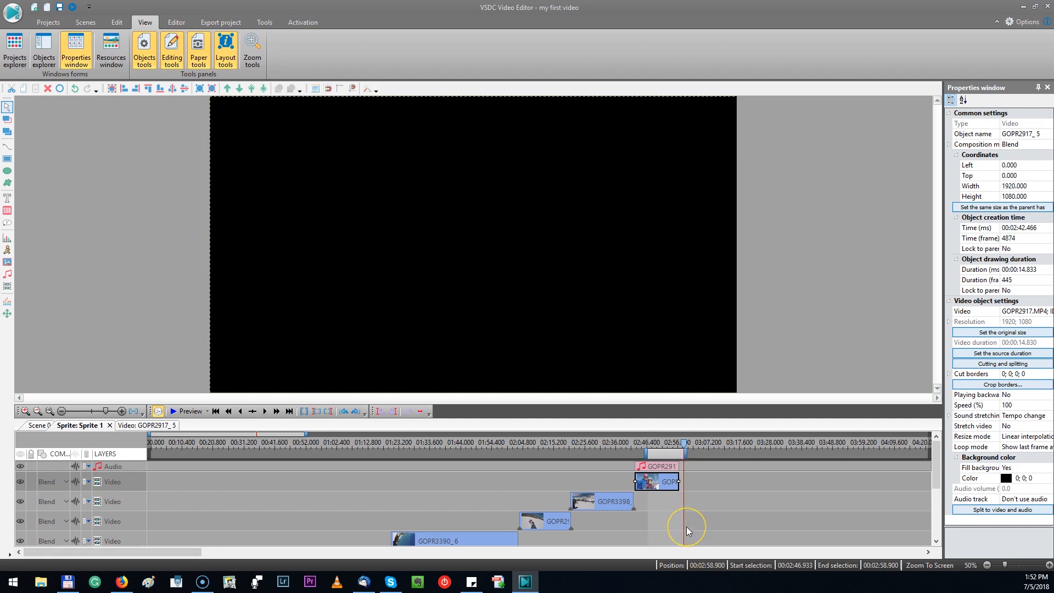
click(536, 447)
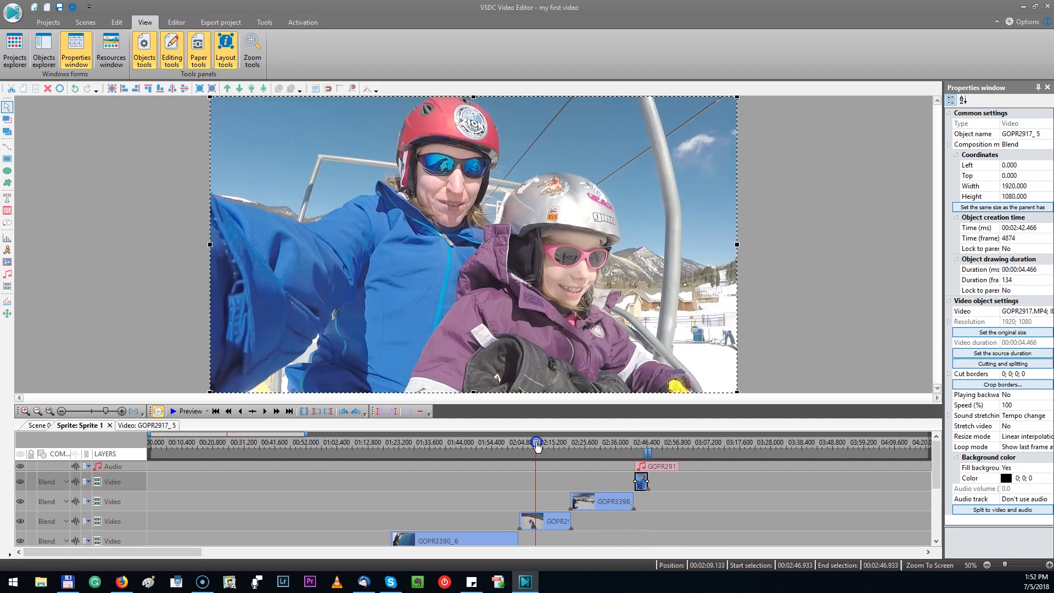
click(533, 441)
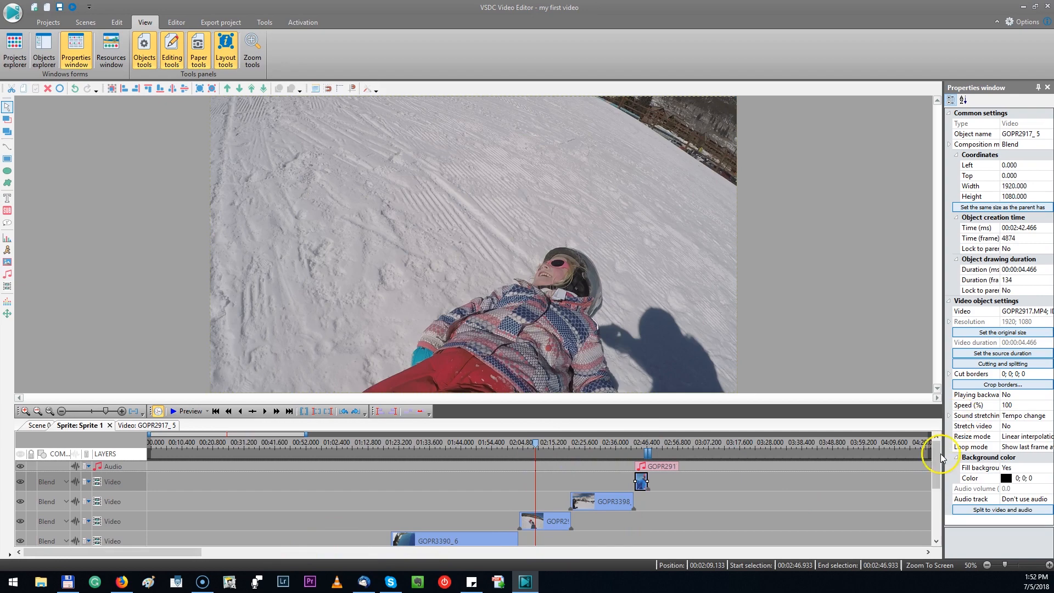
Move DSC_1046_2 down a layer via Edit > Down so it follows GOPR2917_5
scroll(down, 3)
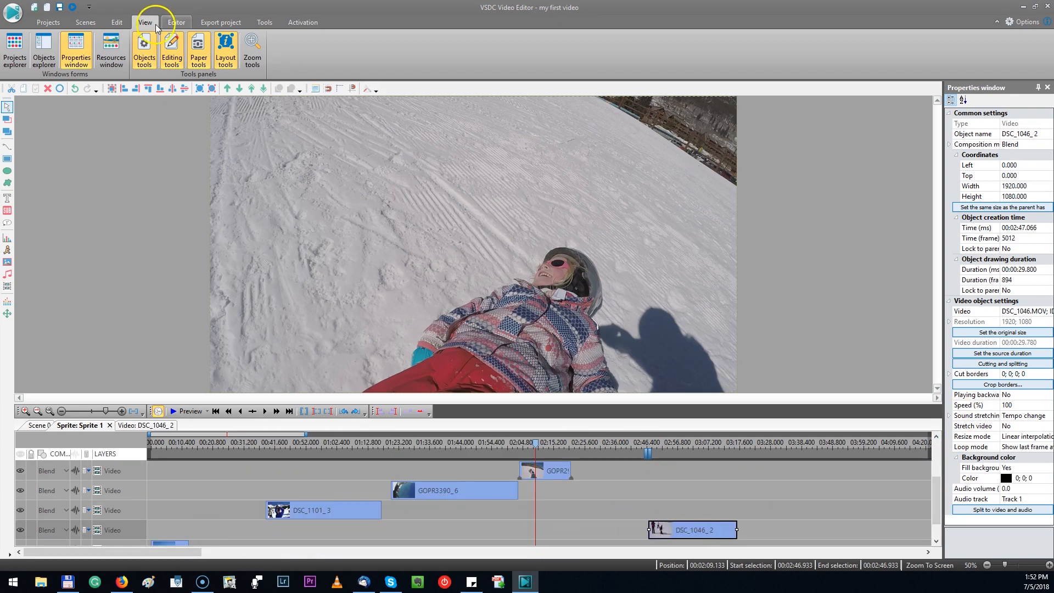
click(115, 22)
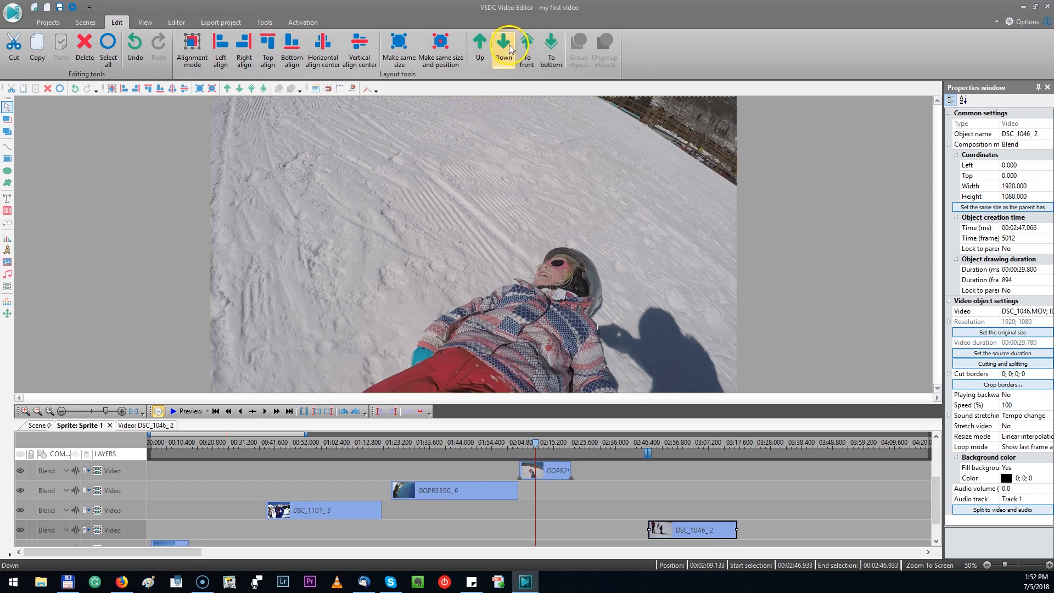
click(503, 50)
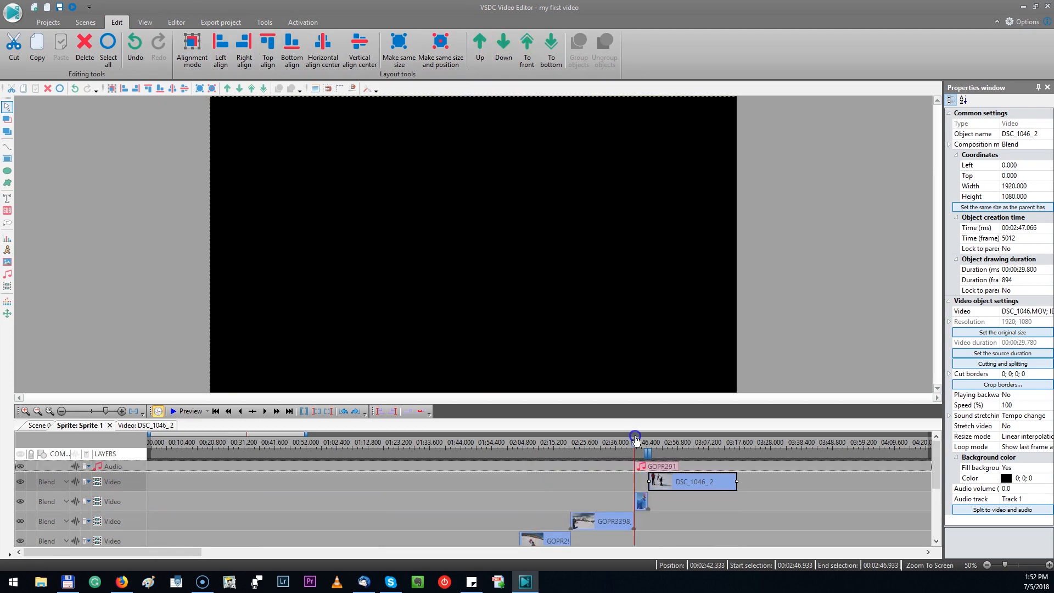
click(190, 411)
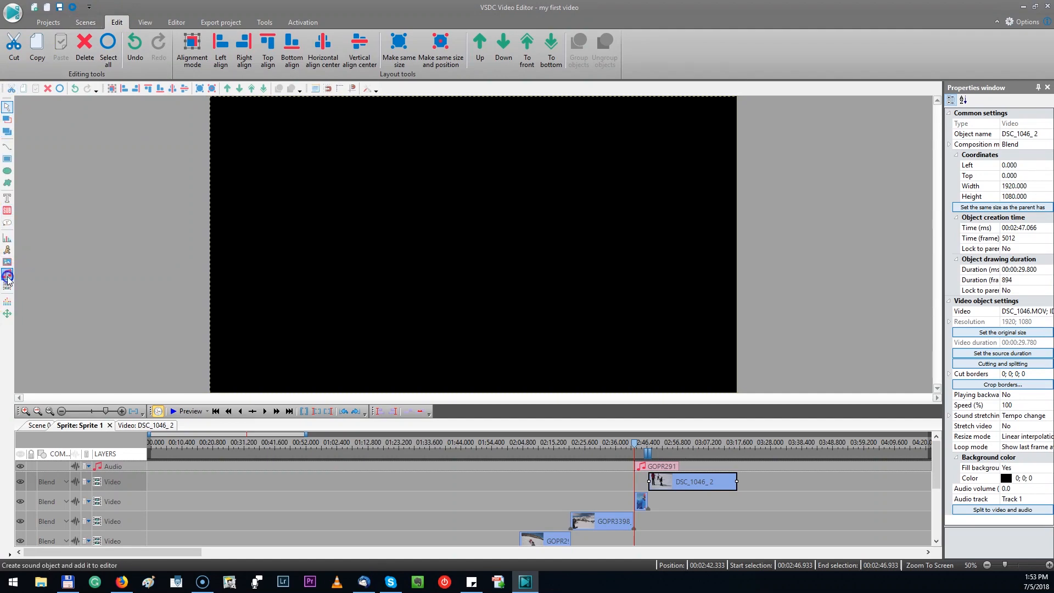
Add ES_A Song - Ramin_2 as an audio object from scene begin and trim it to about 2:41
click(8, 276)
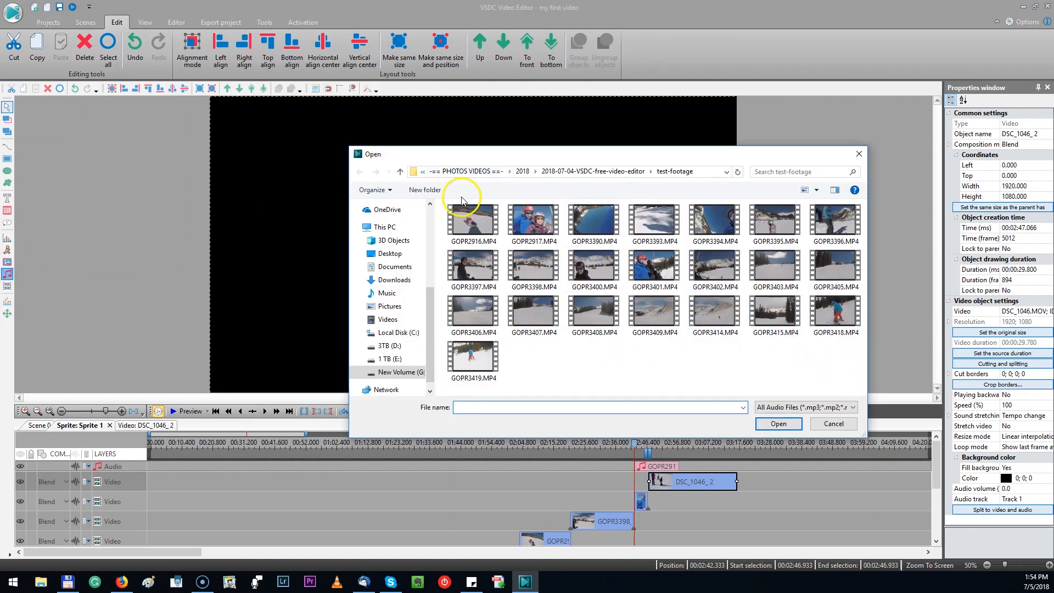
click(388, 358)
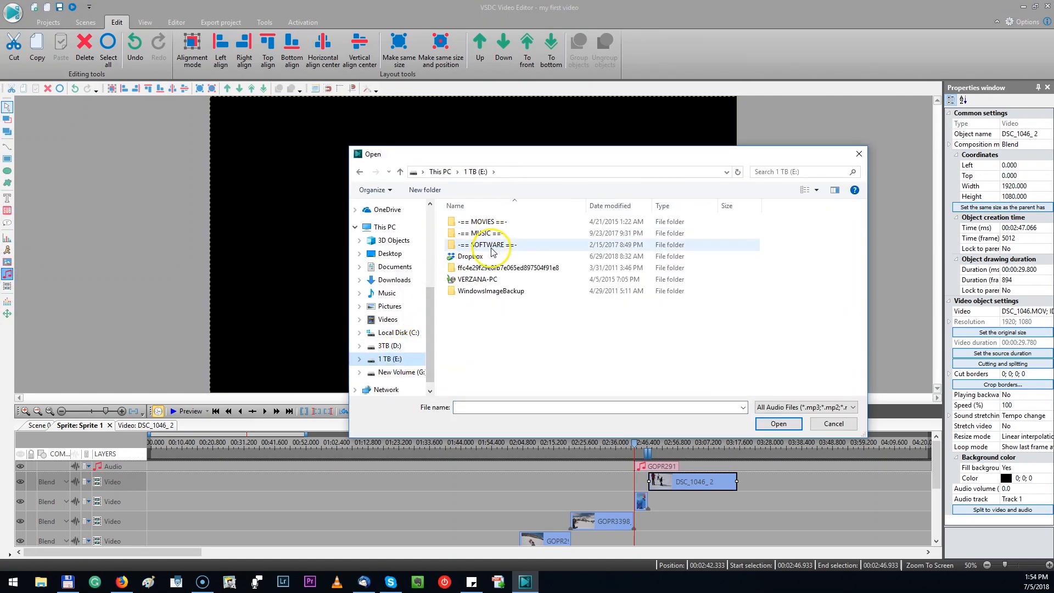
click(777, 424)
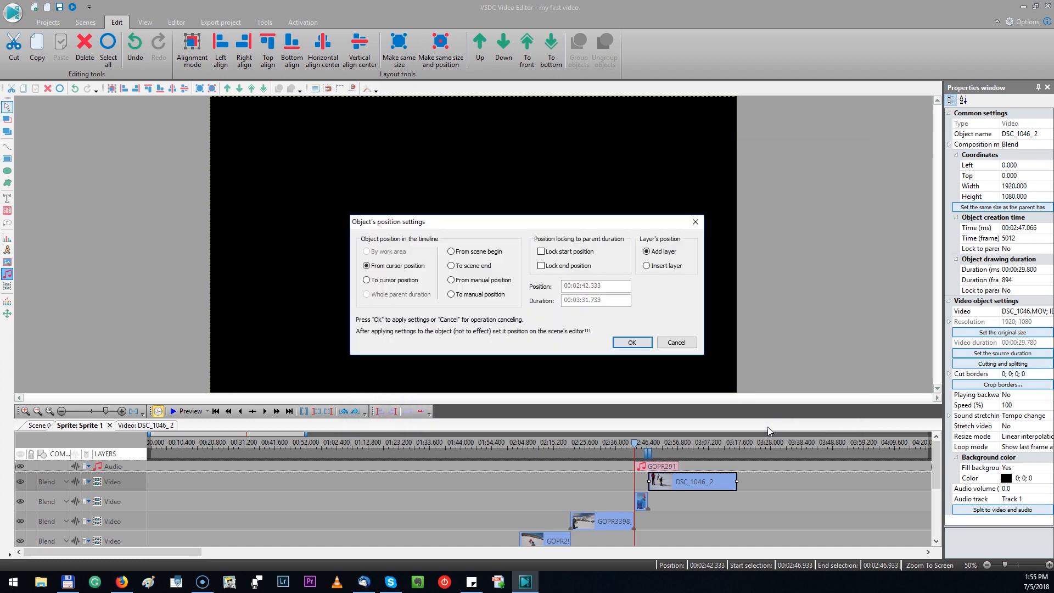
click(450, 250)
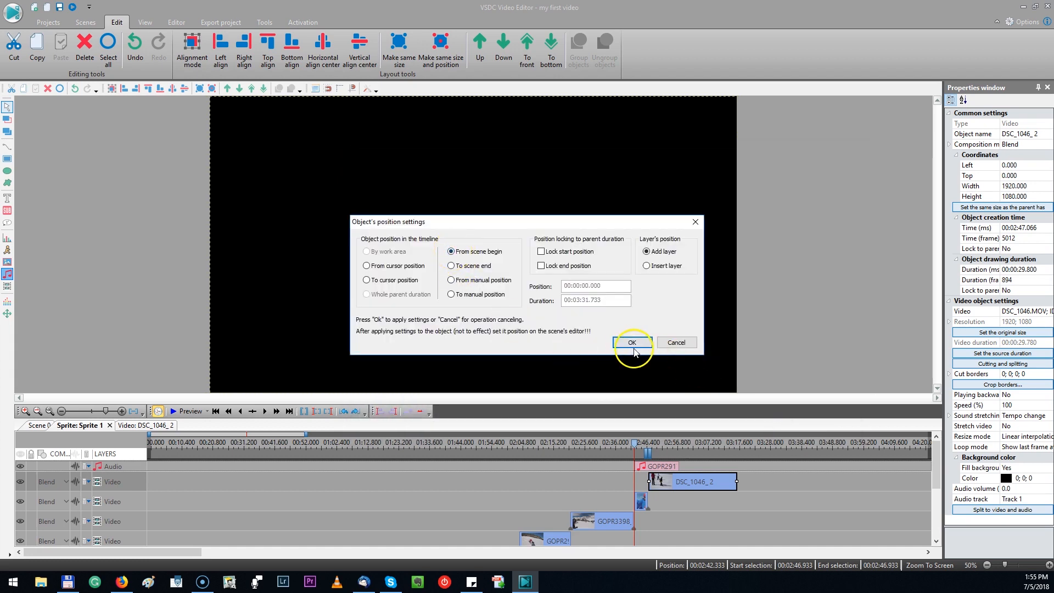
click(630, 342)
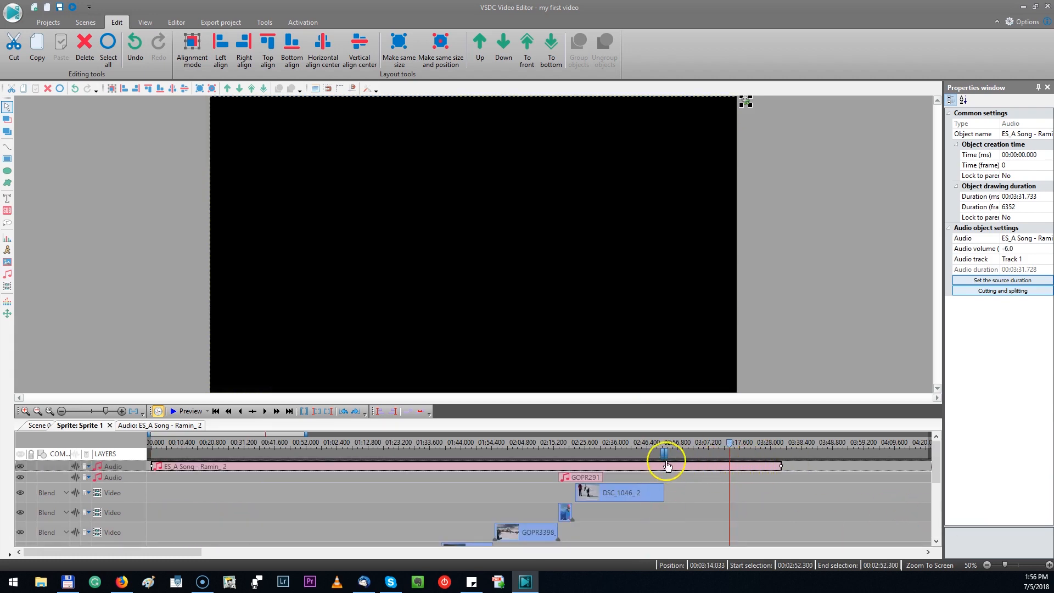
mouse_move(668, 475)
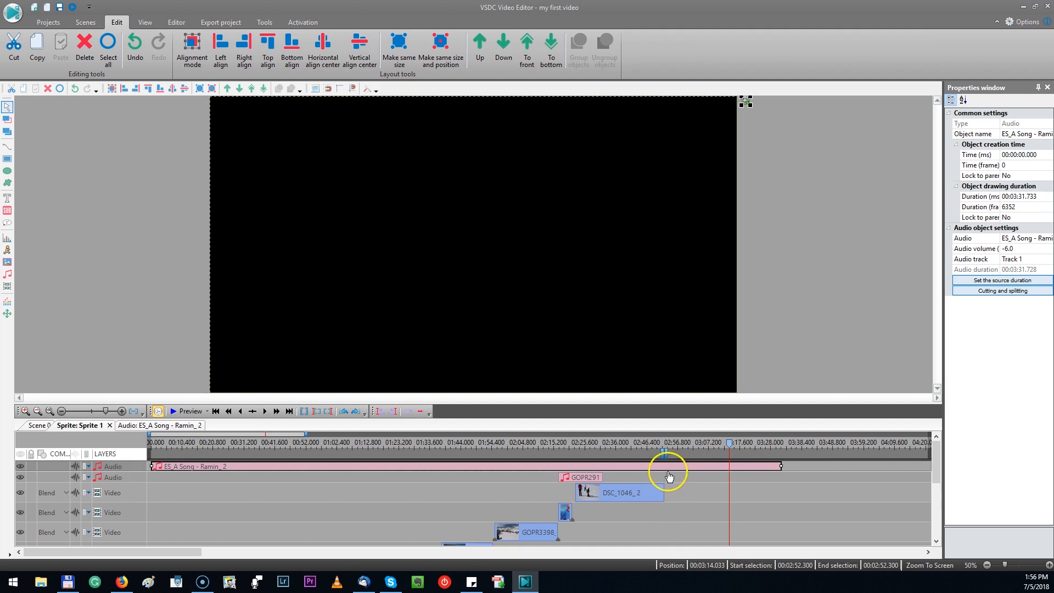
mouse_move(681, 456)
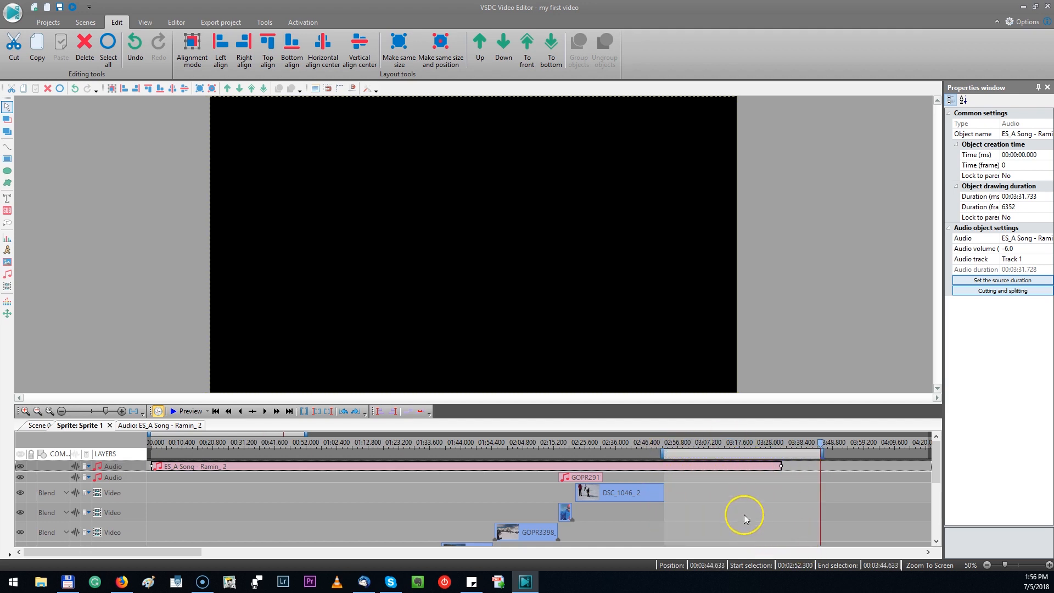
click(663, 442)
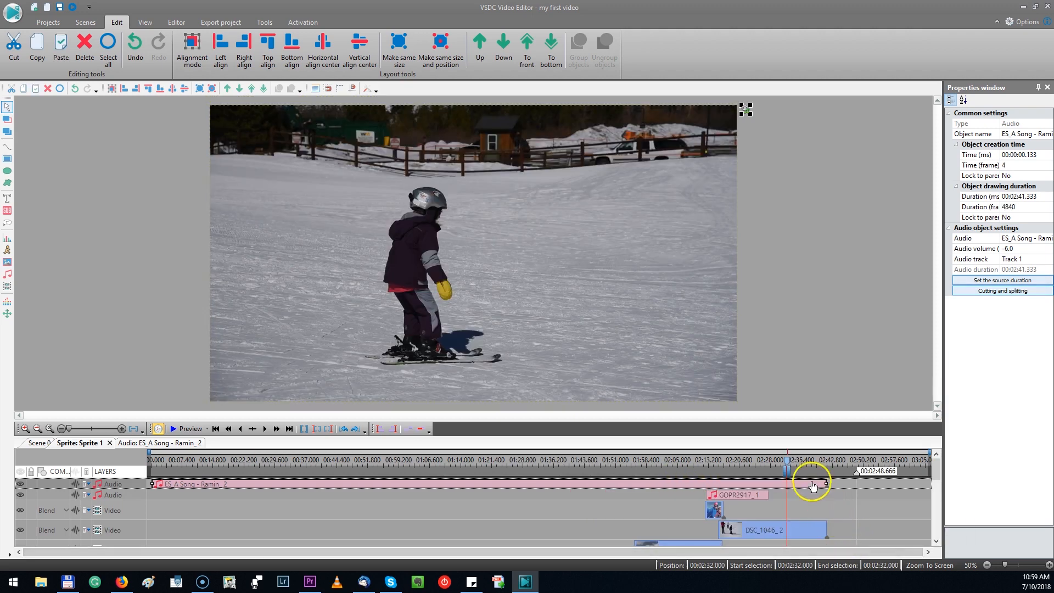
Add a fade-out effect to the song anchored to scene end with a 5 s duration
right_click(813, 485)
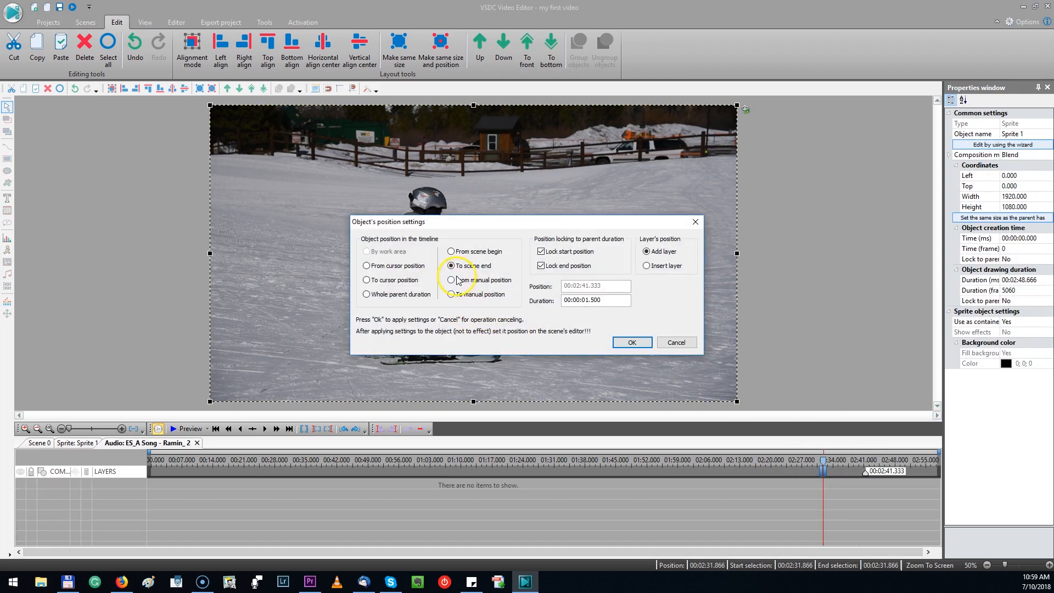
click(450, 266)
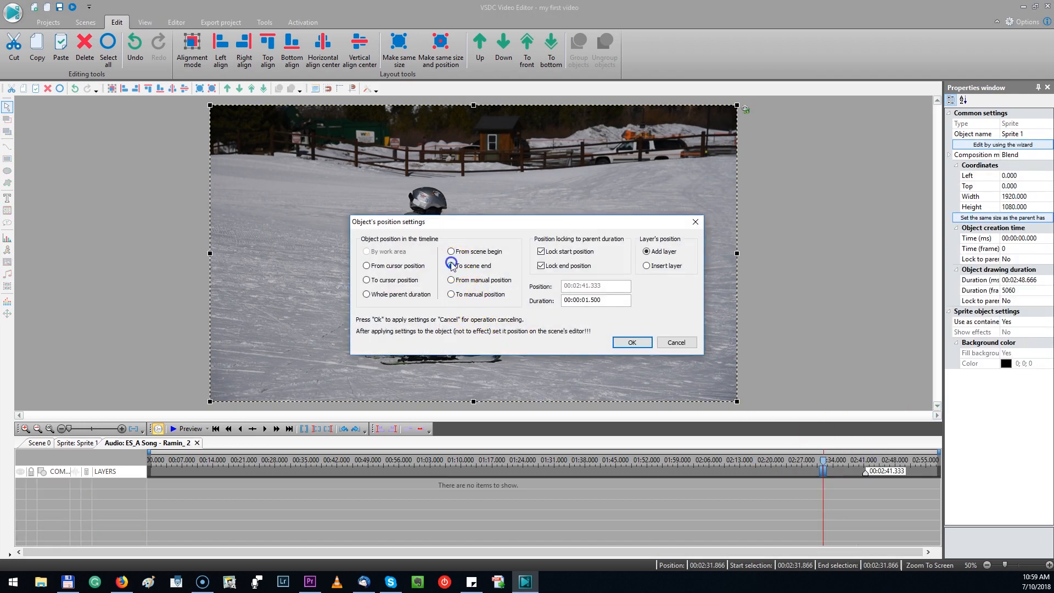
click(450, 266)
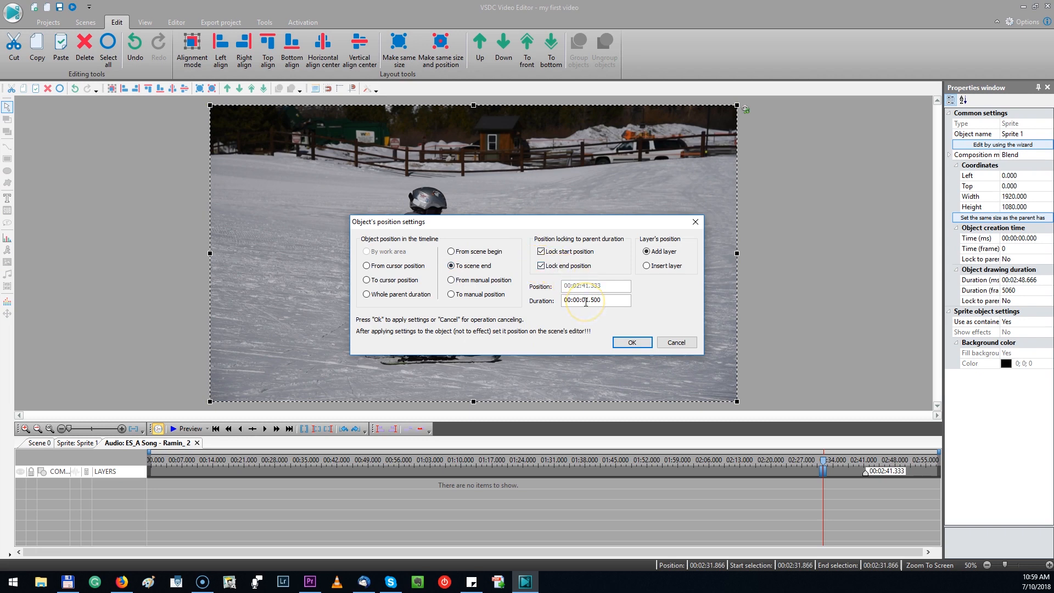
click(595, 299)
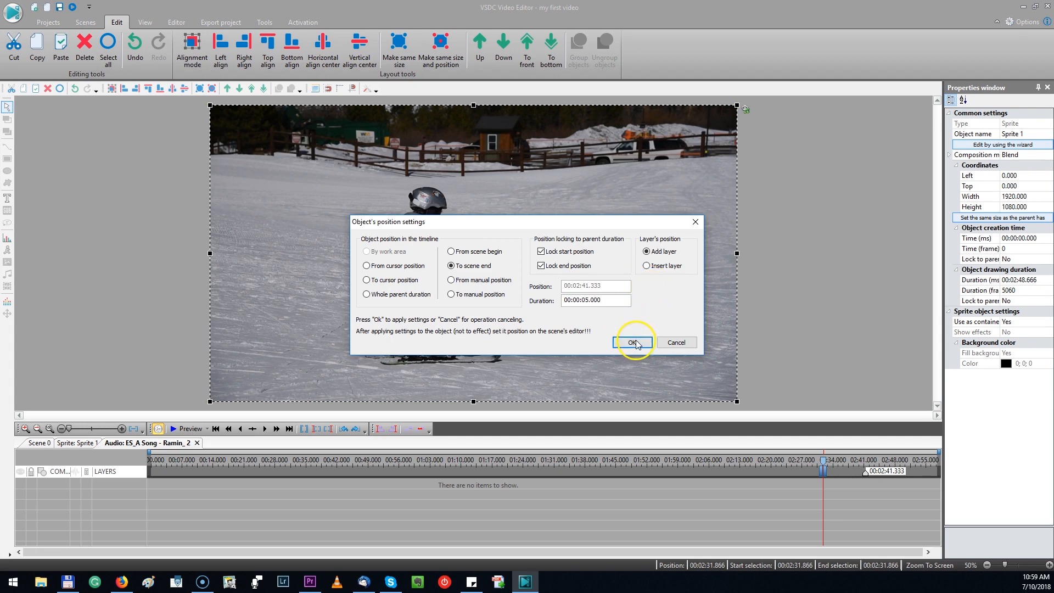
click(632, 343)
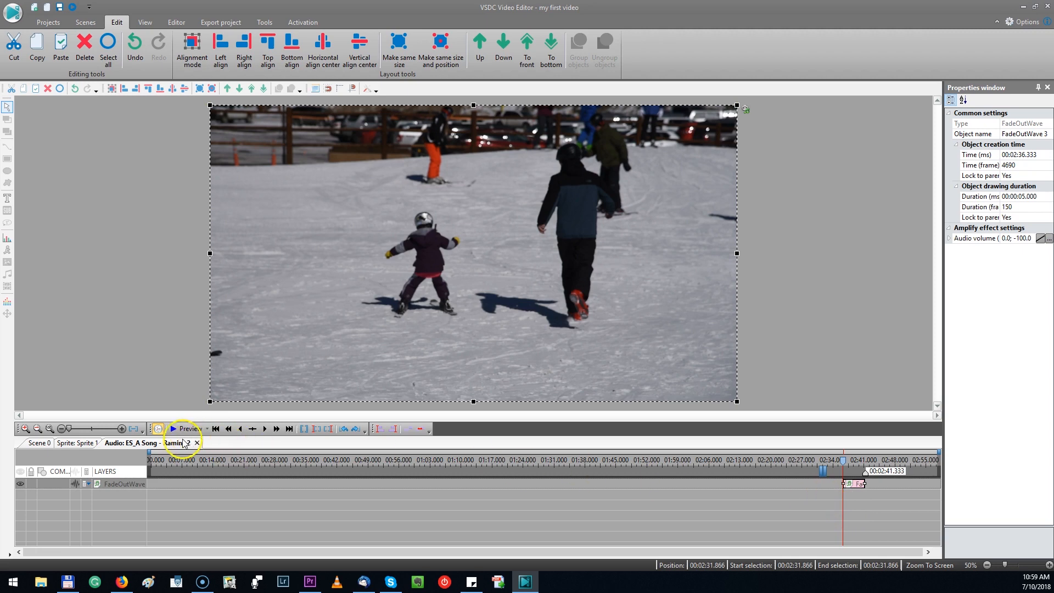
Return to the main timeline and preview the video's ending
click(191, 484)
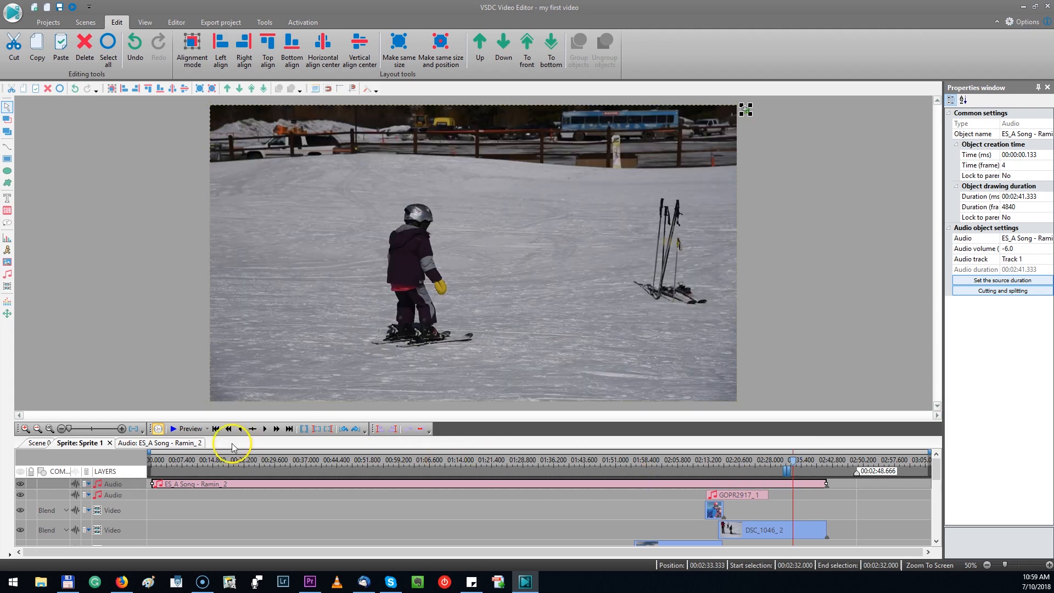
click(173, 428)
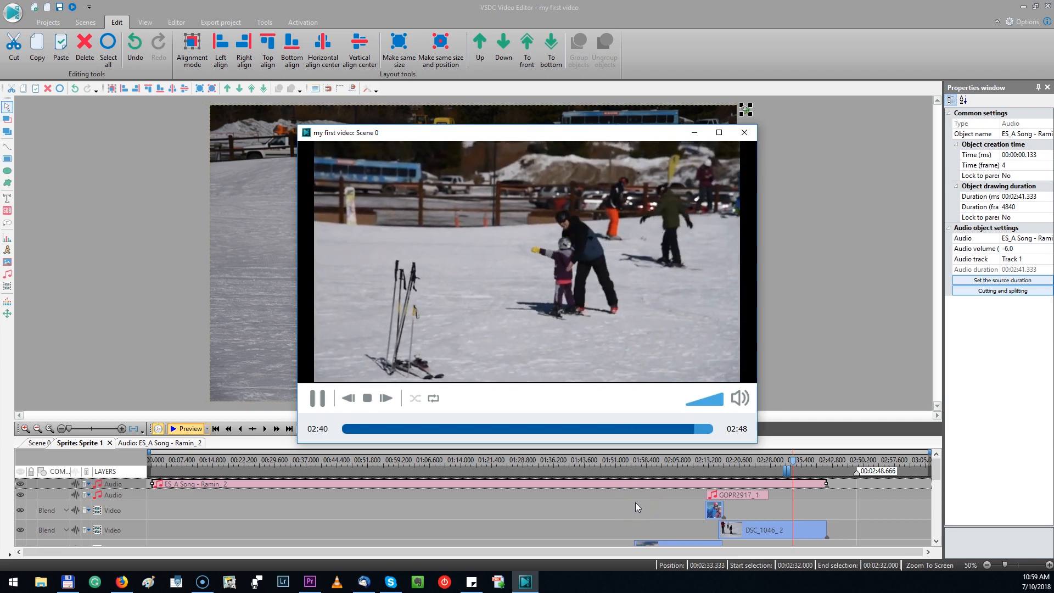
click(743, 131)
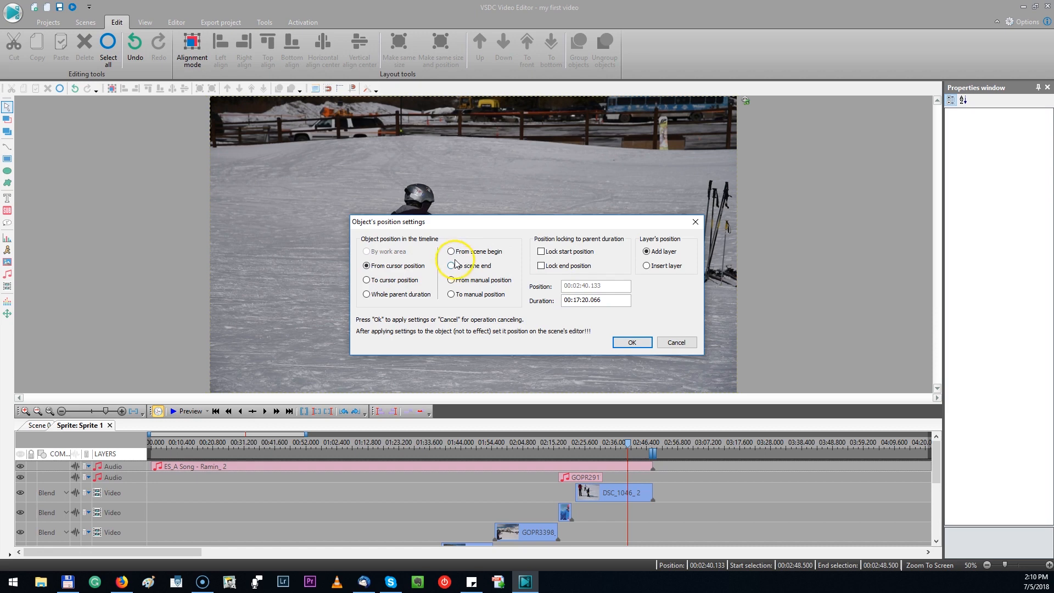
Place Text 1 from scene begin with a 50-second duration and confirm
click(450, 251)
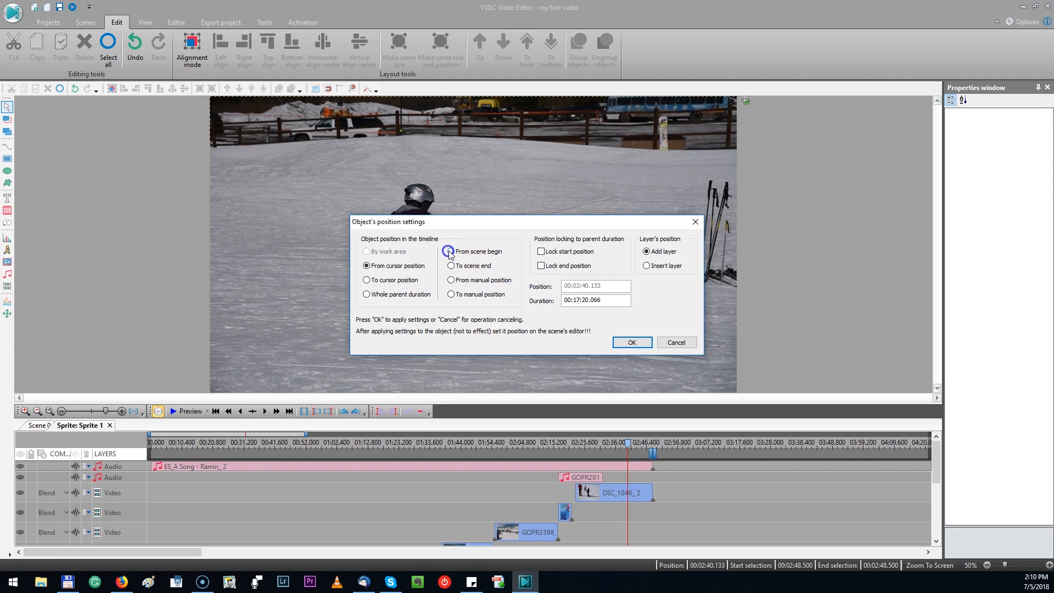
click(450, 251)
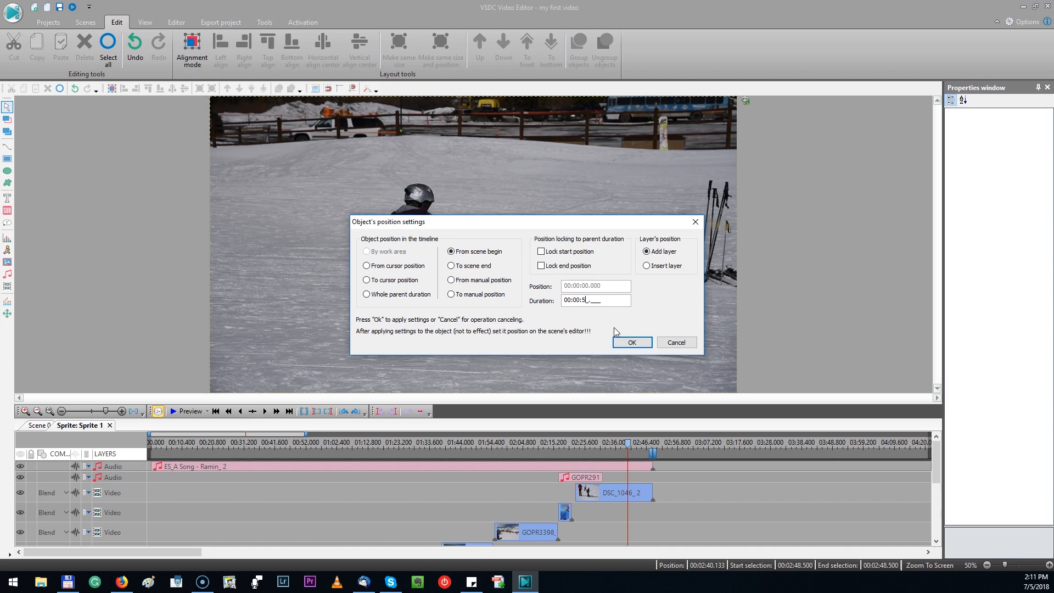
click(630, 342)
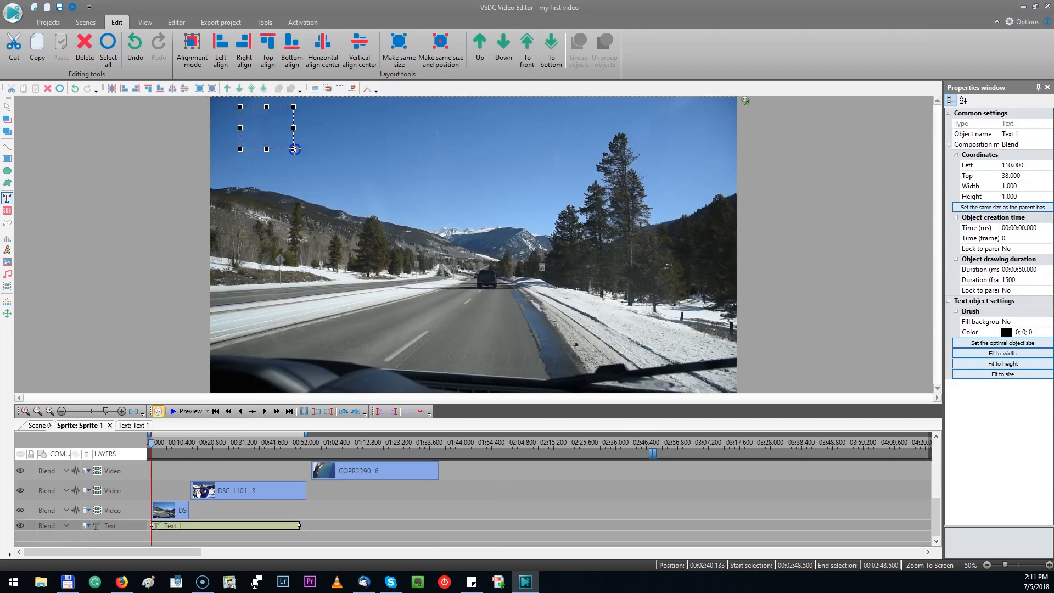
Enlarge the text box and enter 'Skiing trip in Colorado' in Brush Script Std 50 pt
drag(294, 148, 411, 147)
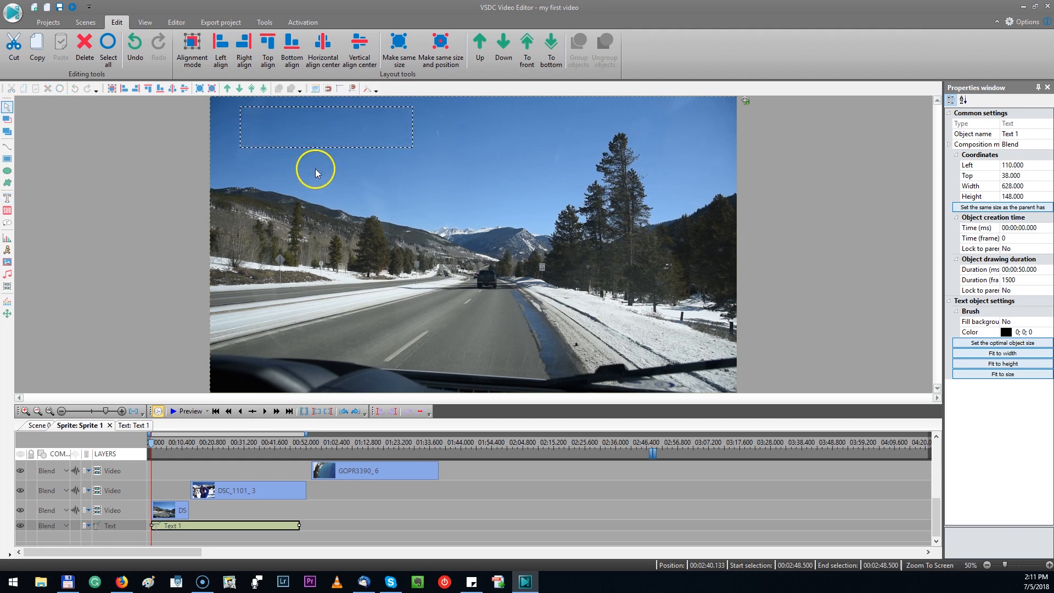
click(176, 22)
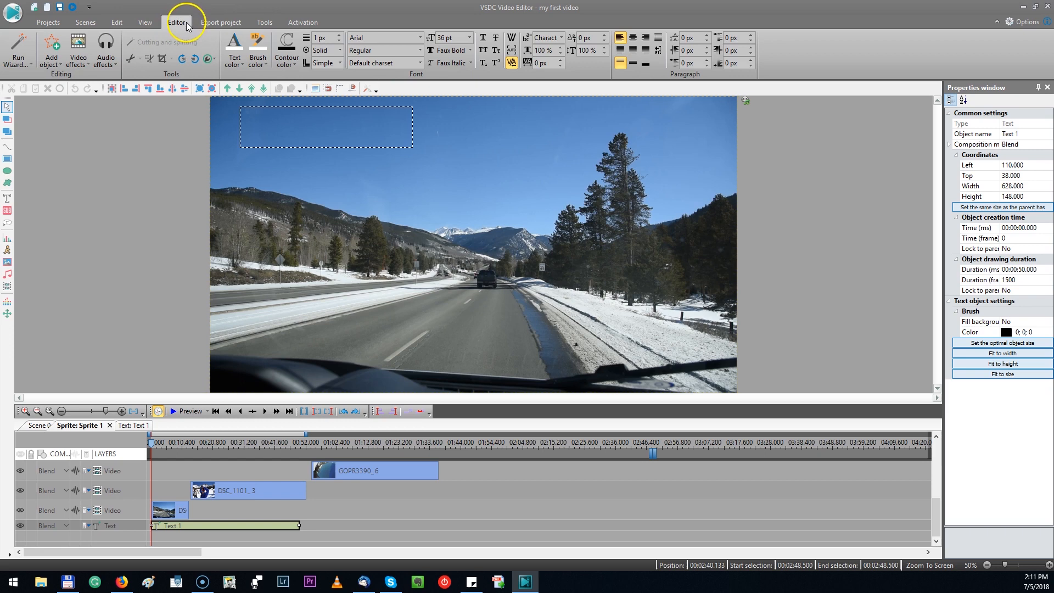
text(Skiin)
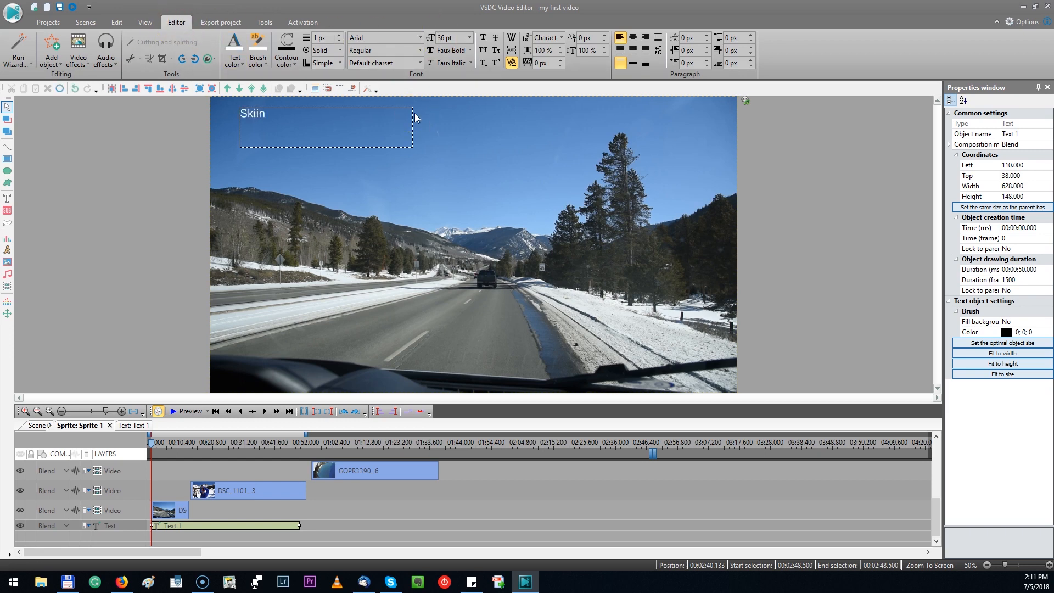
text(ing trip)
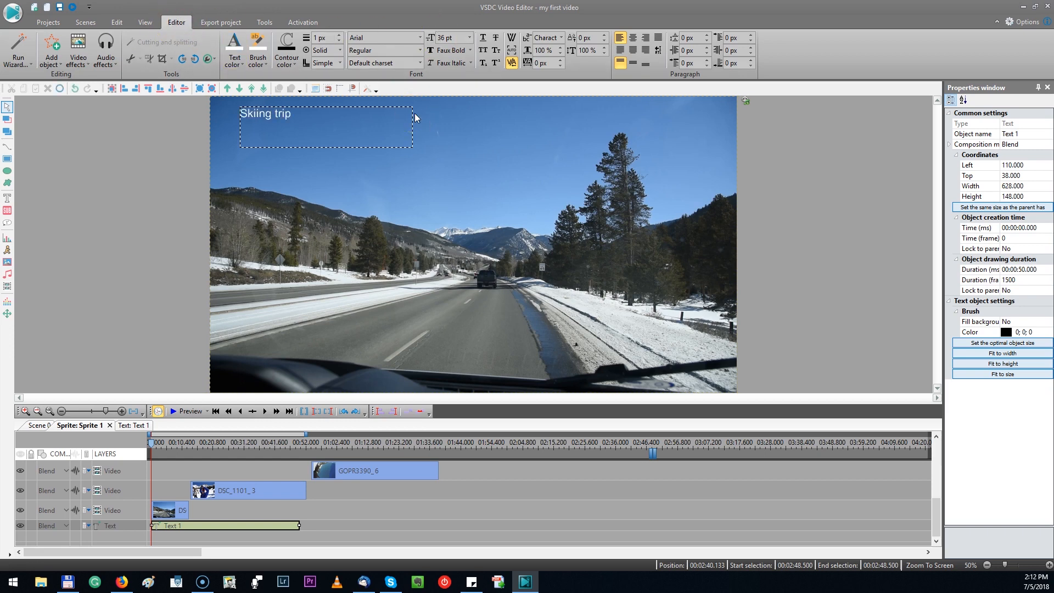
text(in Colorado)
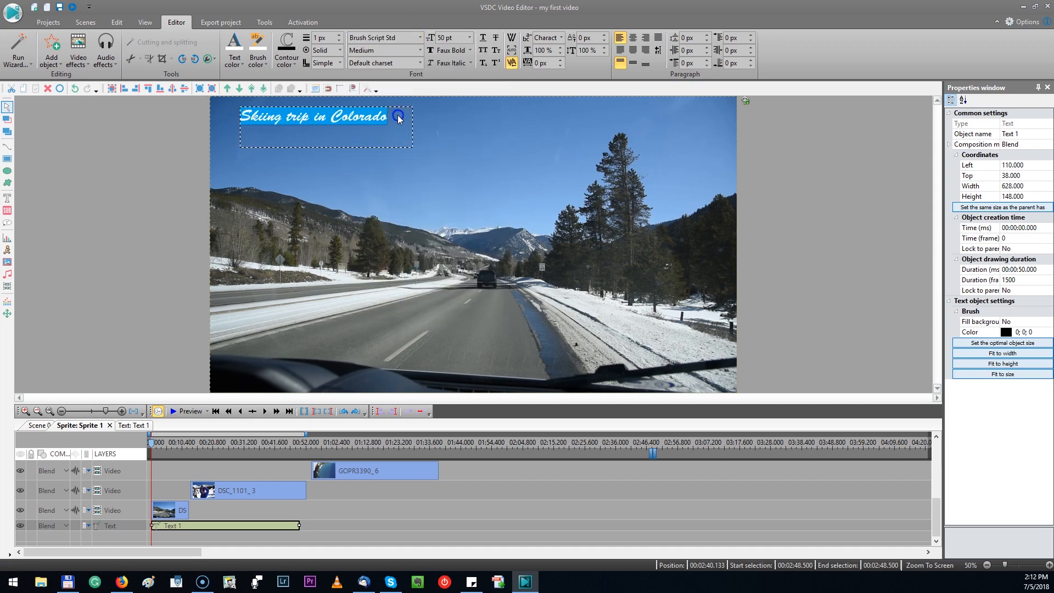
click(263, 22)
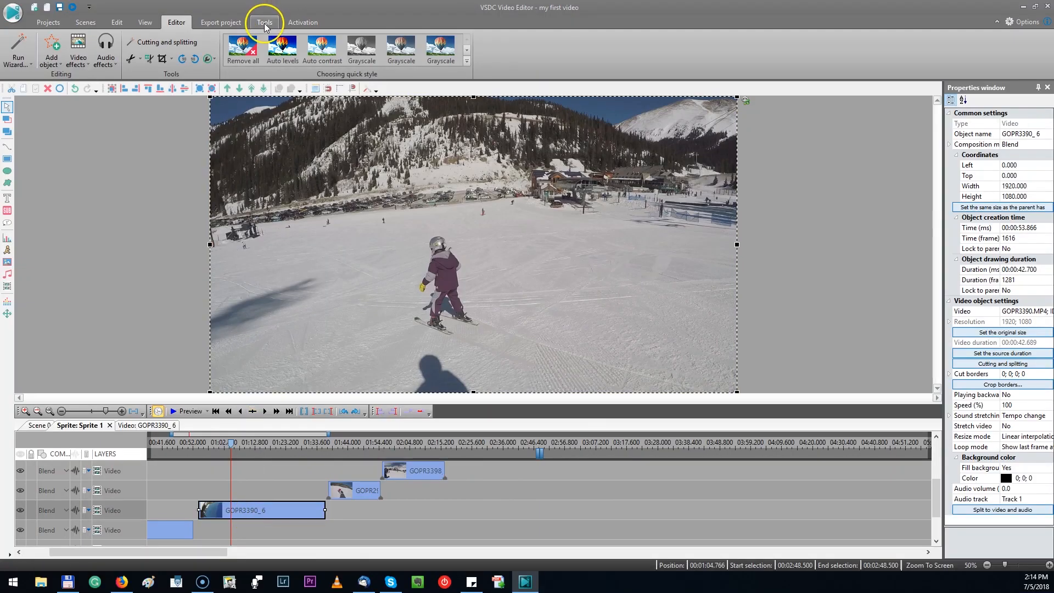
Launch Tools > Video stabilization, upgrading the editor when prompted to unlock it
click(264, 22)
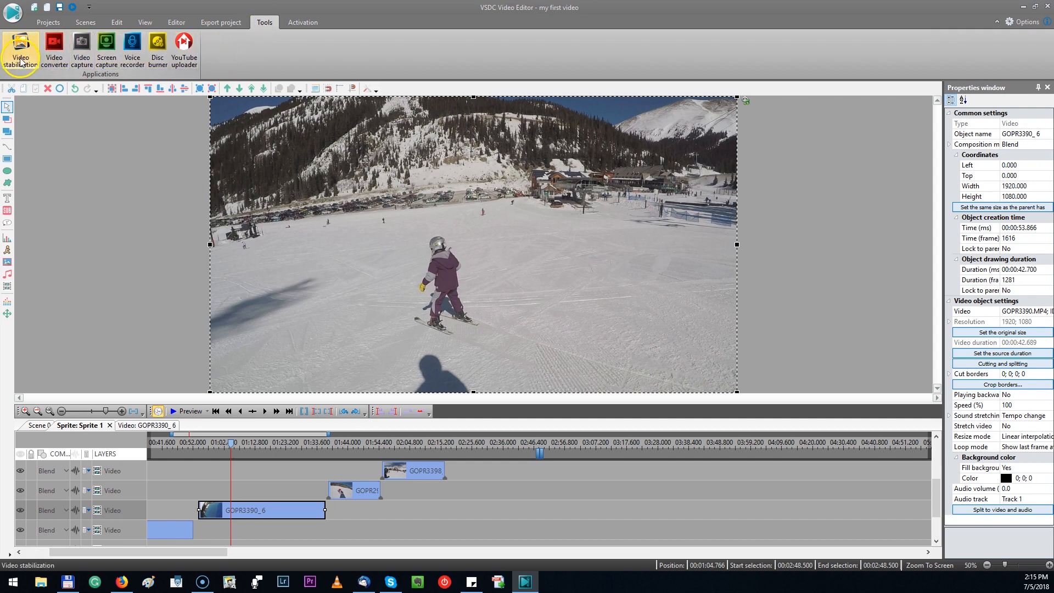
click(19, 51)
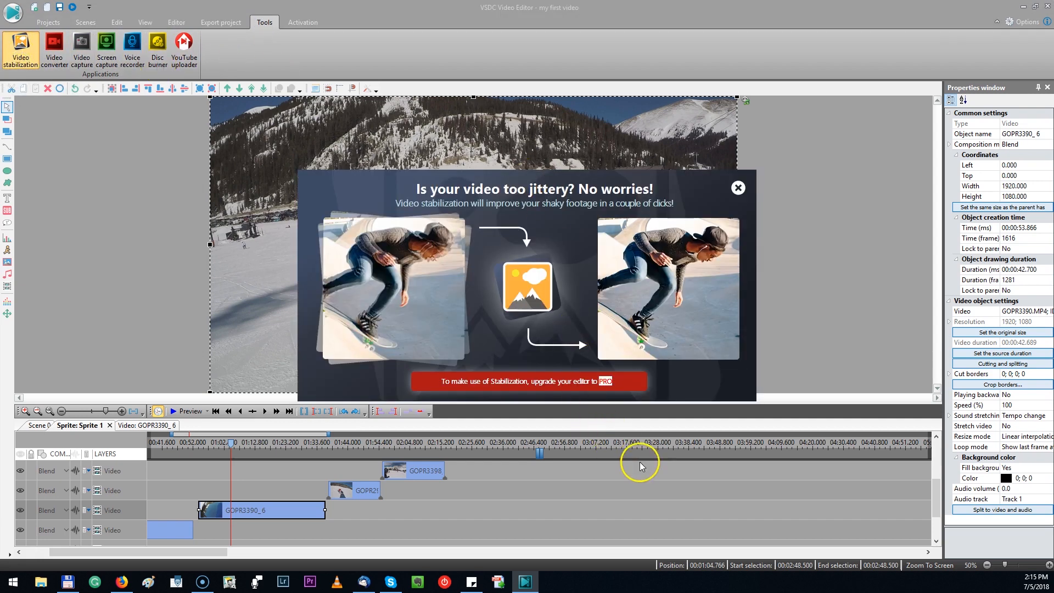
mouse_move(517, 396)
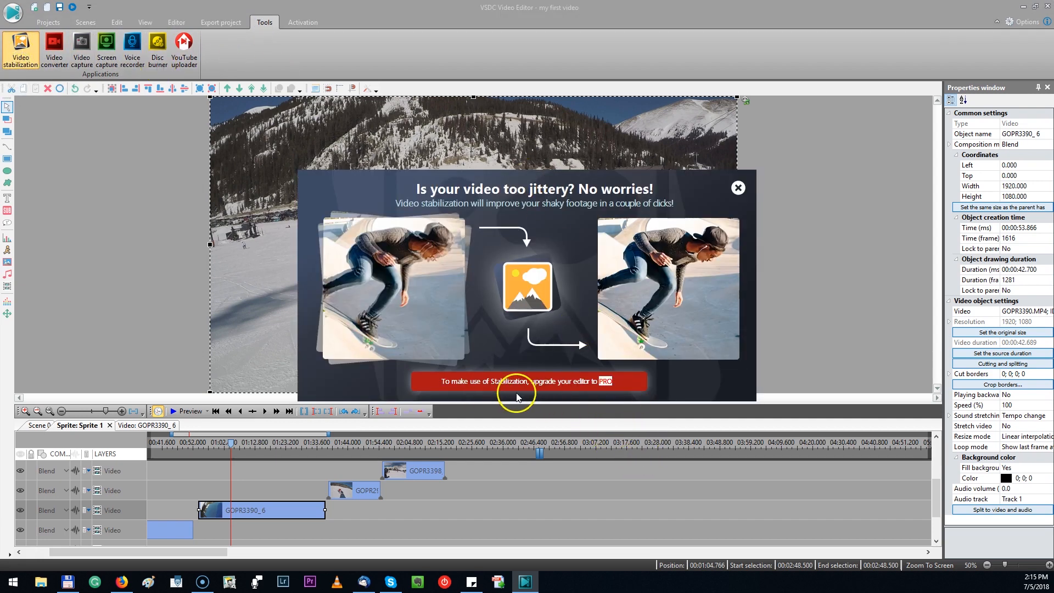
mouse_move(554, 397)
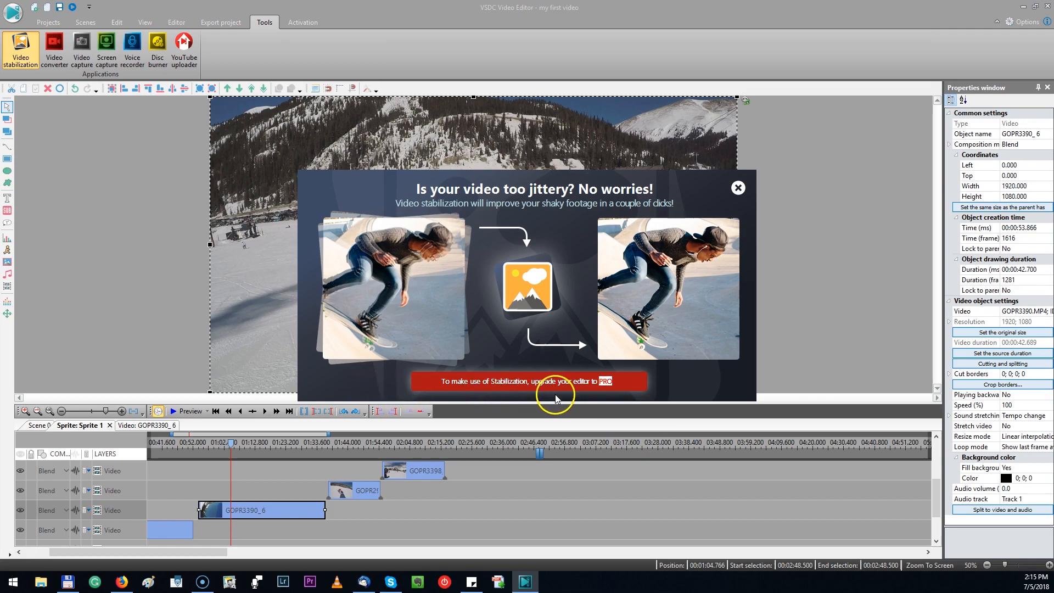
click(737, 186)
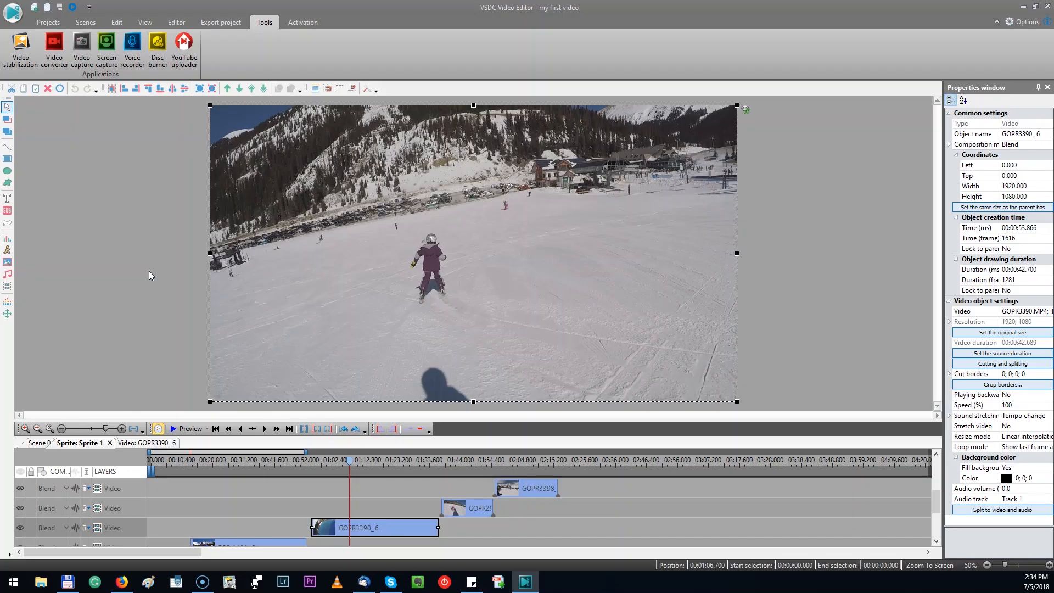
mouse_move(142, 320)
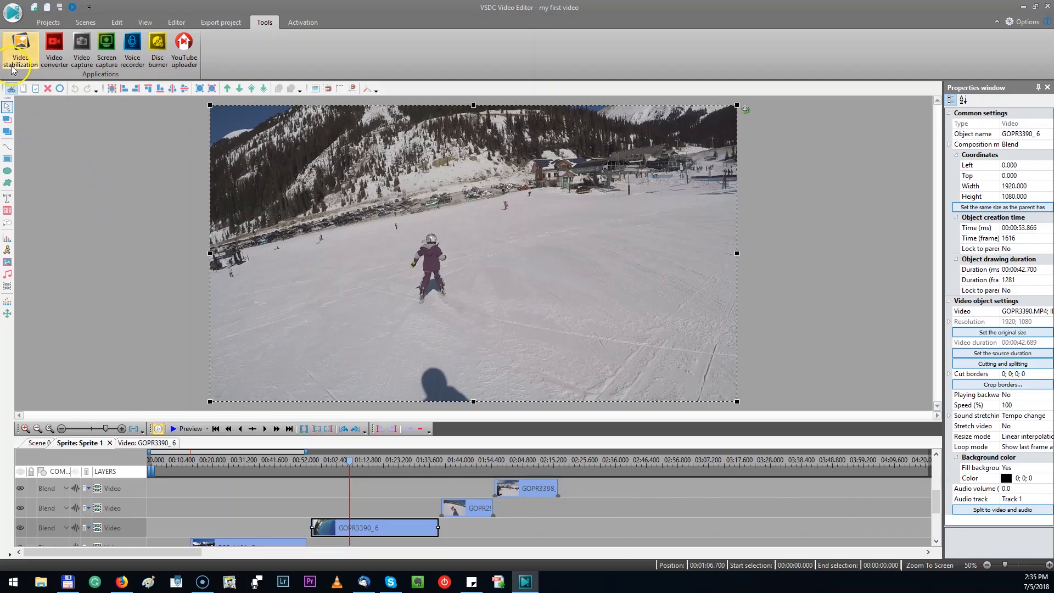
click(20, 48)
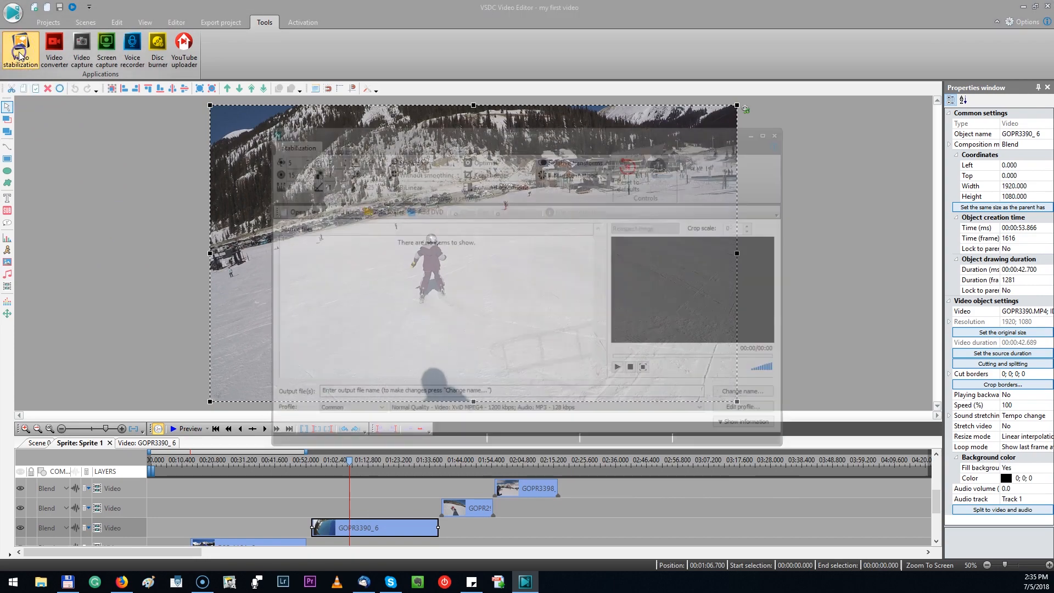
click(21, 50)
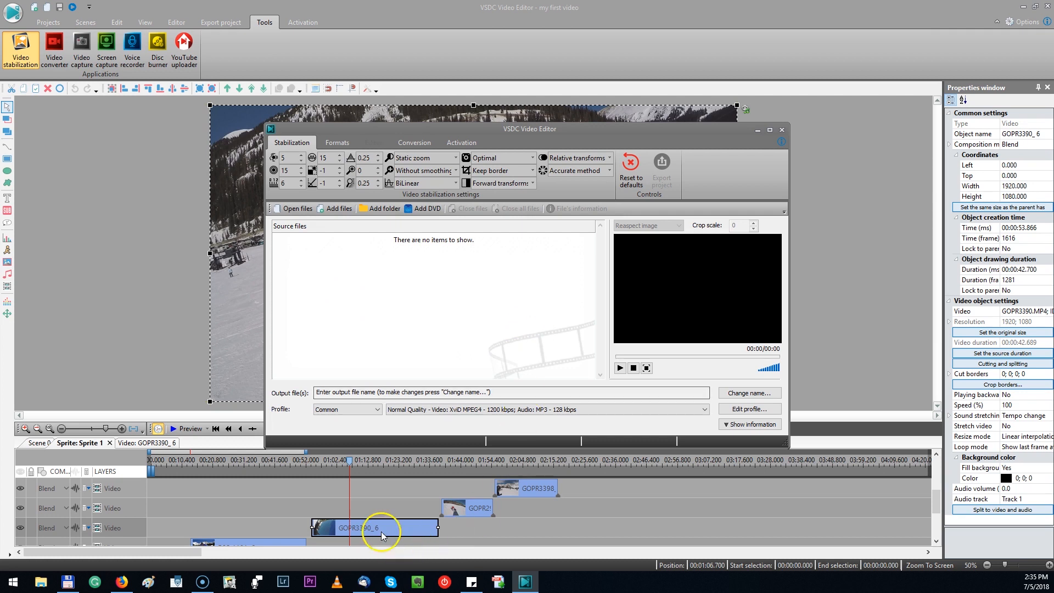
mouse_move(341, 529)
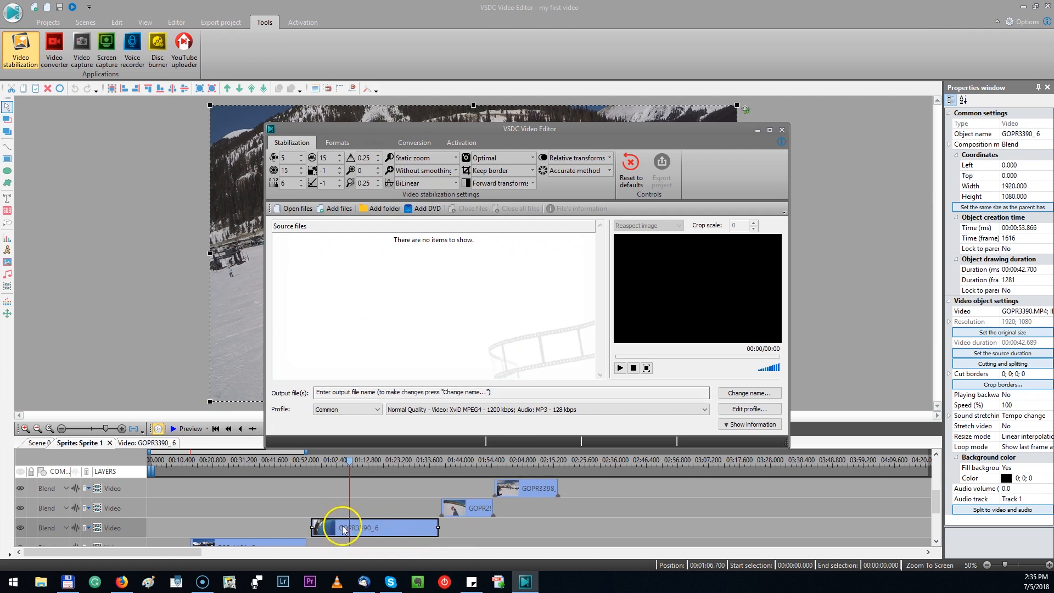
mouse_move(342, 263)
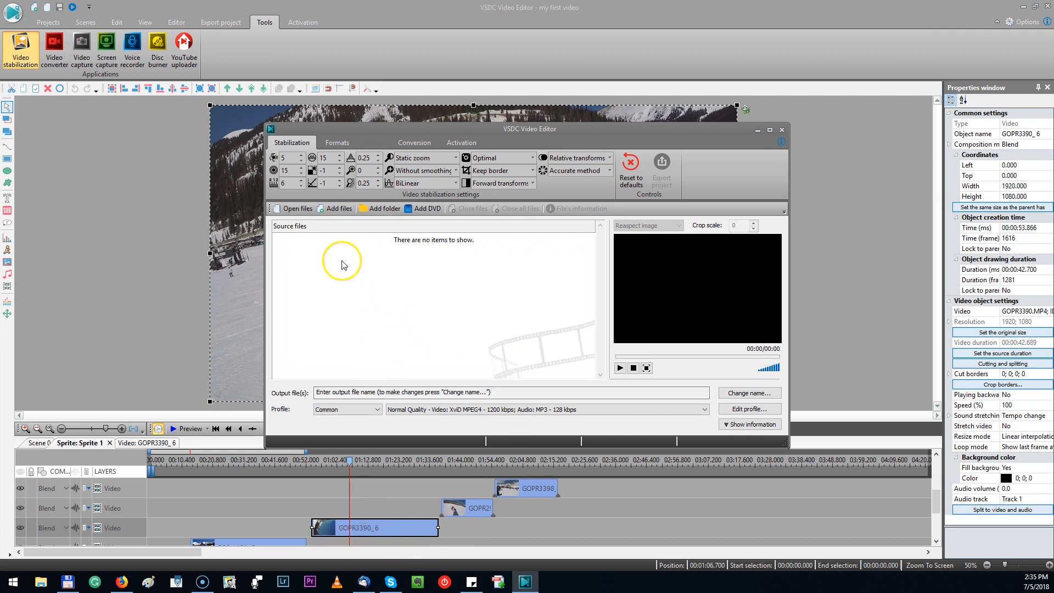
Load GOPR3390.MP4, export it as stabilized GOPR3390_New.avi, and close the stabilization tool
click(295, 209)
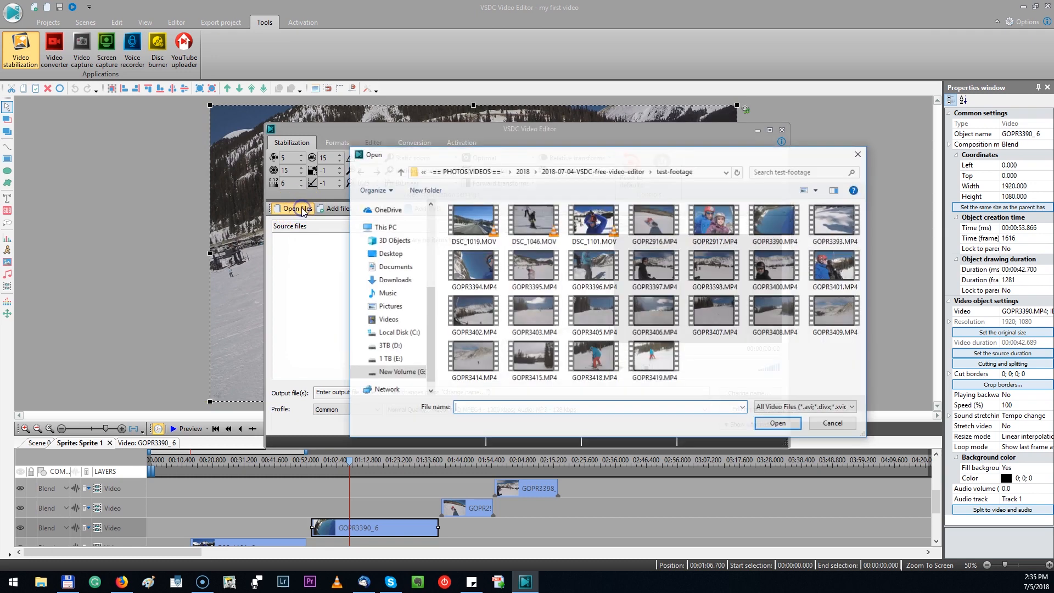
click(773, 223)
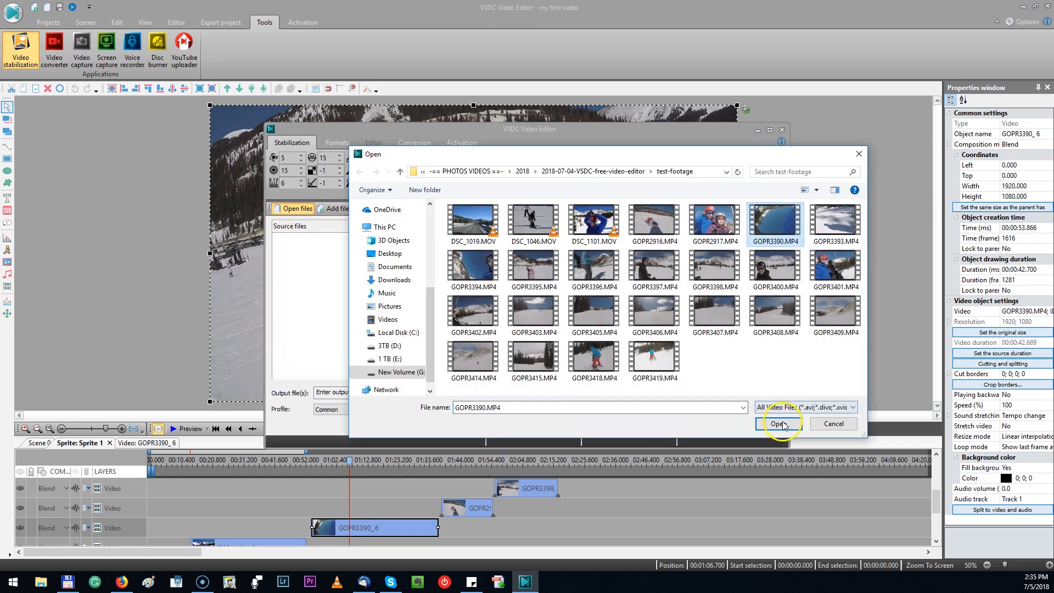
click(778, 423)
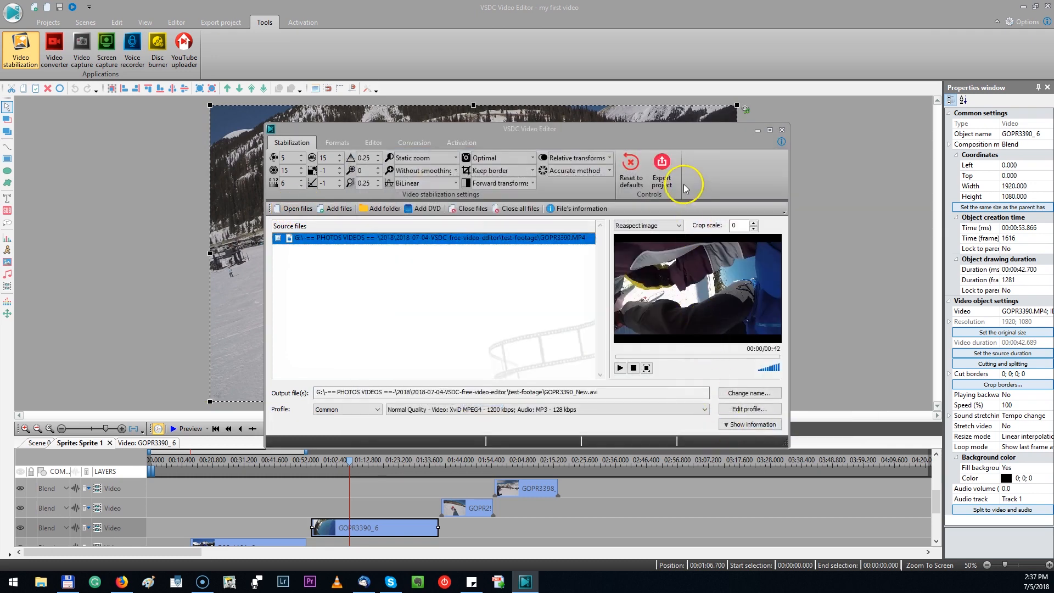
mouse_move(661, 168)
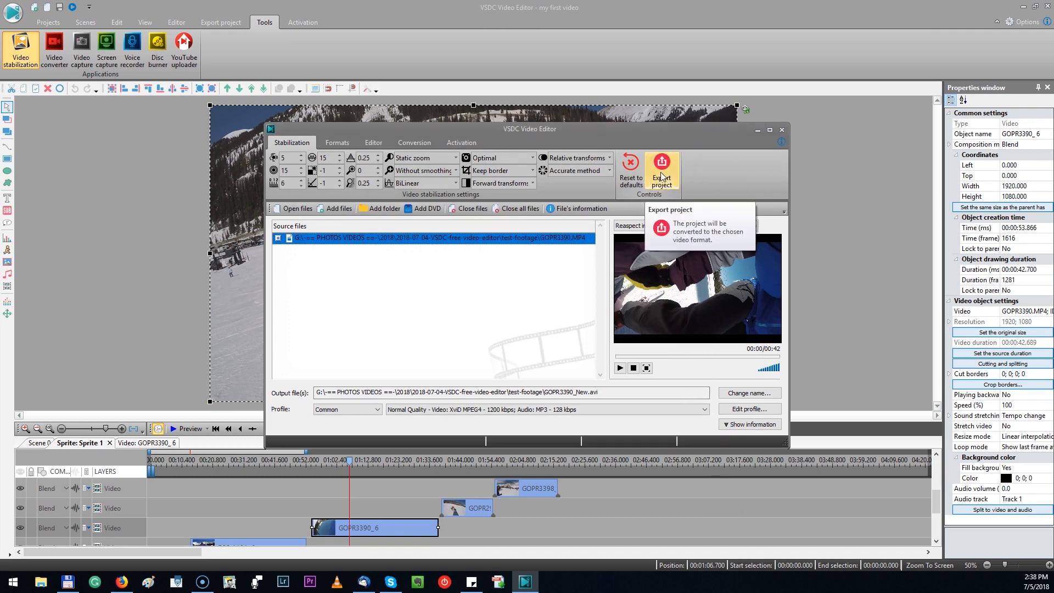
click(661, 161)
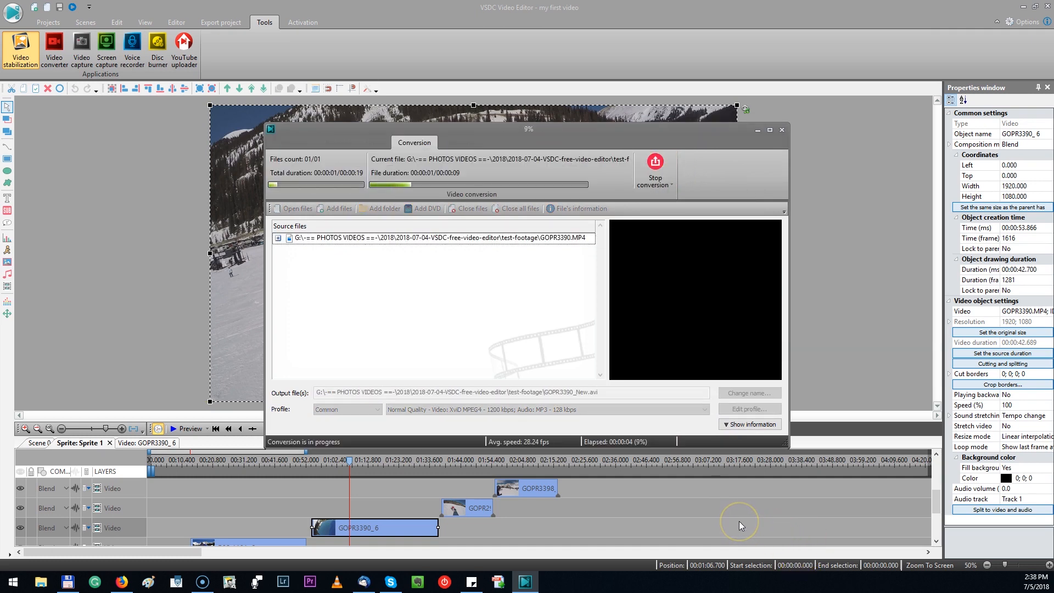
click(780, 129)
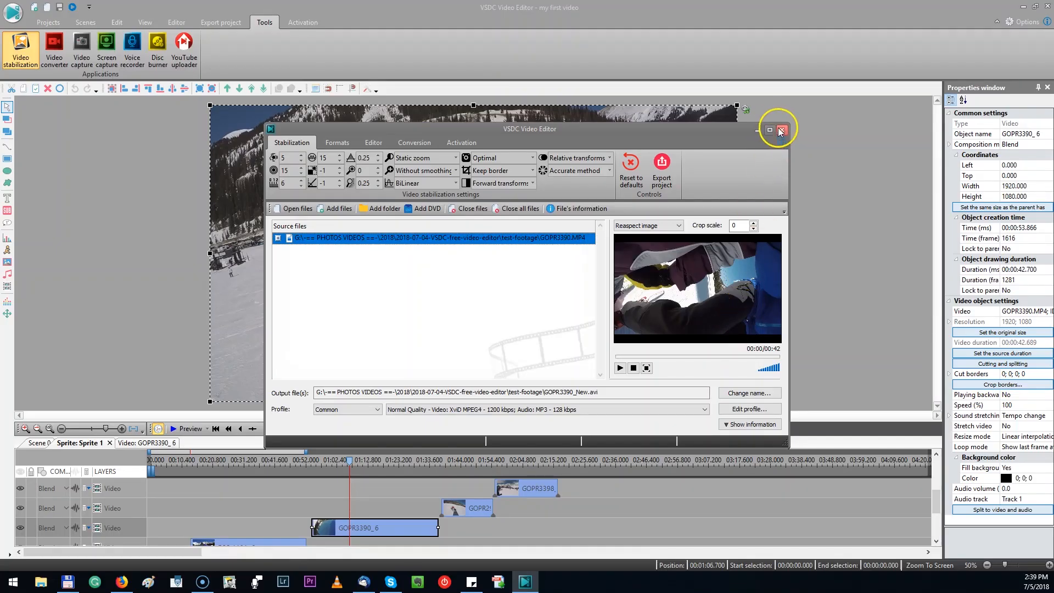
click(780, 130)
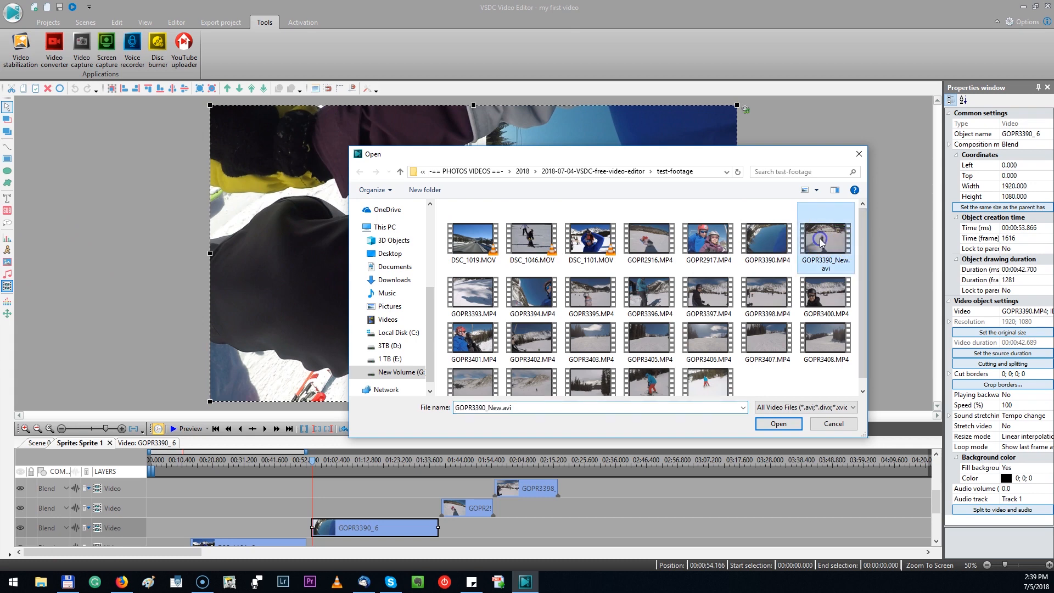
Import GOPR3390_New.avi at the cursor position on a new layer and move it down beneath GOPR3390_6
click(777, 424)
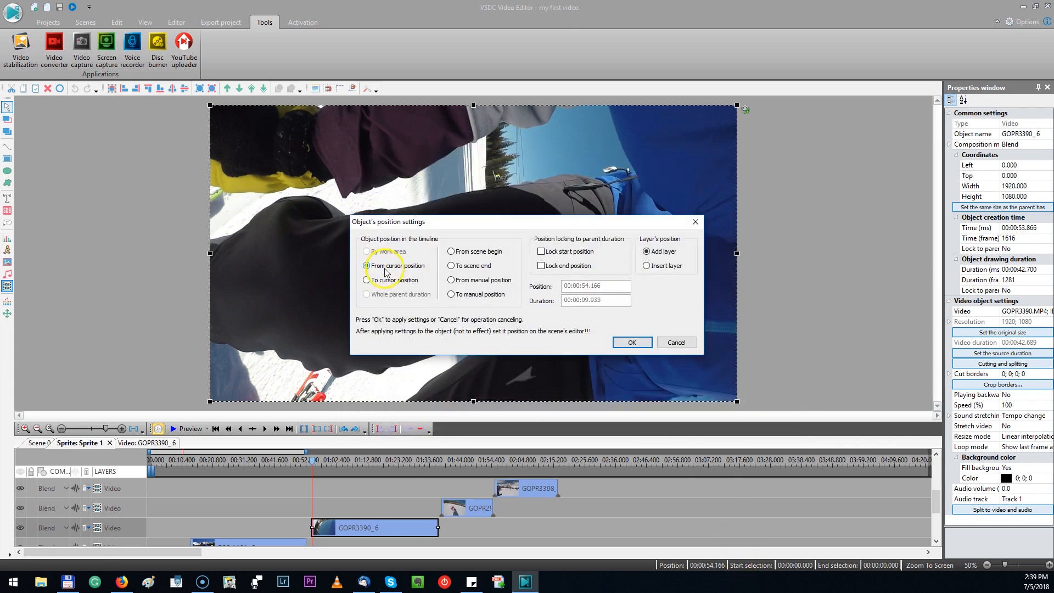
mouse_move(309, 470)
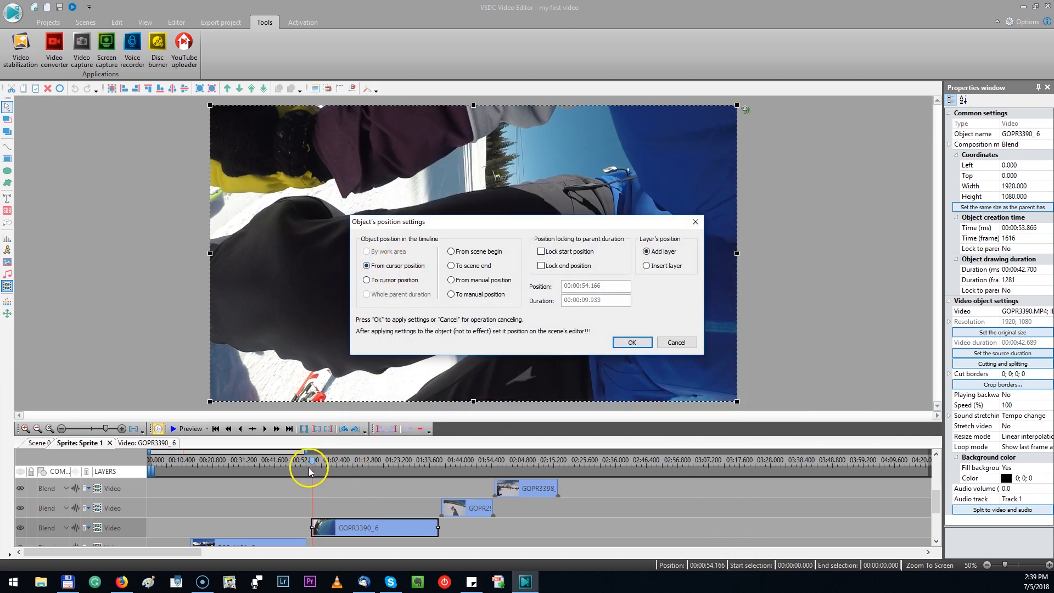
click(630, 342)
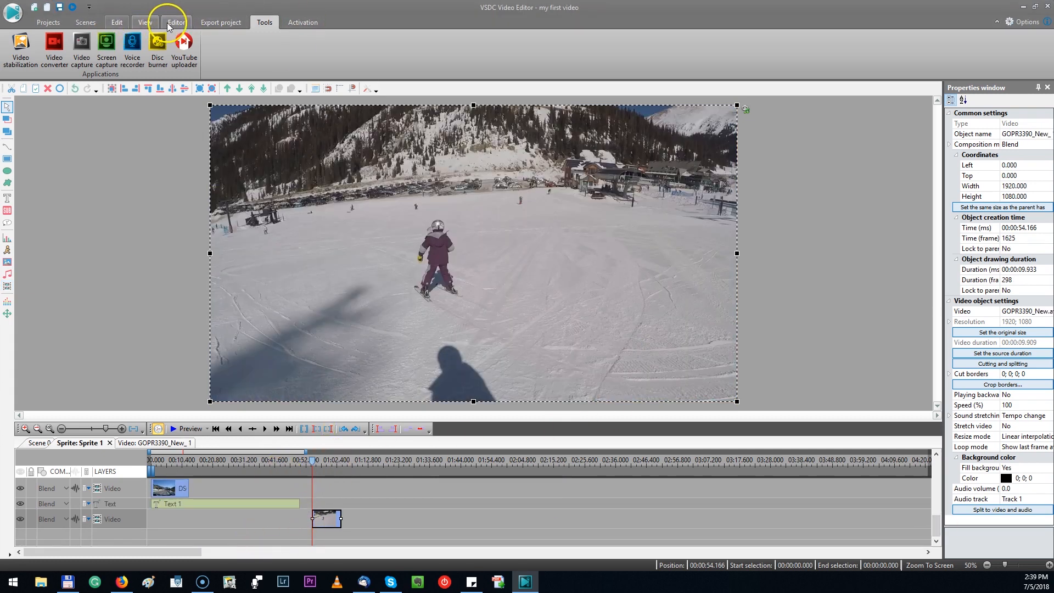
click(115, 22)
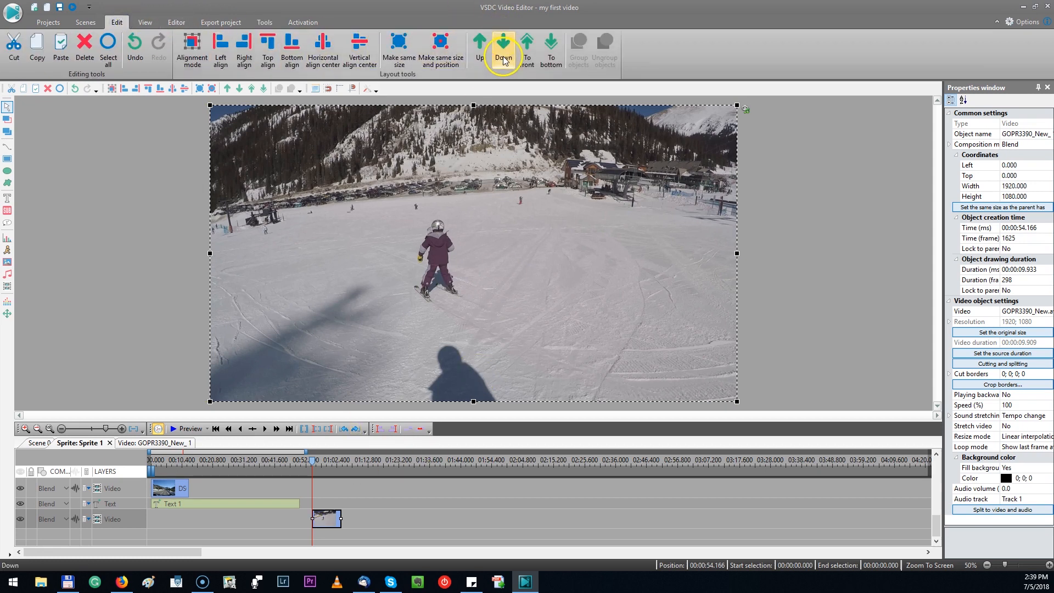
click(501, 50)
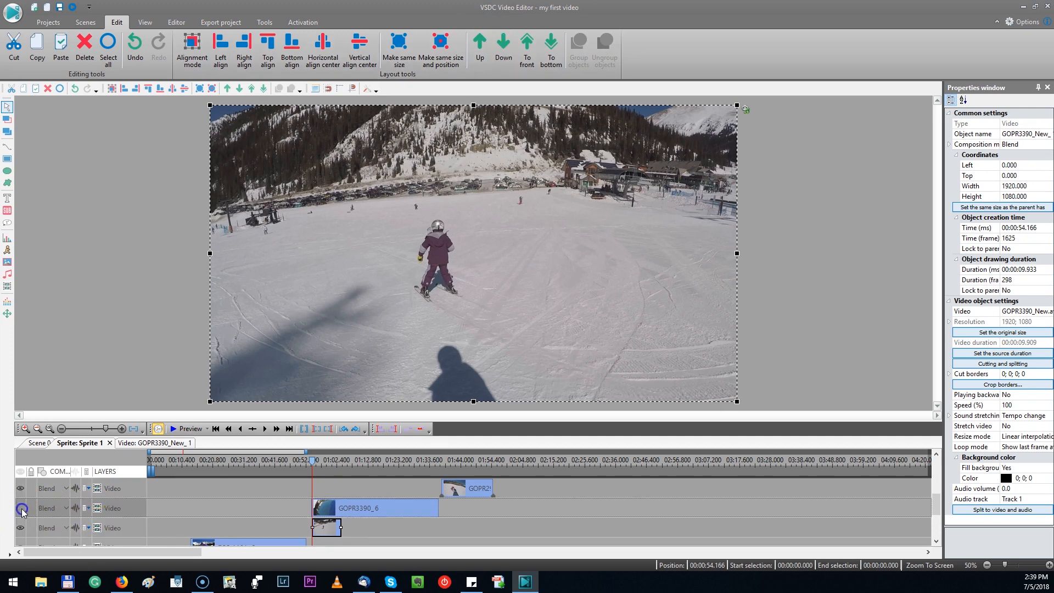
Toggle the original and stabilized layers' visibility and preview to compare them
click(190, 429)
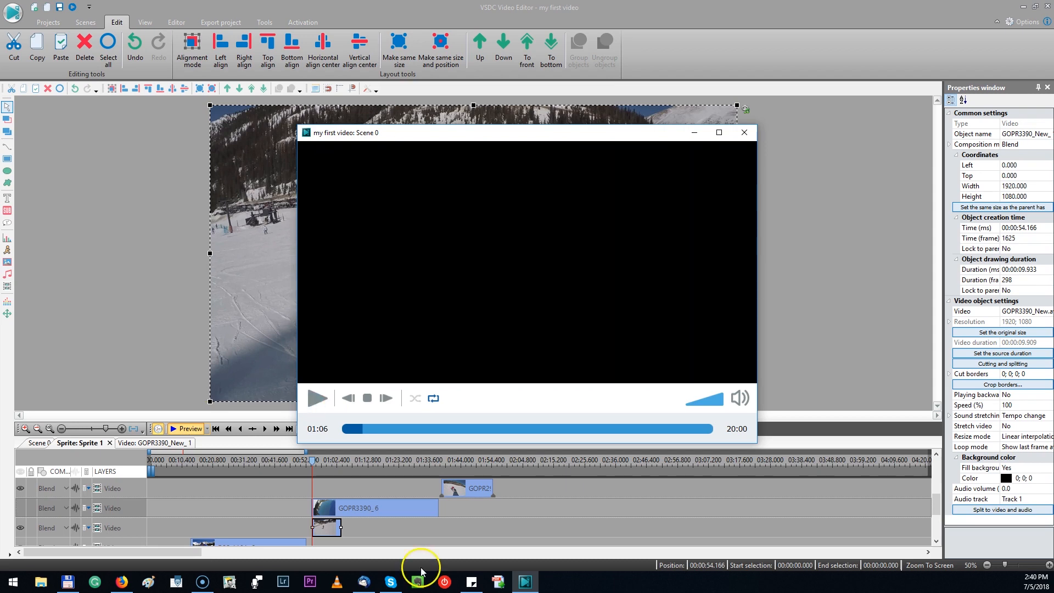
click(743, 132)
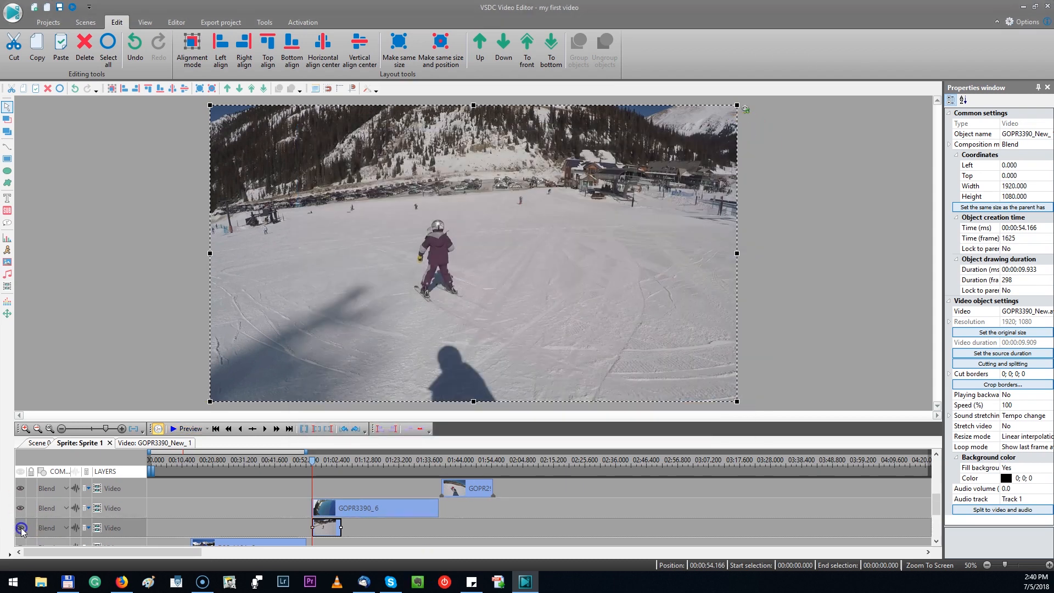
click(190, 429)
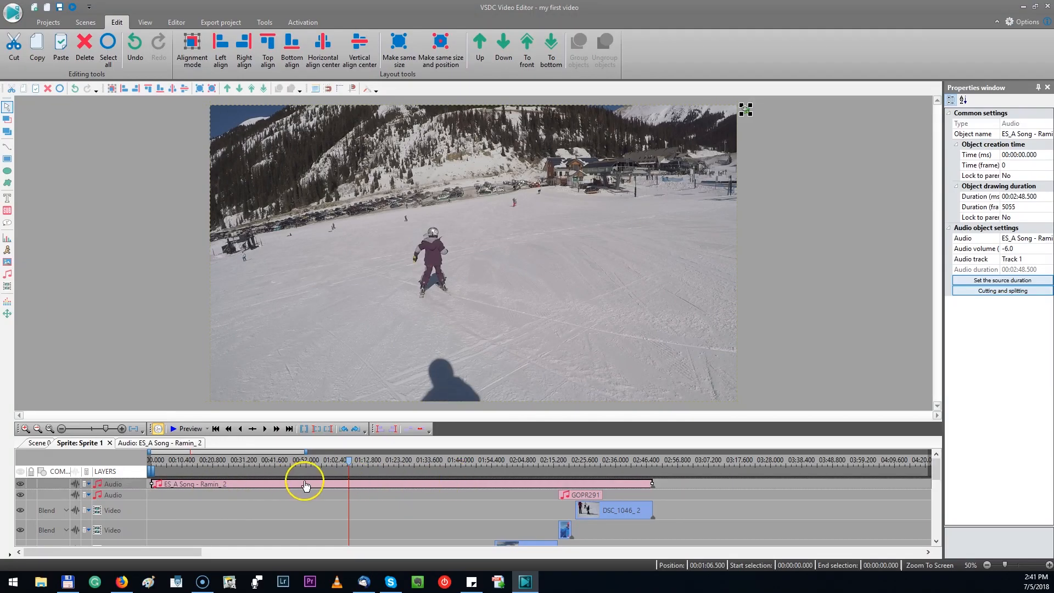
mouse_move(77, 487)
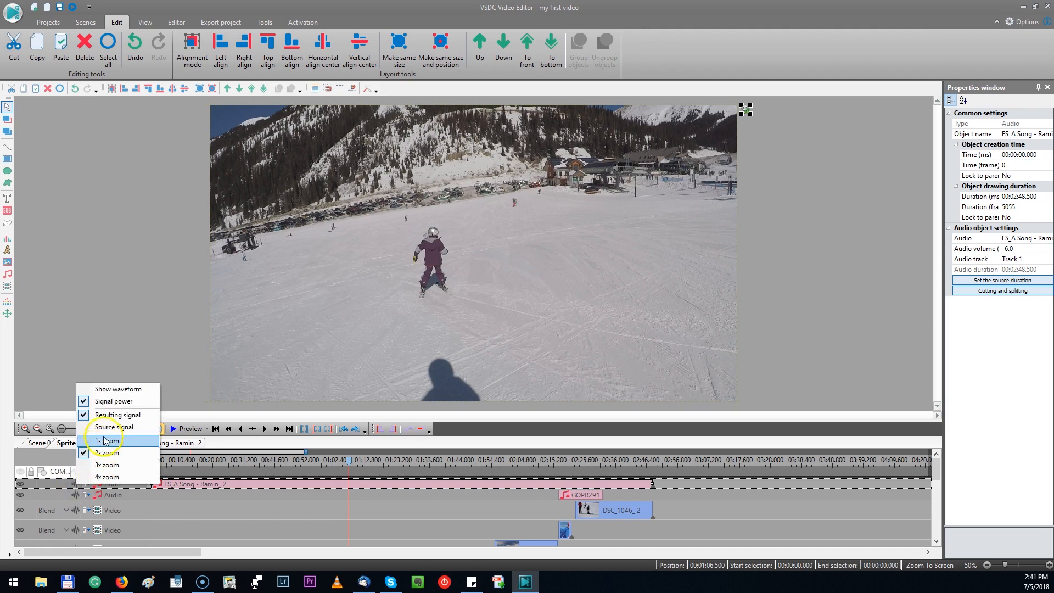
Enable Show waveform at 1x for the song, dismiss the notice, and select GOPR3398_12 near 02:12
click(106, 440)
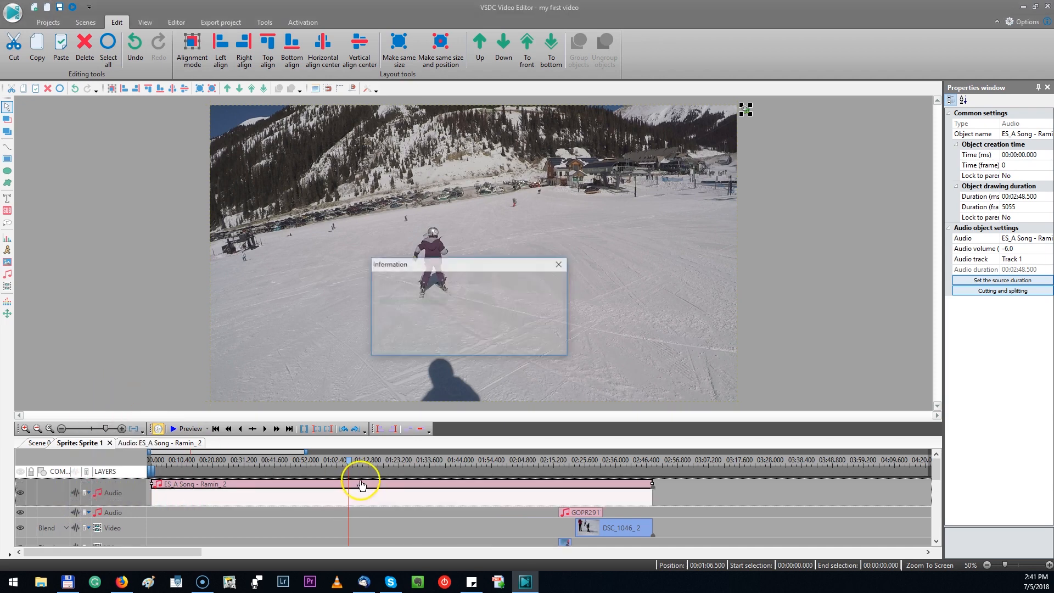
click(558, 264)
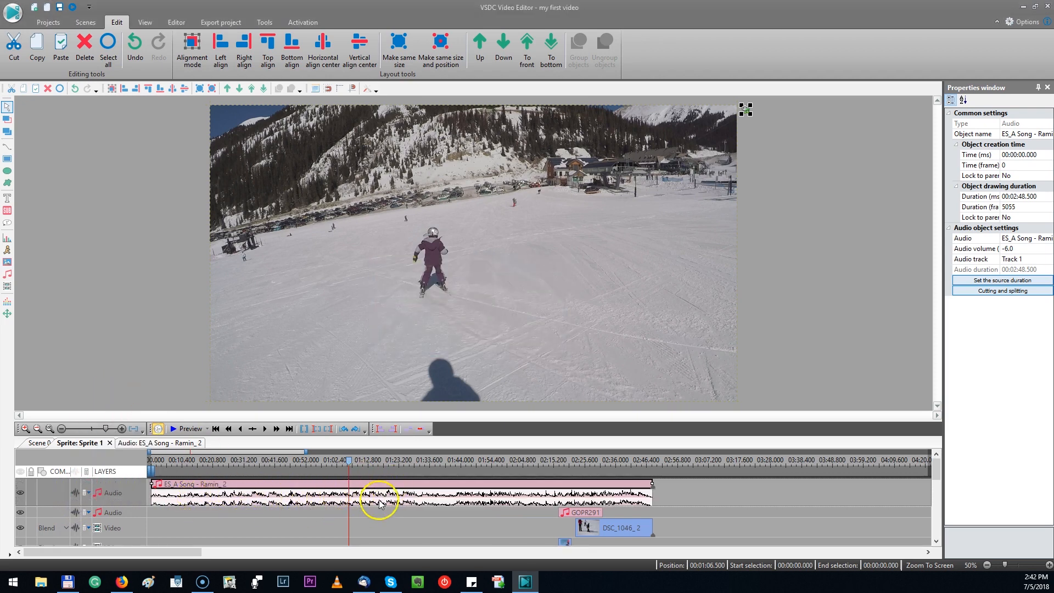
mouse_move(475, 510)
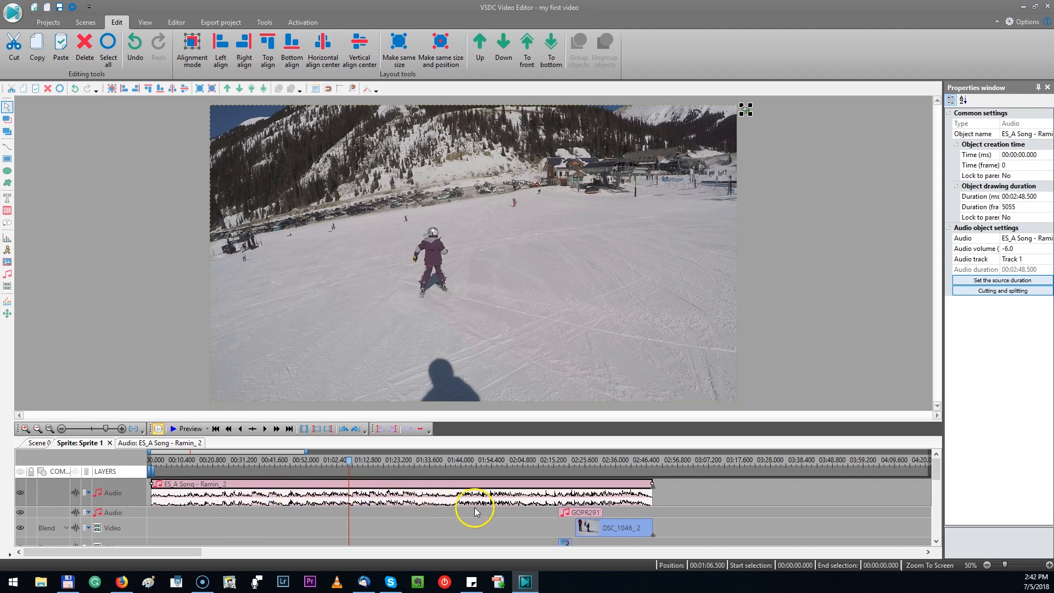
click(579, 481)
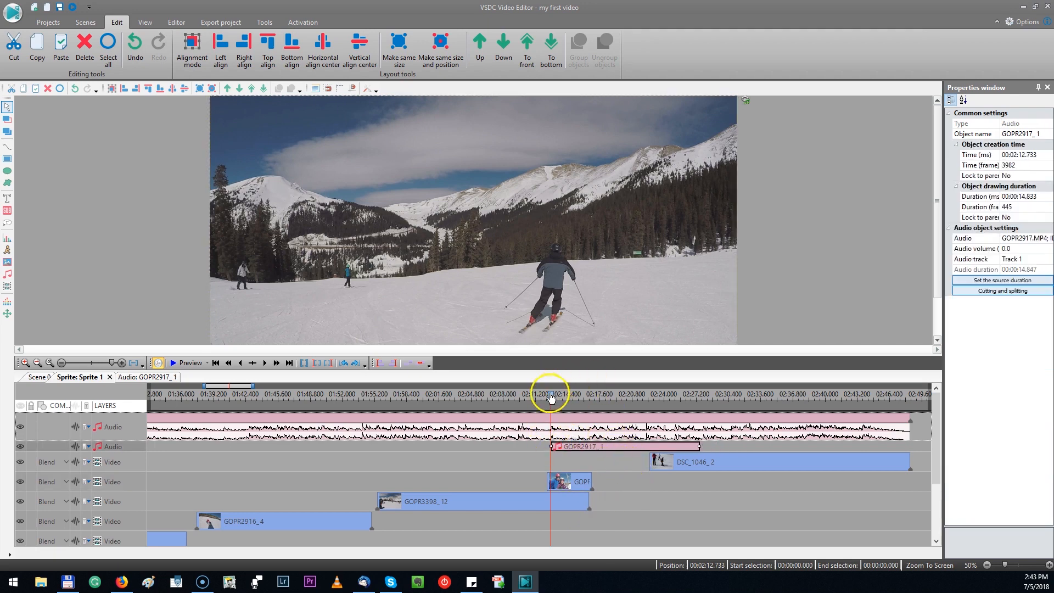
click(579, 393)
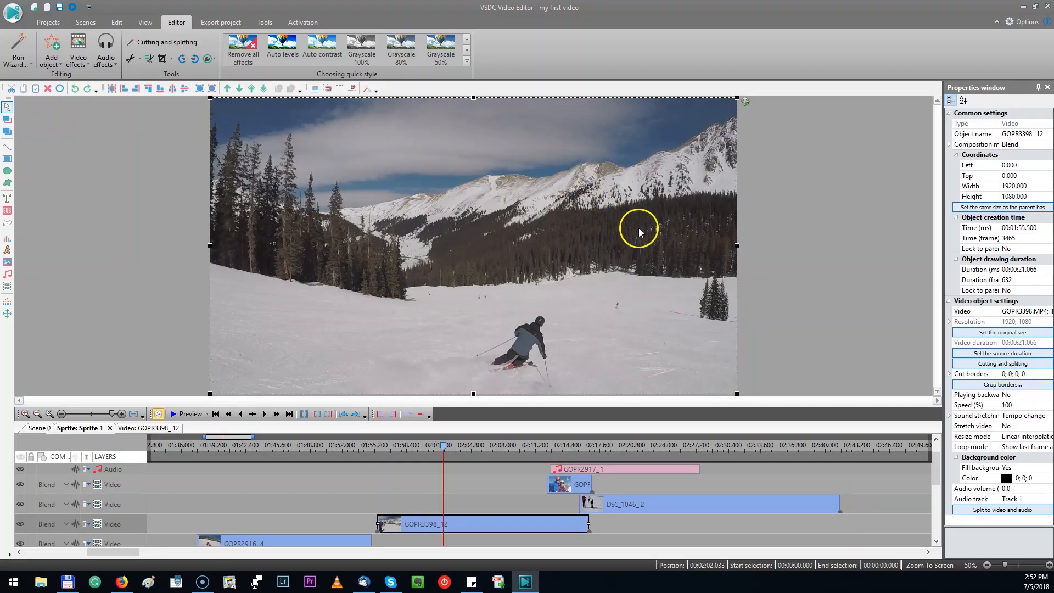
mouse_move(827, 225)
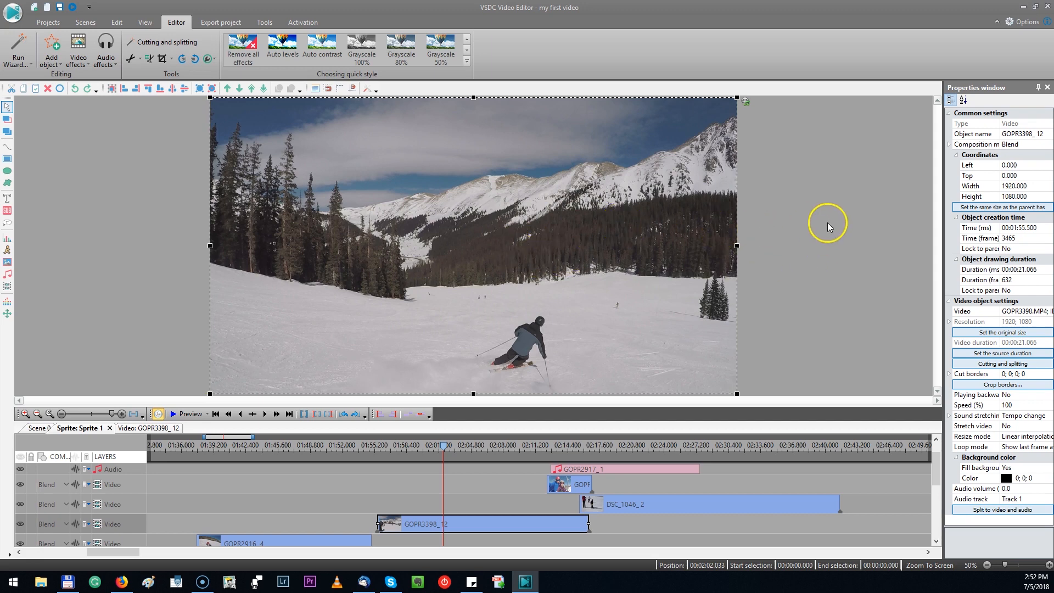
mouse_move(863, 238)
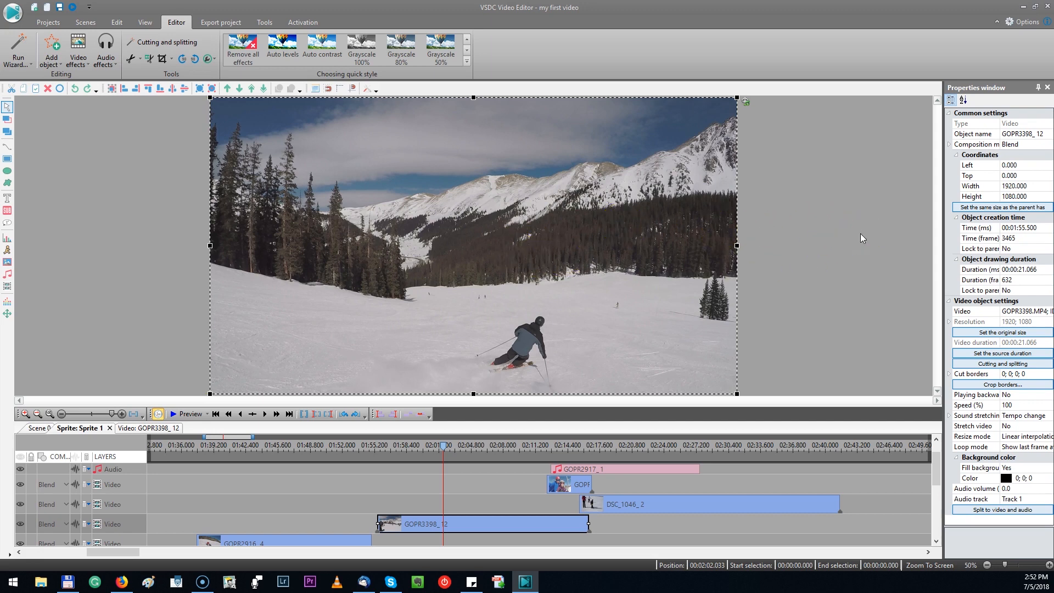
mouse_move(857, 241)
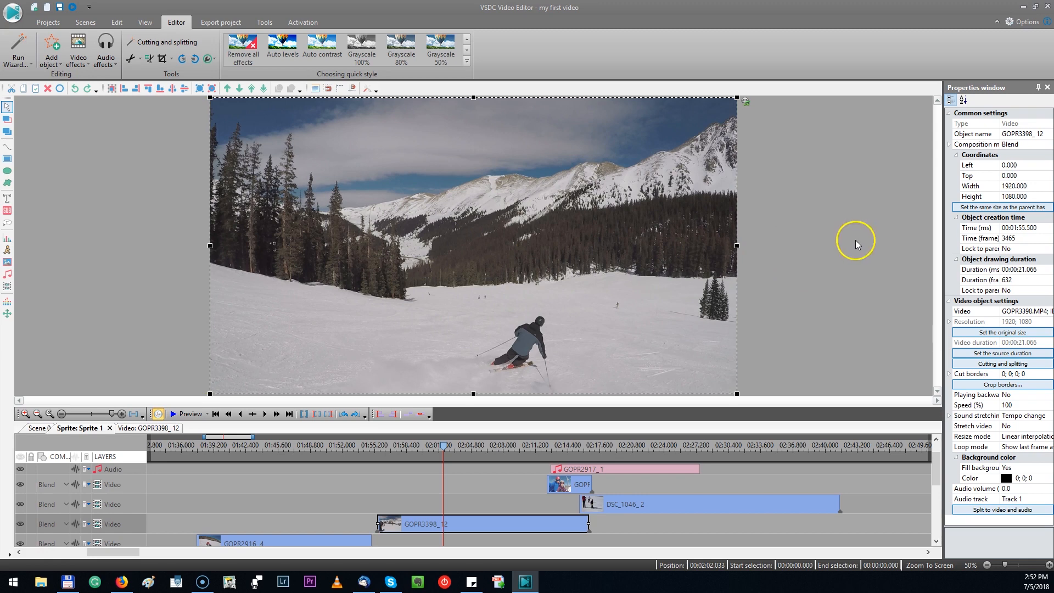
mouse_move(805, 490)
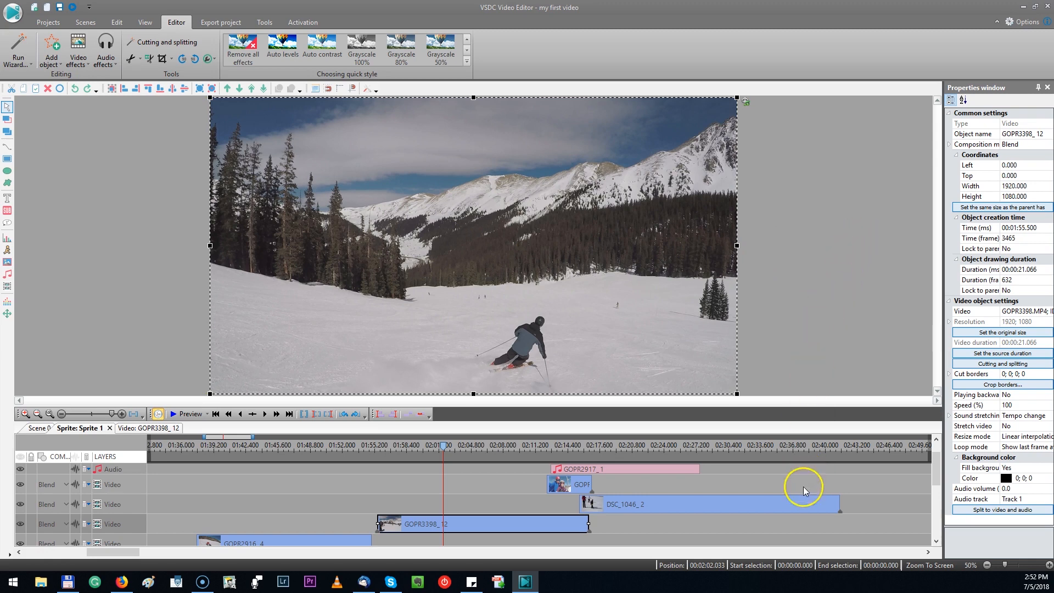
mouse_move(476, 526)
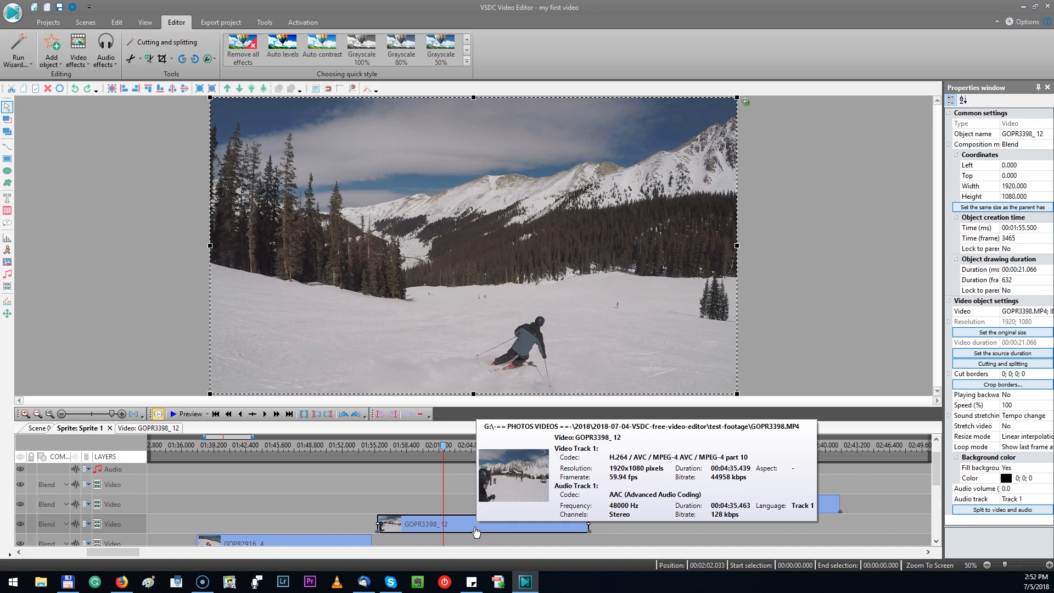
Apply the Auto levels quick style to the GOPR3398_12 clip via Video effects
right_click(467, 531)
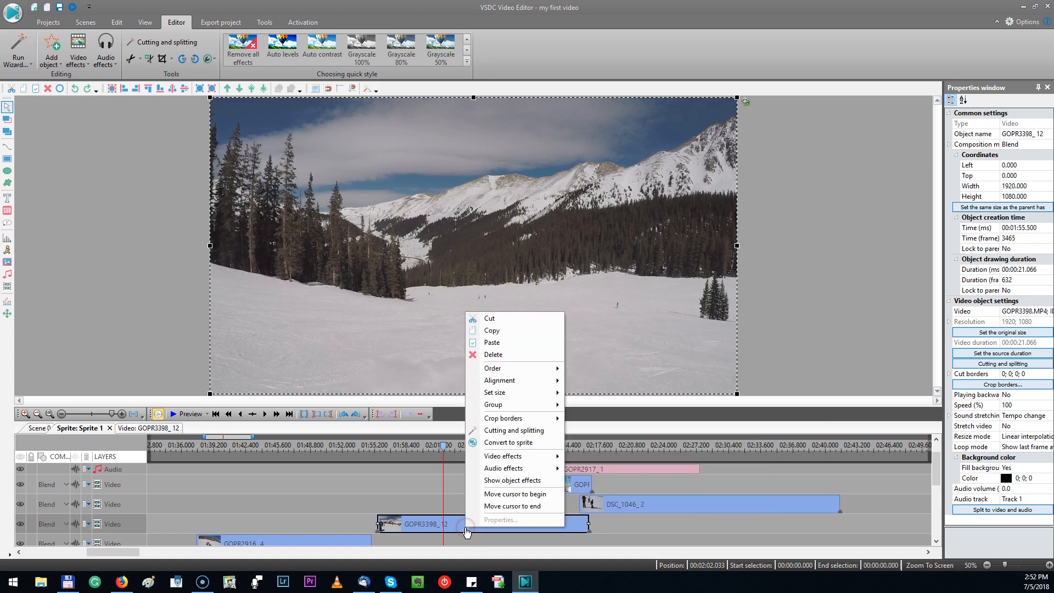
mouse_move(475, 526)
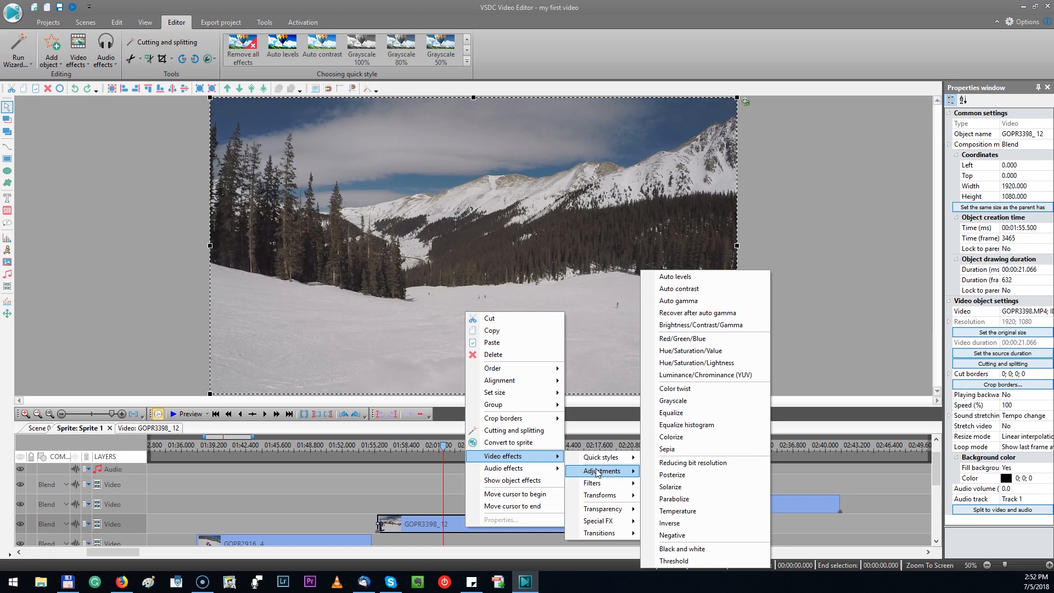
mouse_move(594, 483)
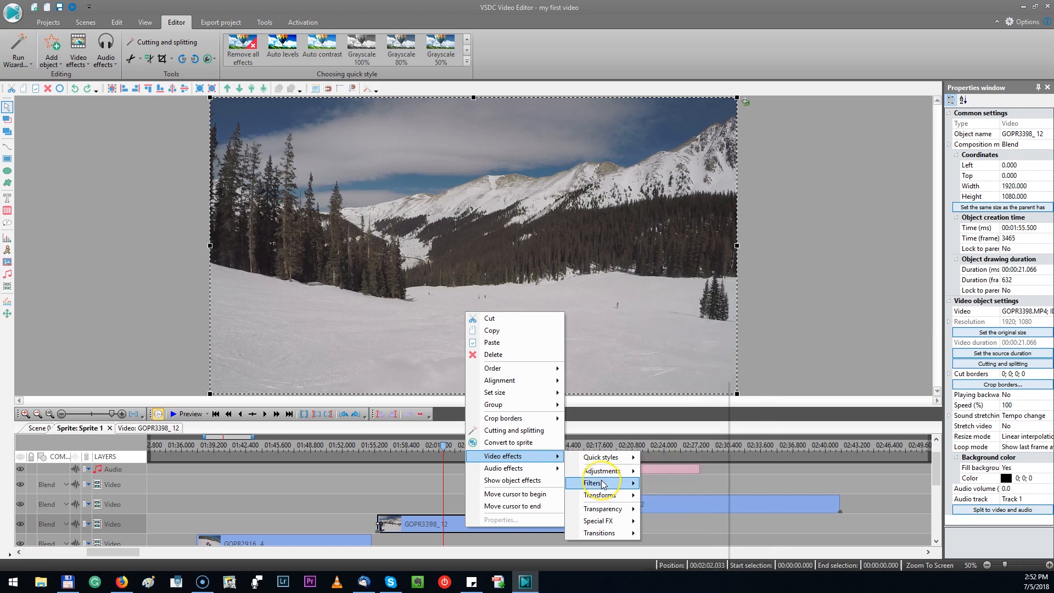
mouse_move(599, 495)
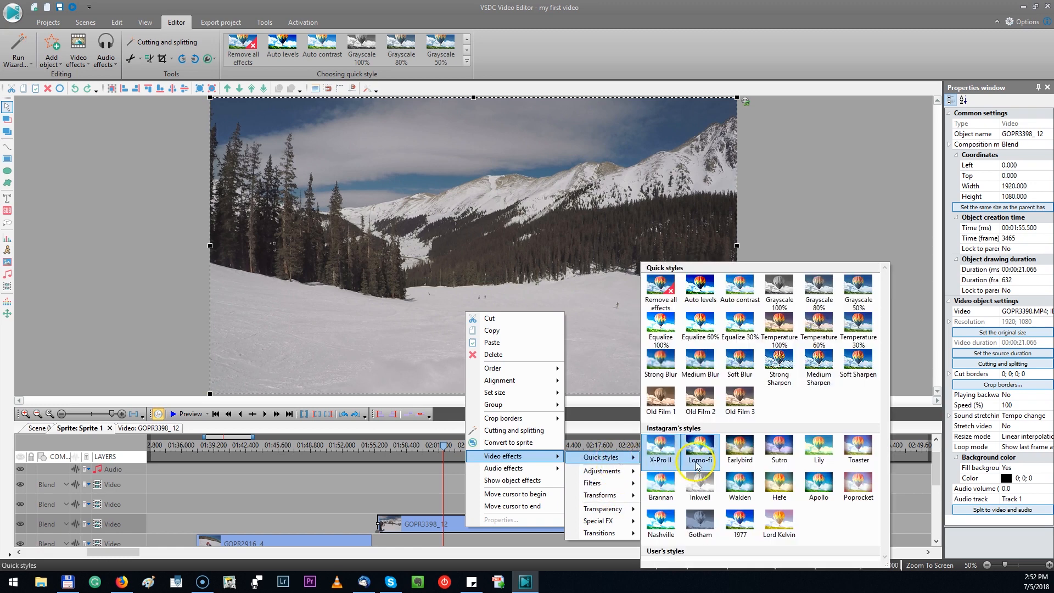
mouse_move(699, 288)
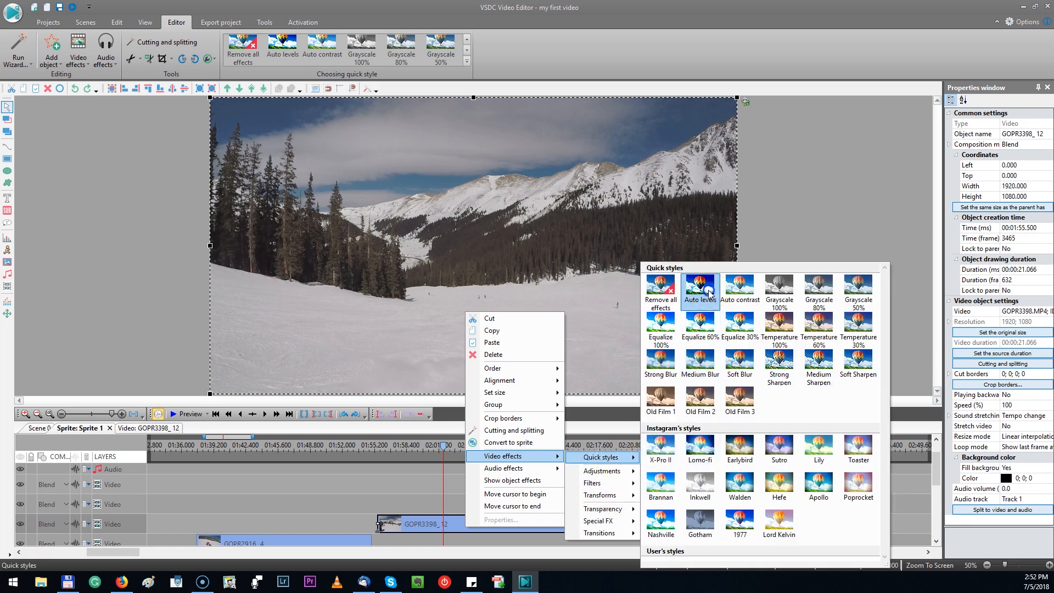
click(221, 22)
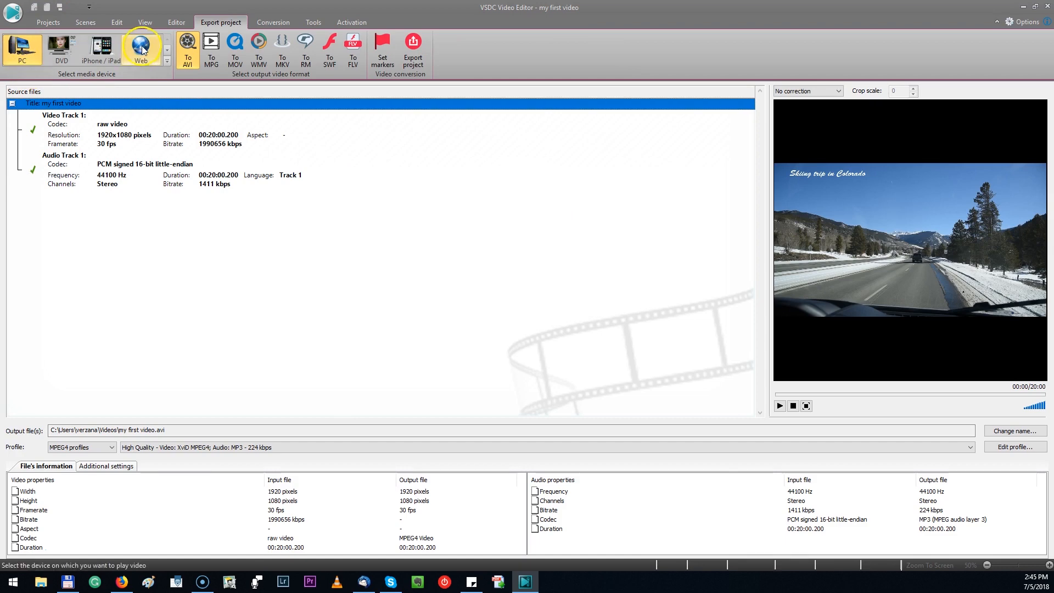
Review the Web export presets for Instagram, YouTube and Facebook
click(140, 48)
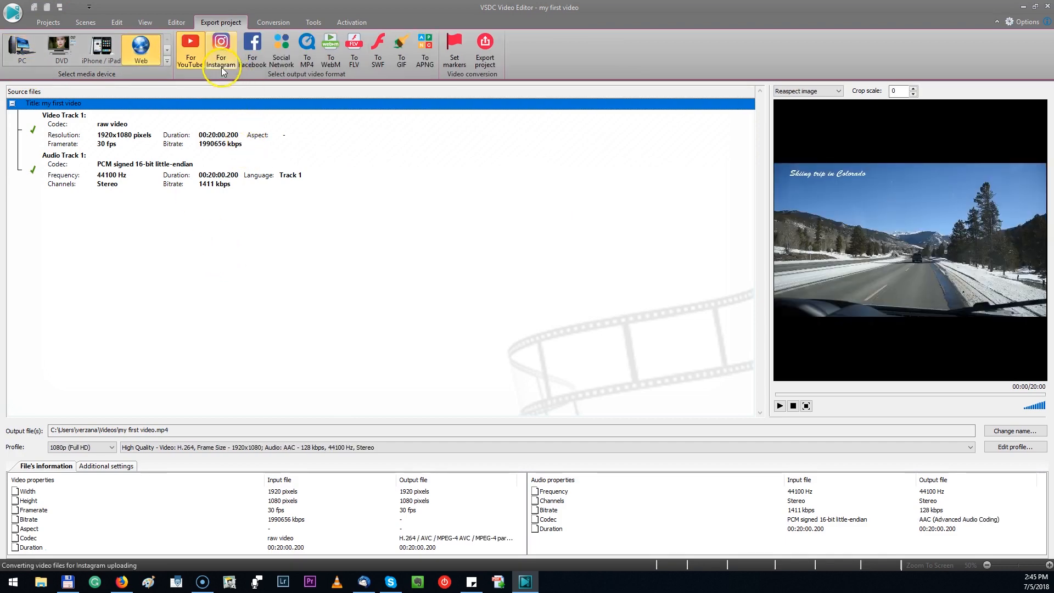
click(190, 50)
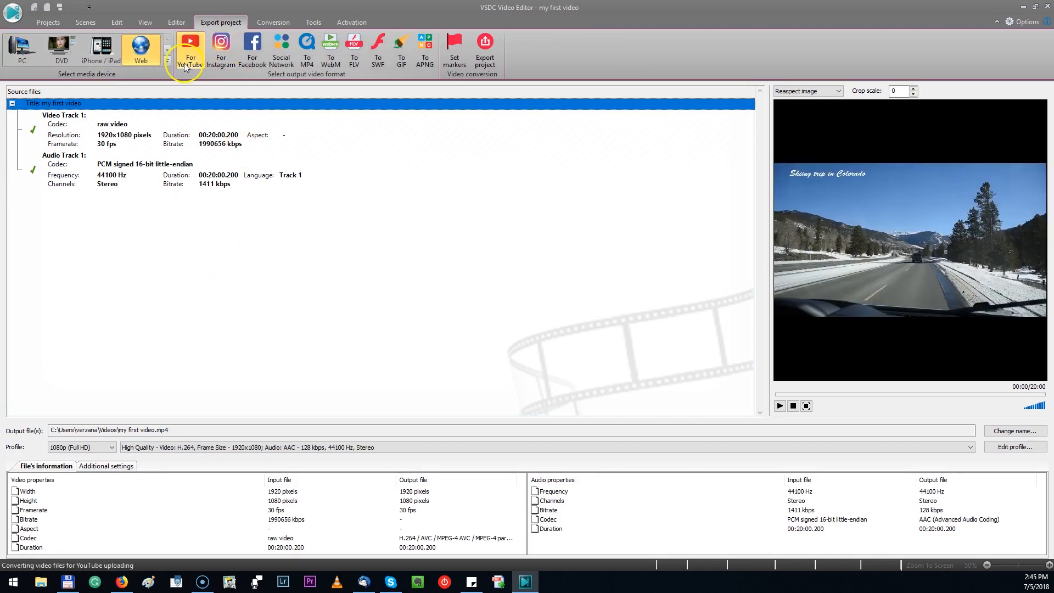
click(252, 49)
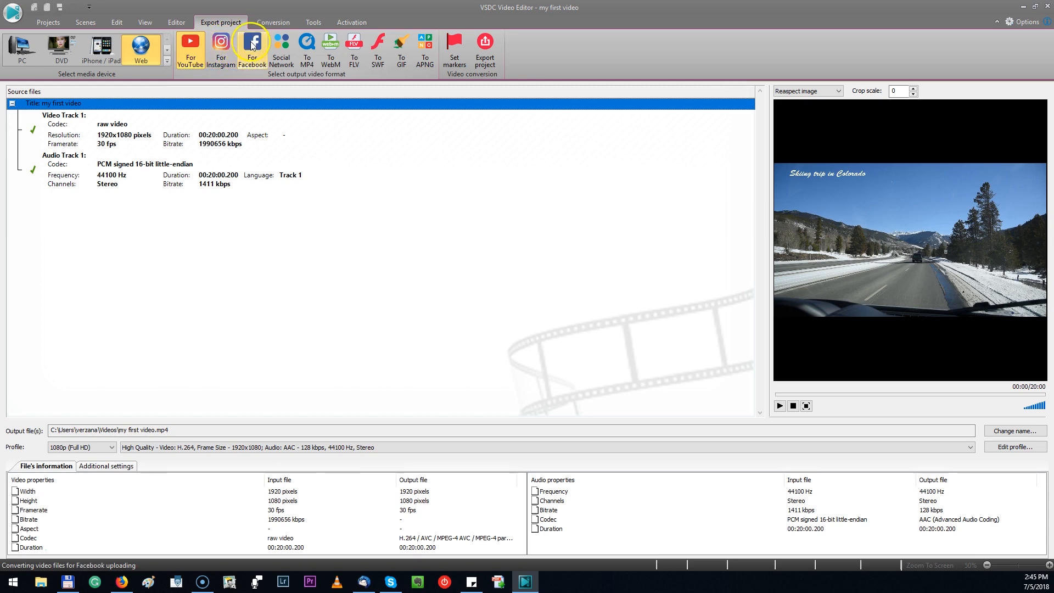
click(22, 47)
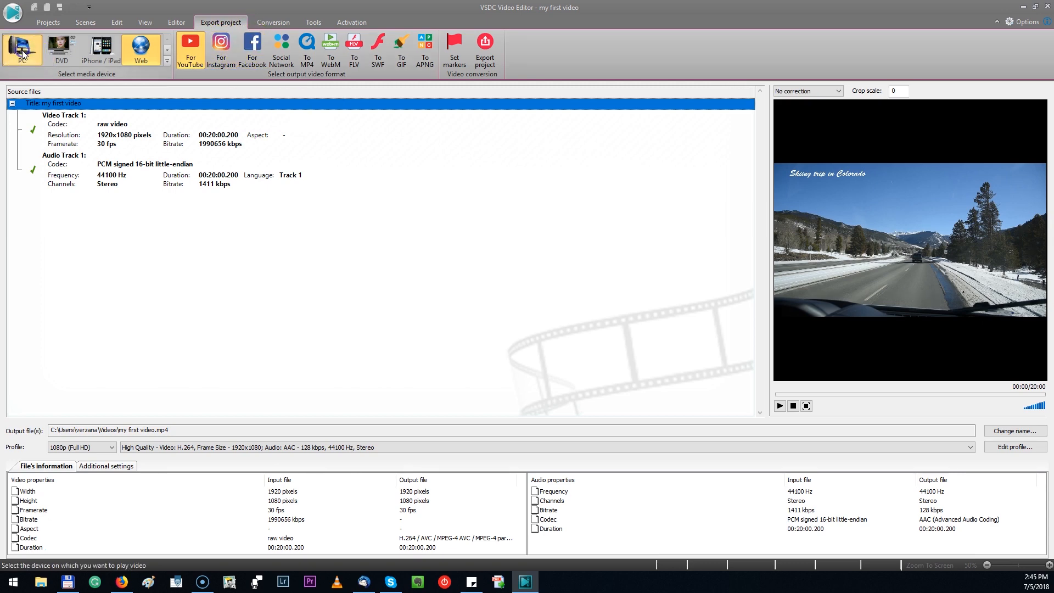
Target PC playback with AVI as the output format for my first video.avi
click(22, 49)
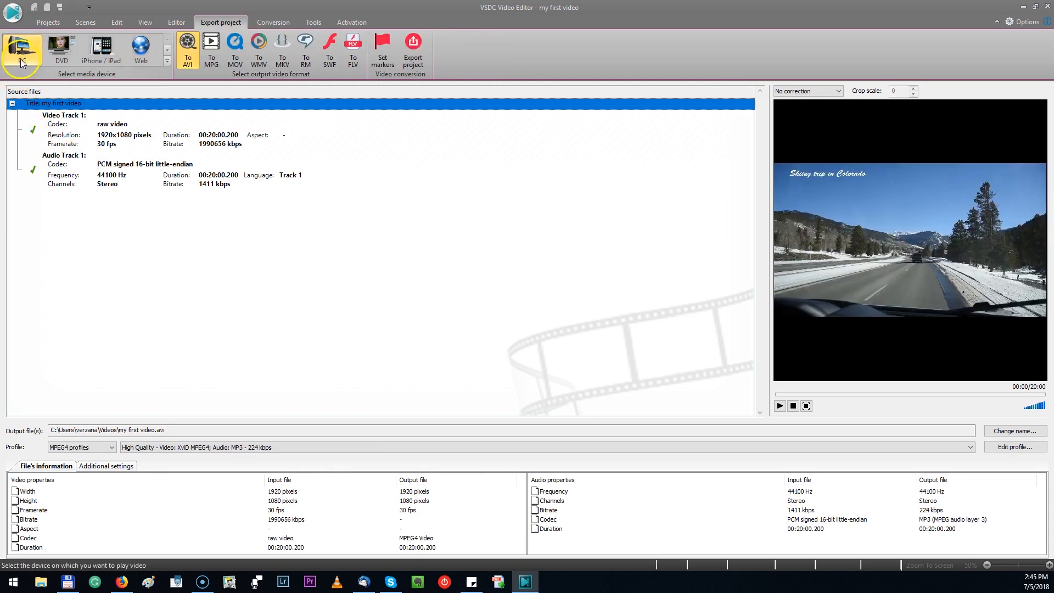
click(188, 48)
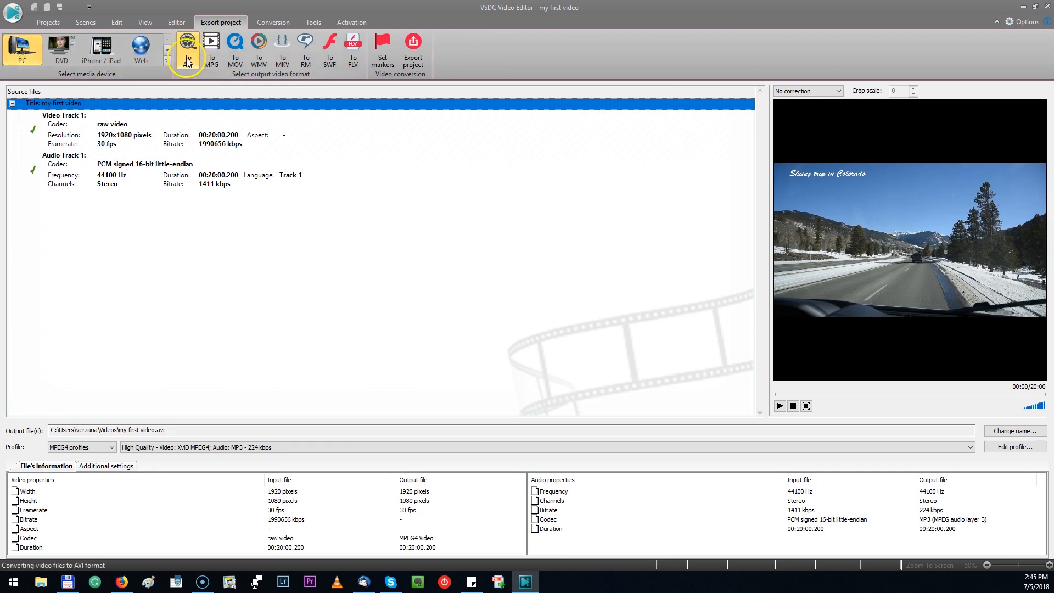
mouse_move(413, 51)
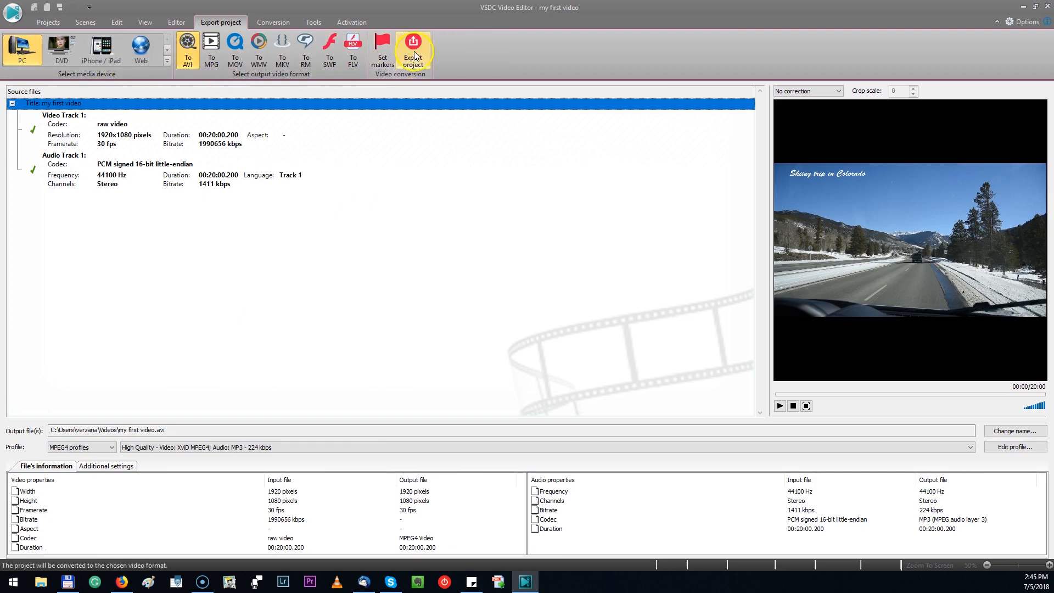